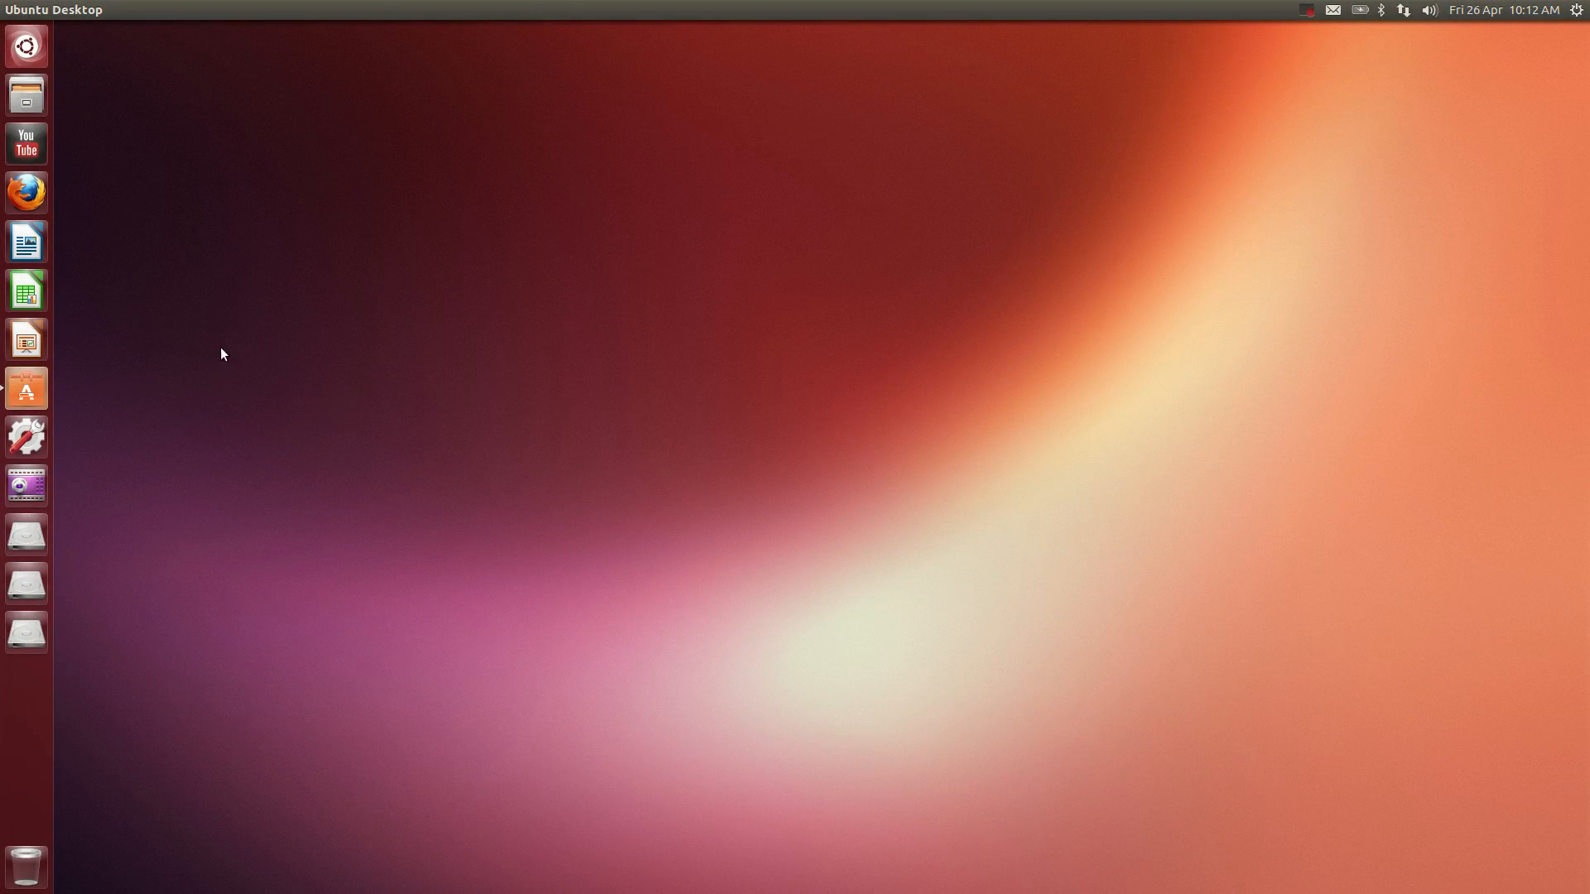
mouse_move(185, 254)
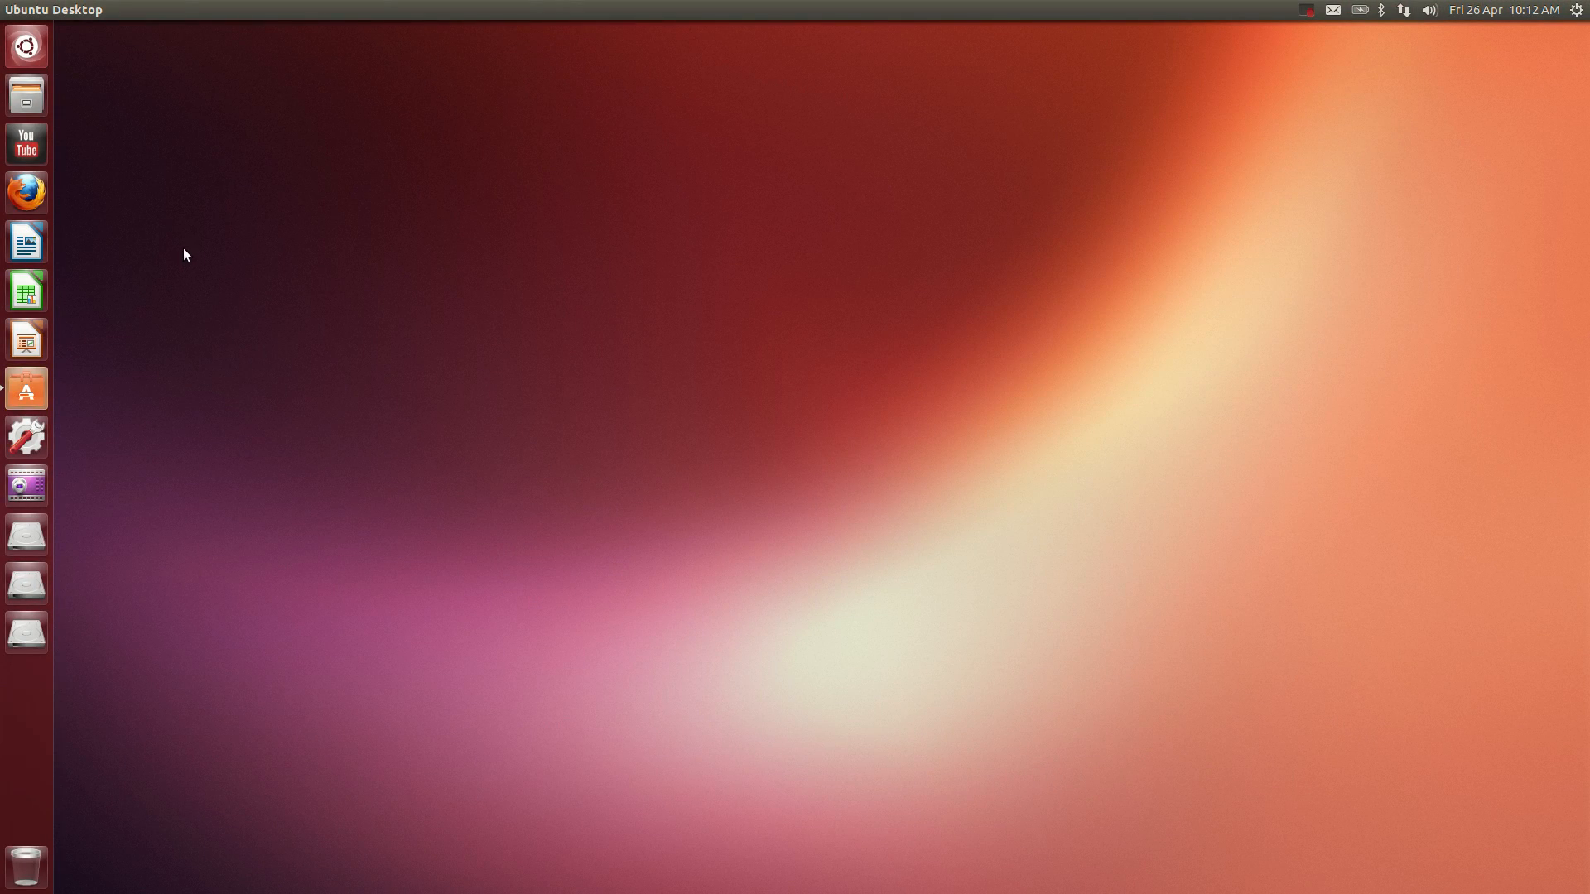
mouse_move(371, 109)
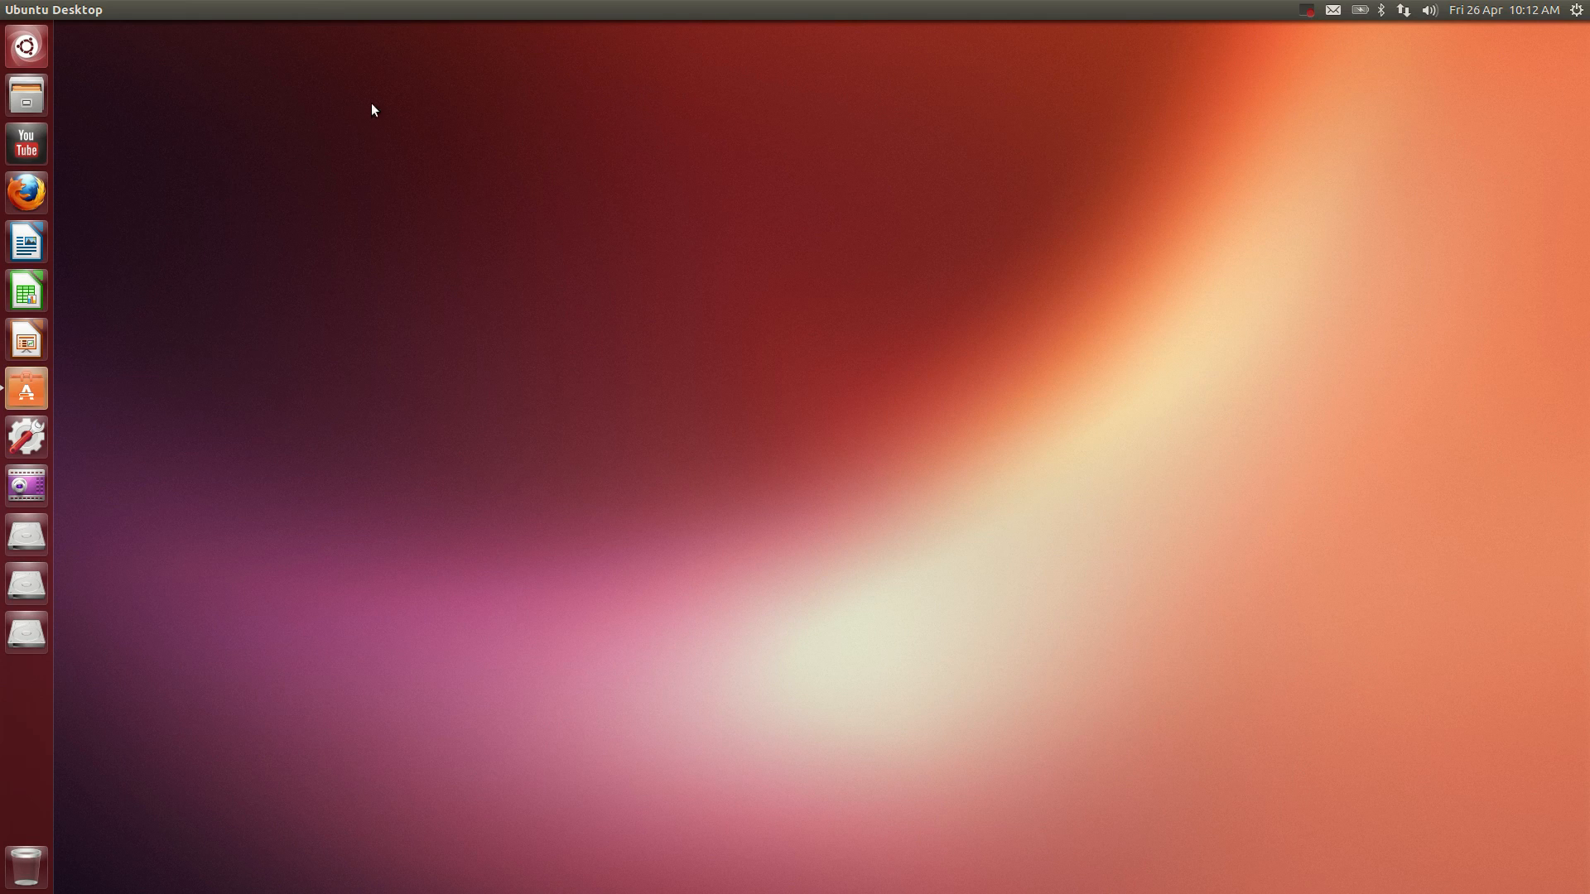
mouse_move(1285, 9)
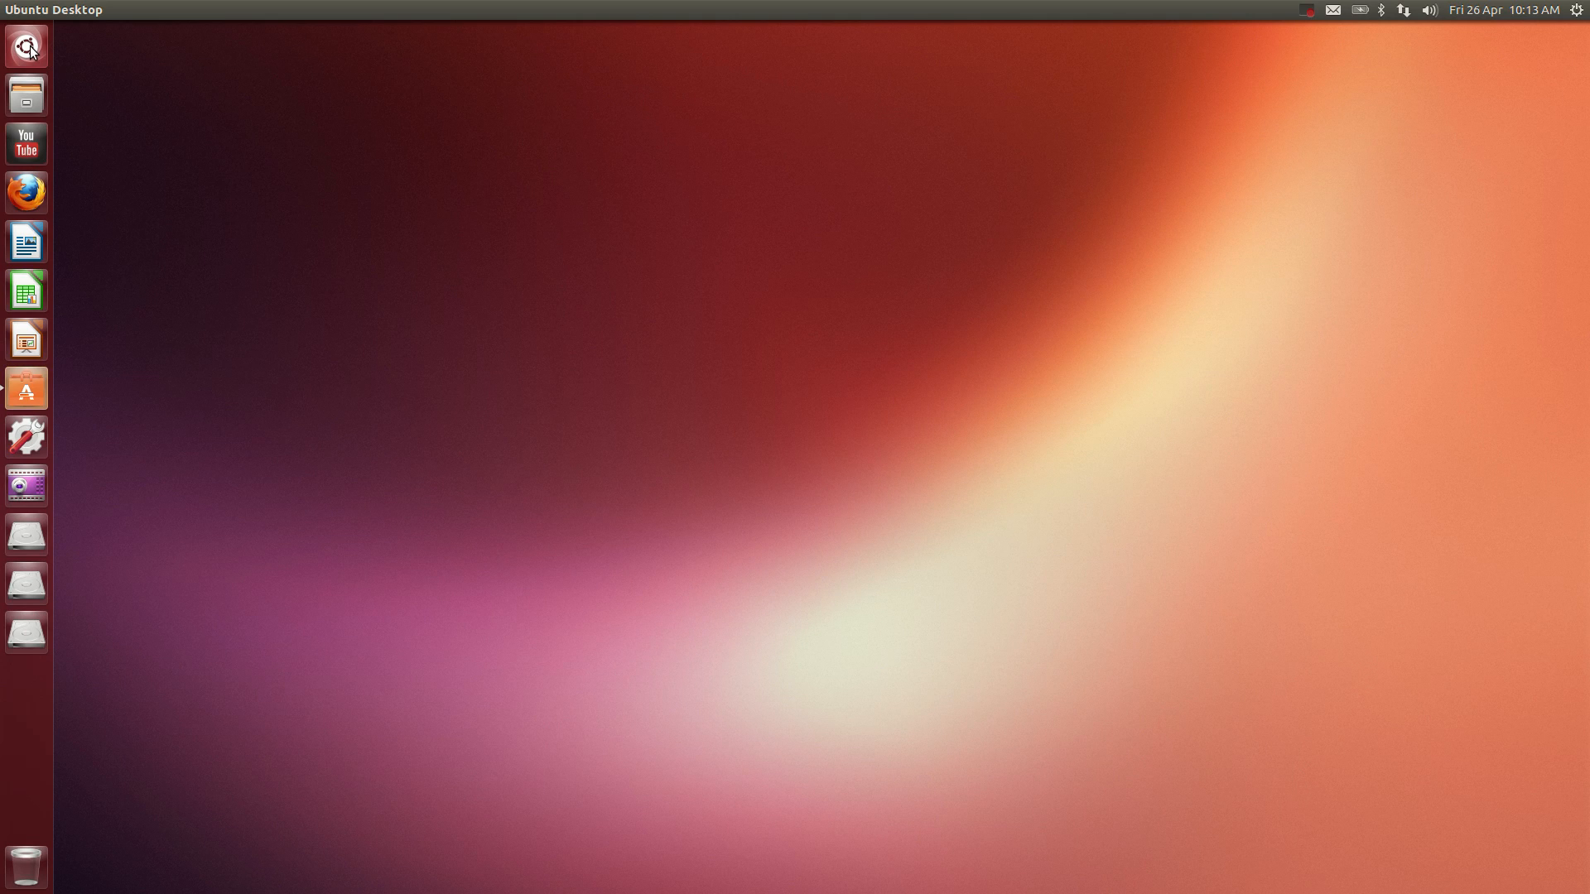
mouse_move(27, 46)
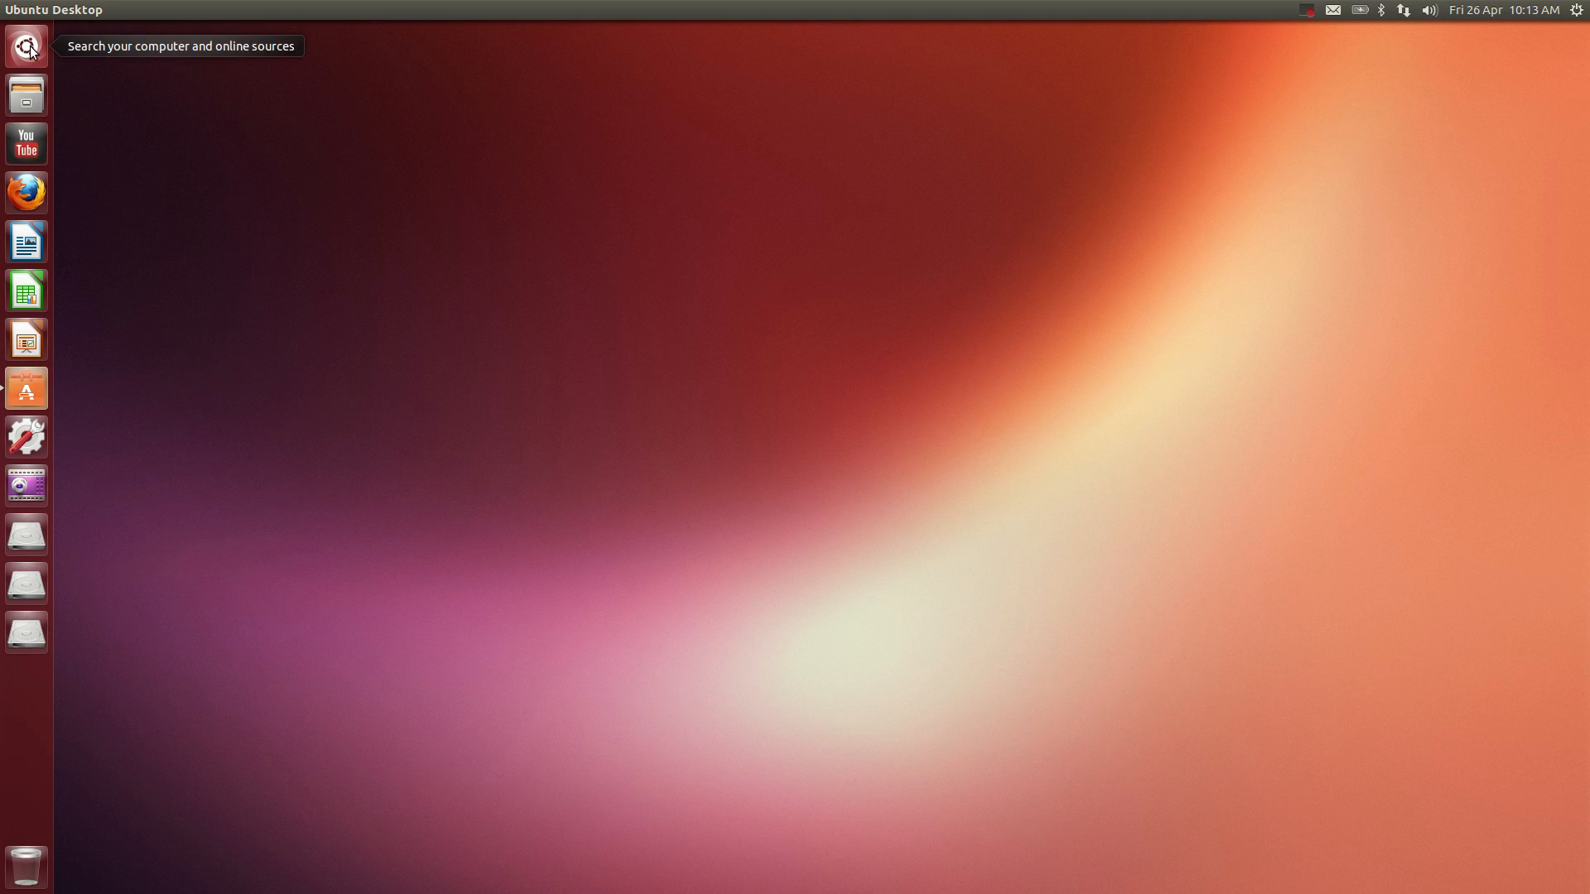
mouse_move(26, 436)
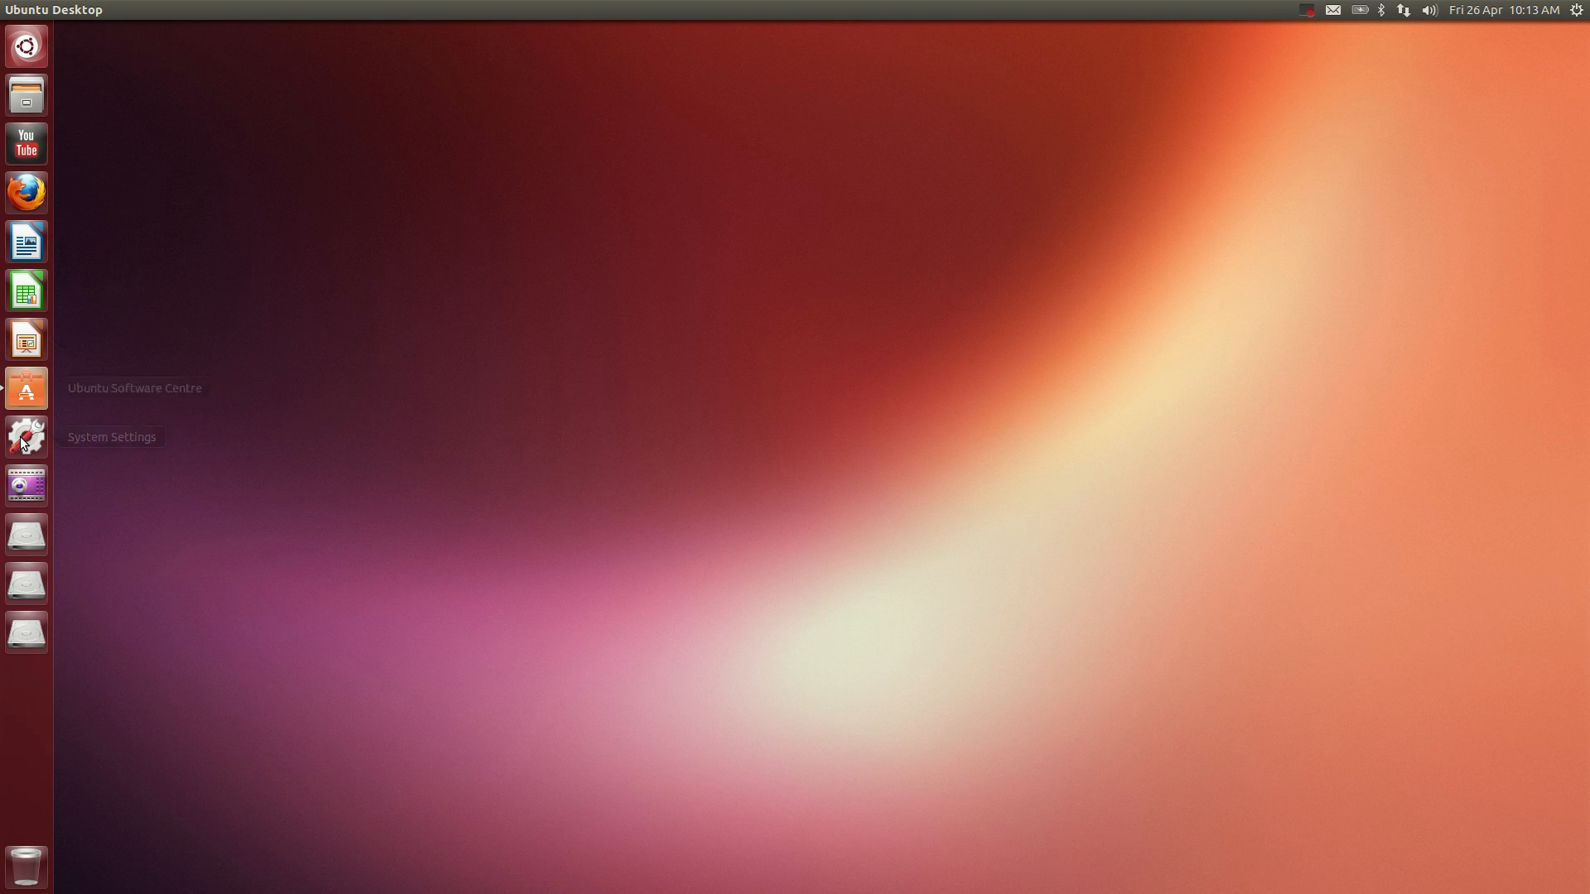
mouse_move(26, 45)
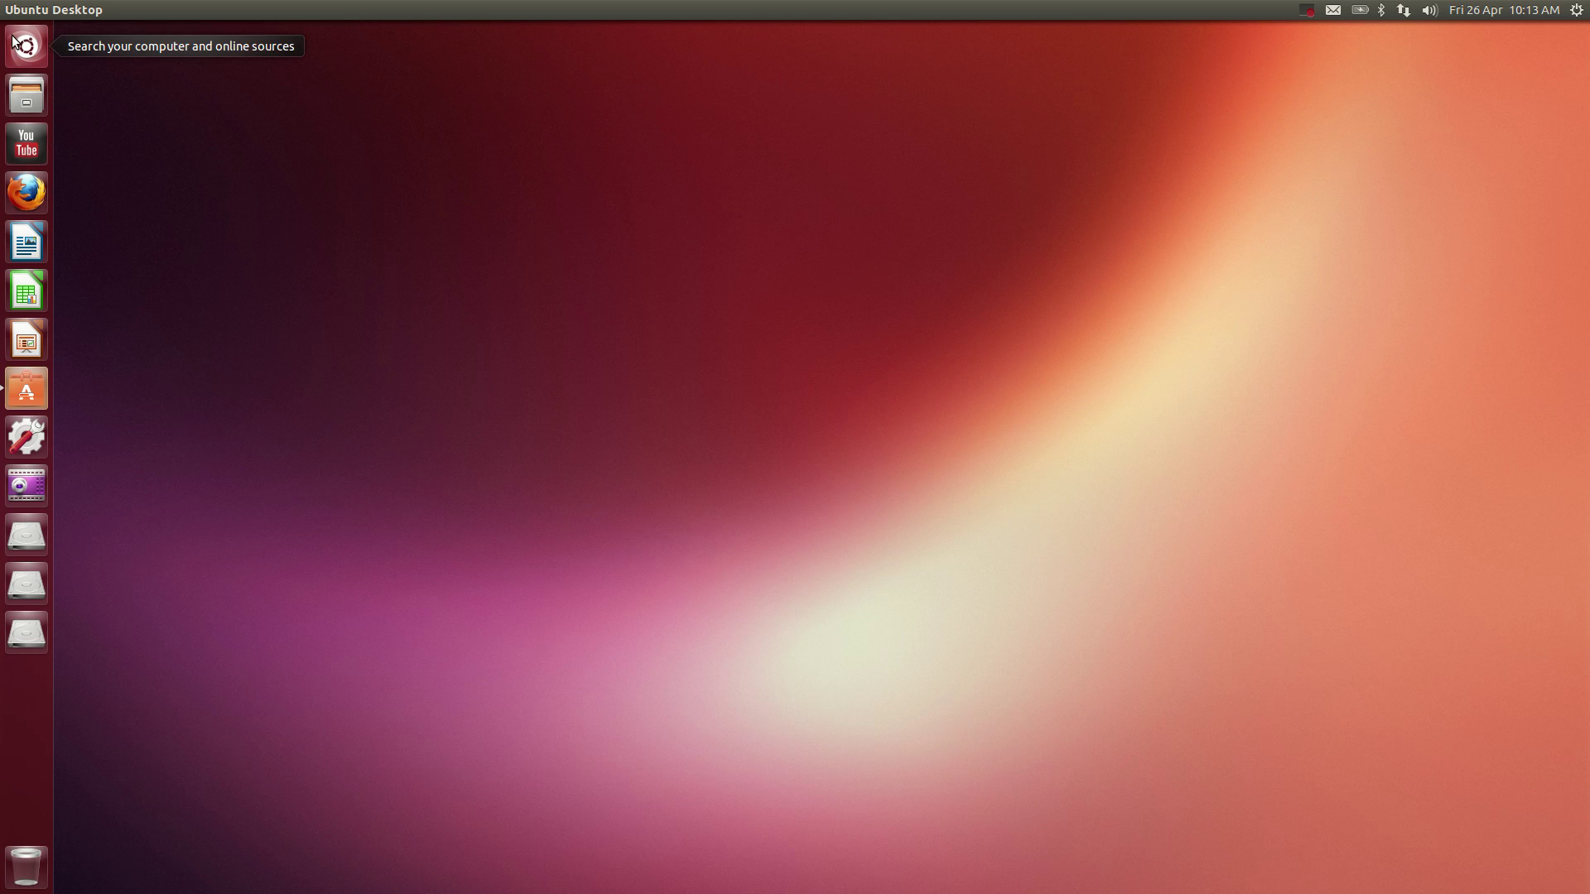
Toggle the Dash search overlay and bring up the Home folder in Files
click(26, 46)
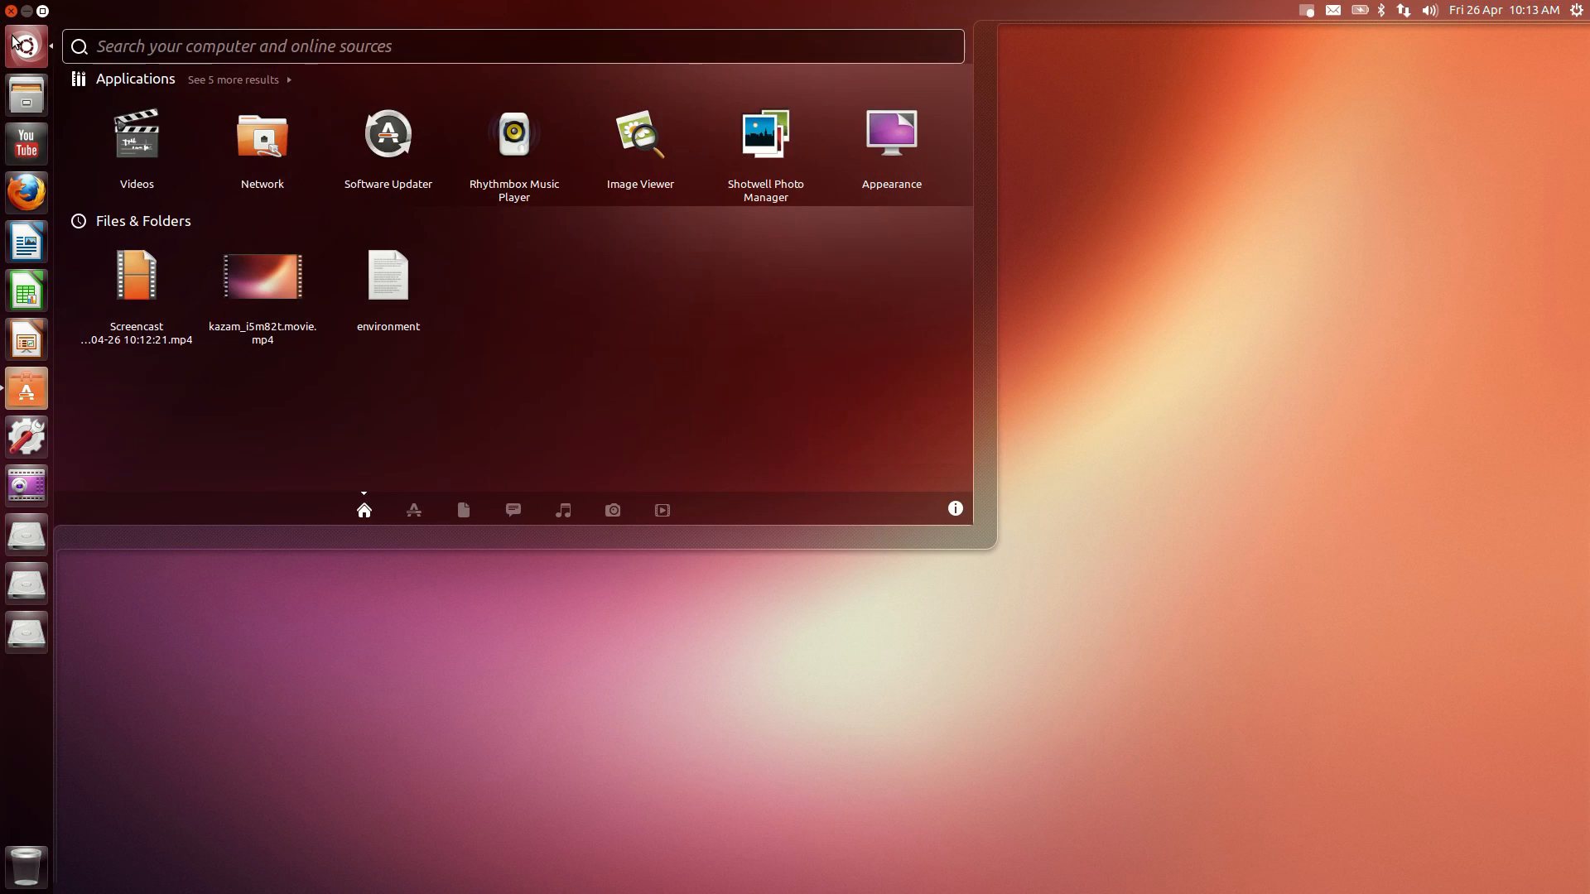
click(26, 45)
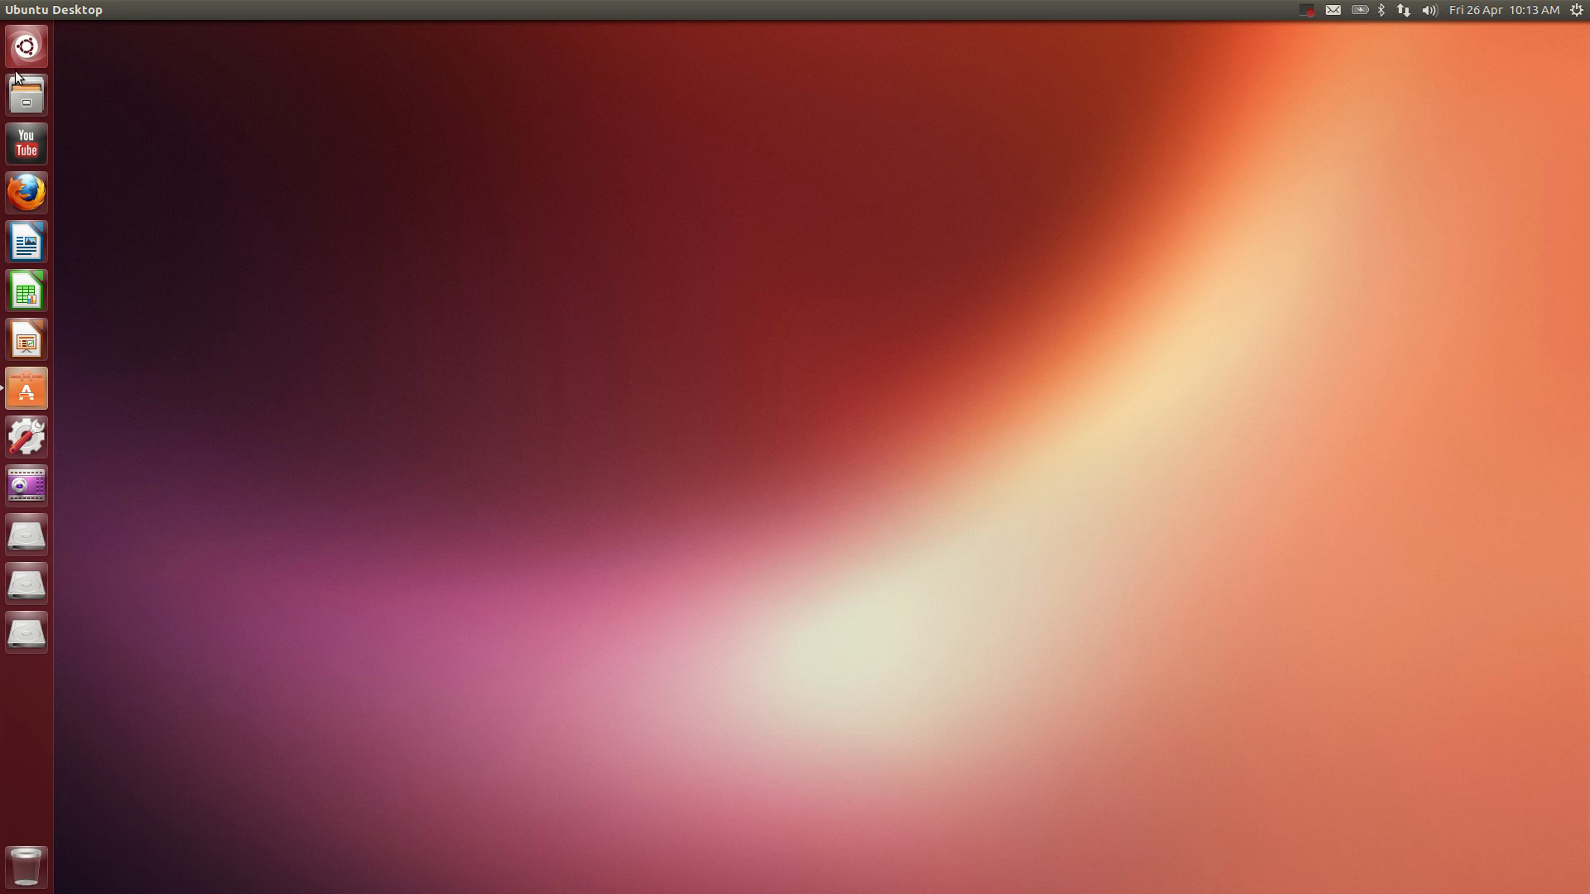
click(25, 94)
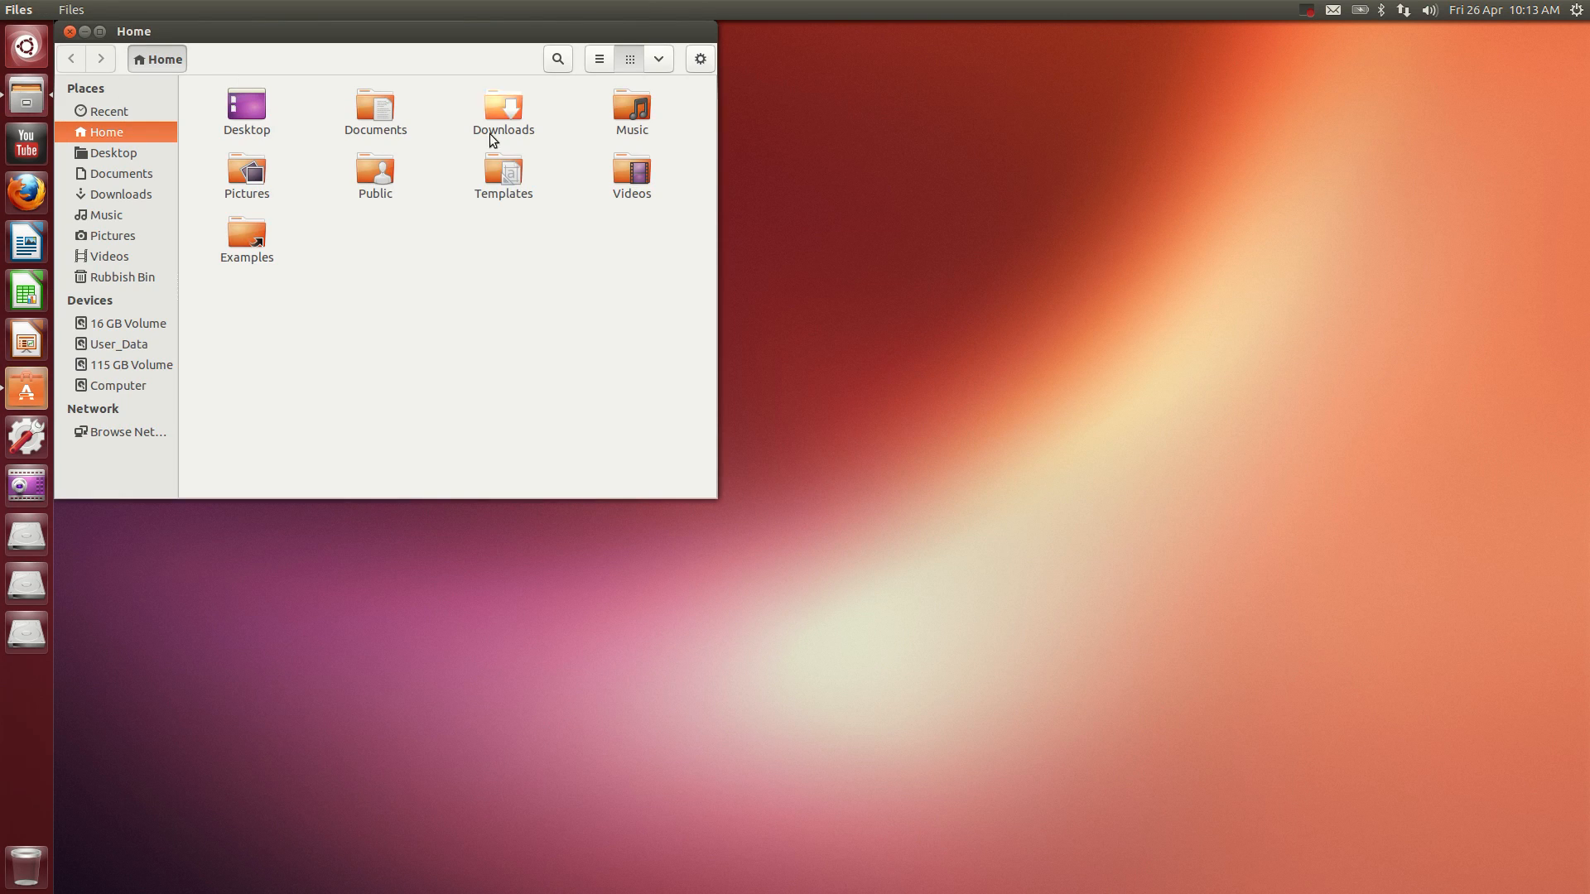
Search the Dash for 'puoto', correcting the typo toward 'photo' to find Shotwell
click(24, 39)
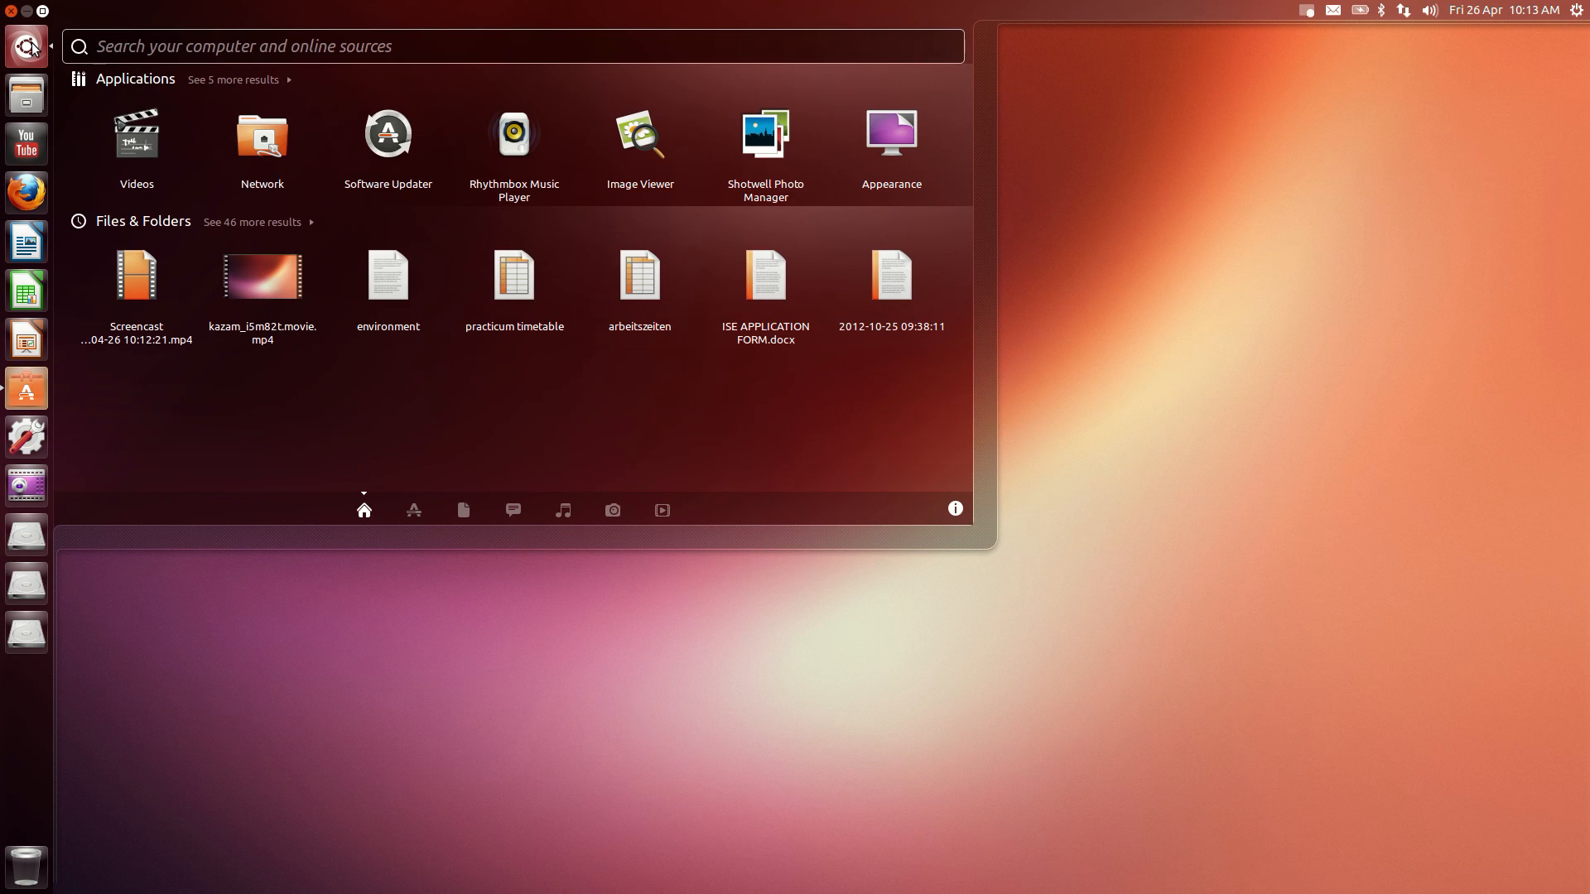
text(puoto)
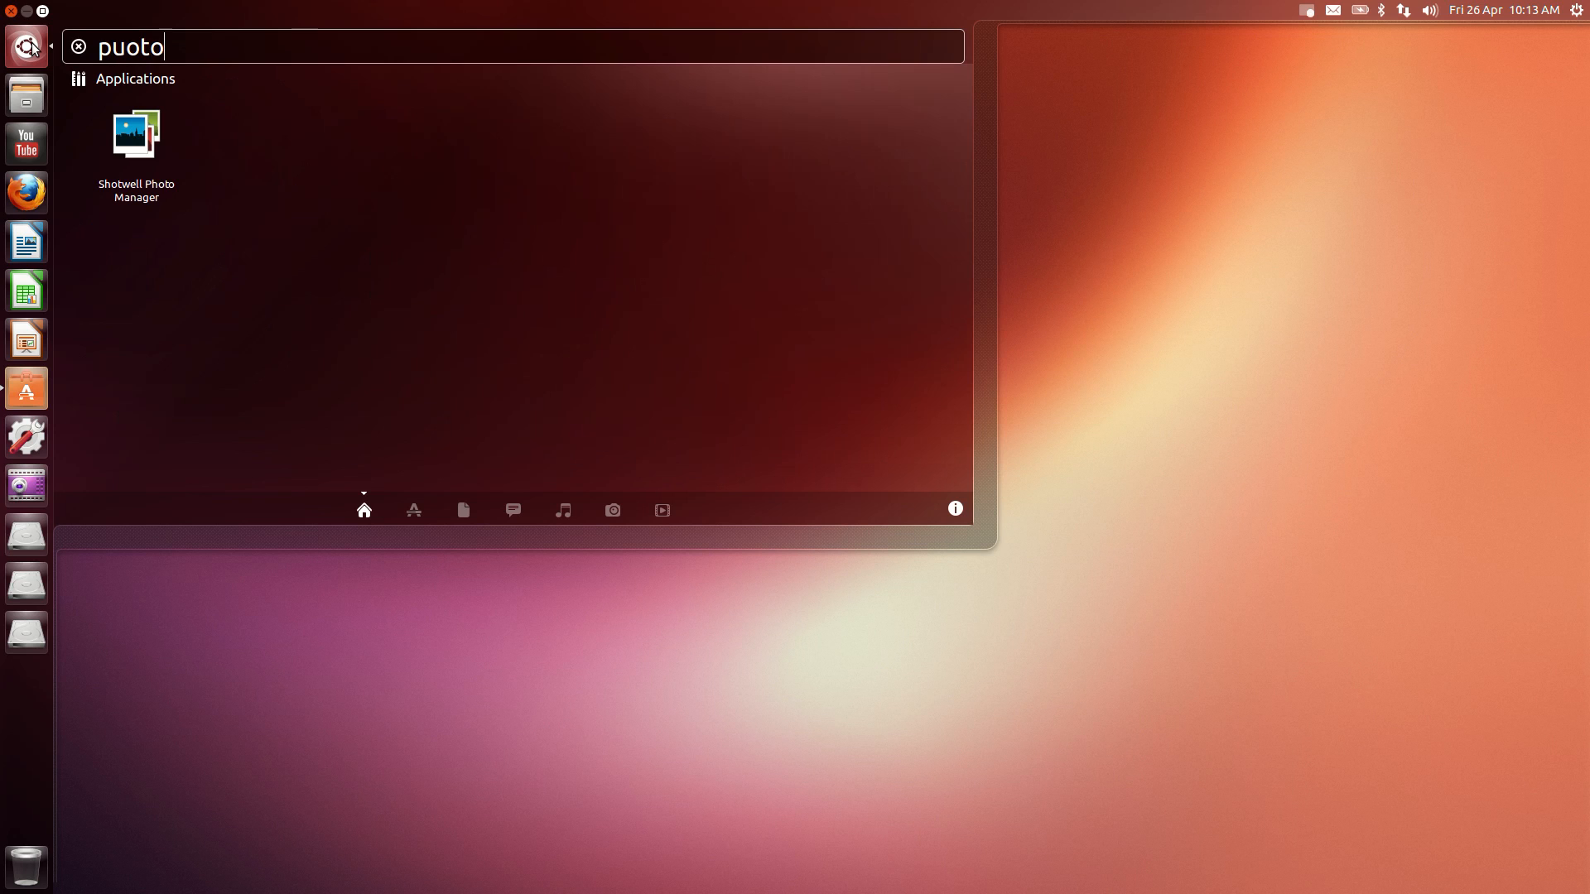
key(BackSpace)
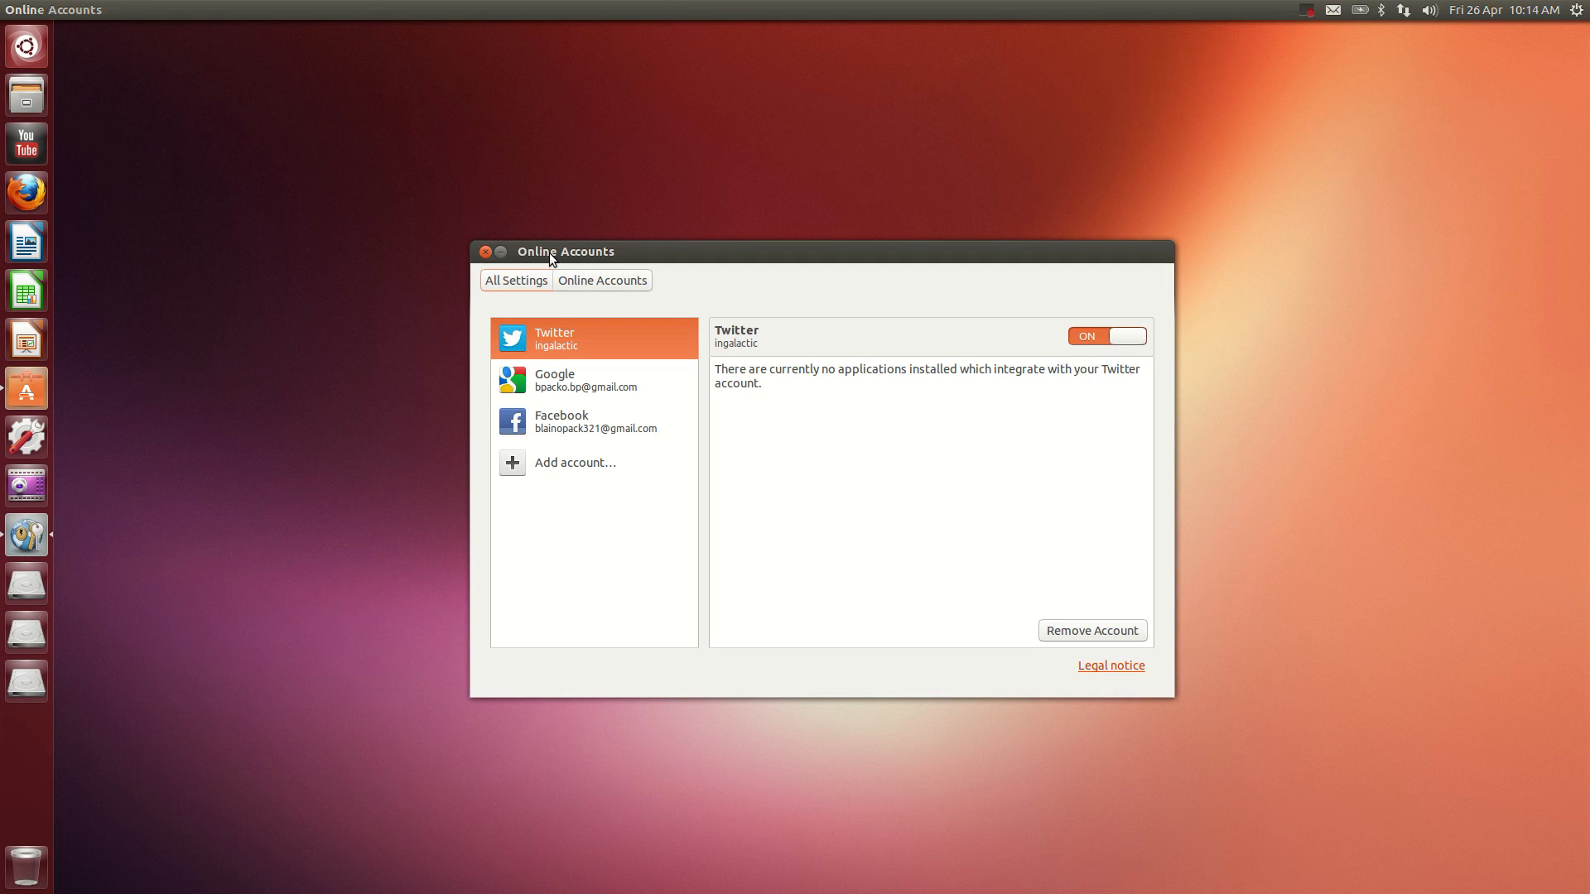
mouse_move(567, 338)
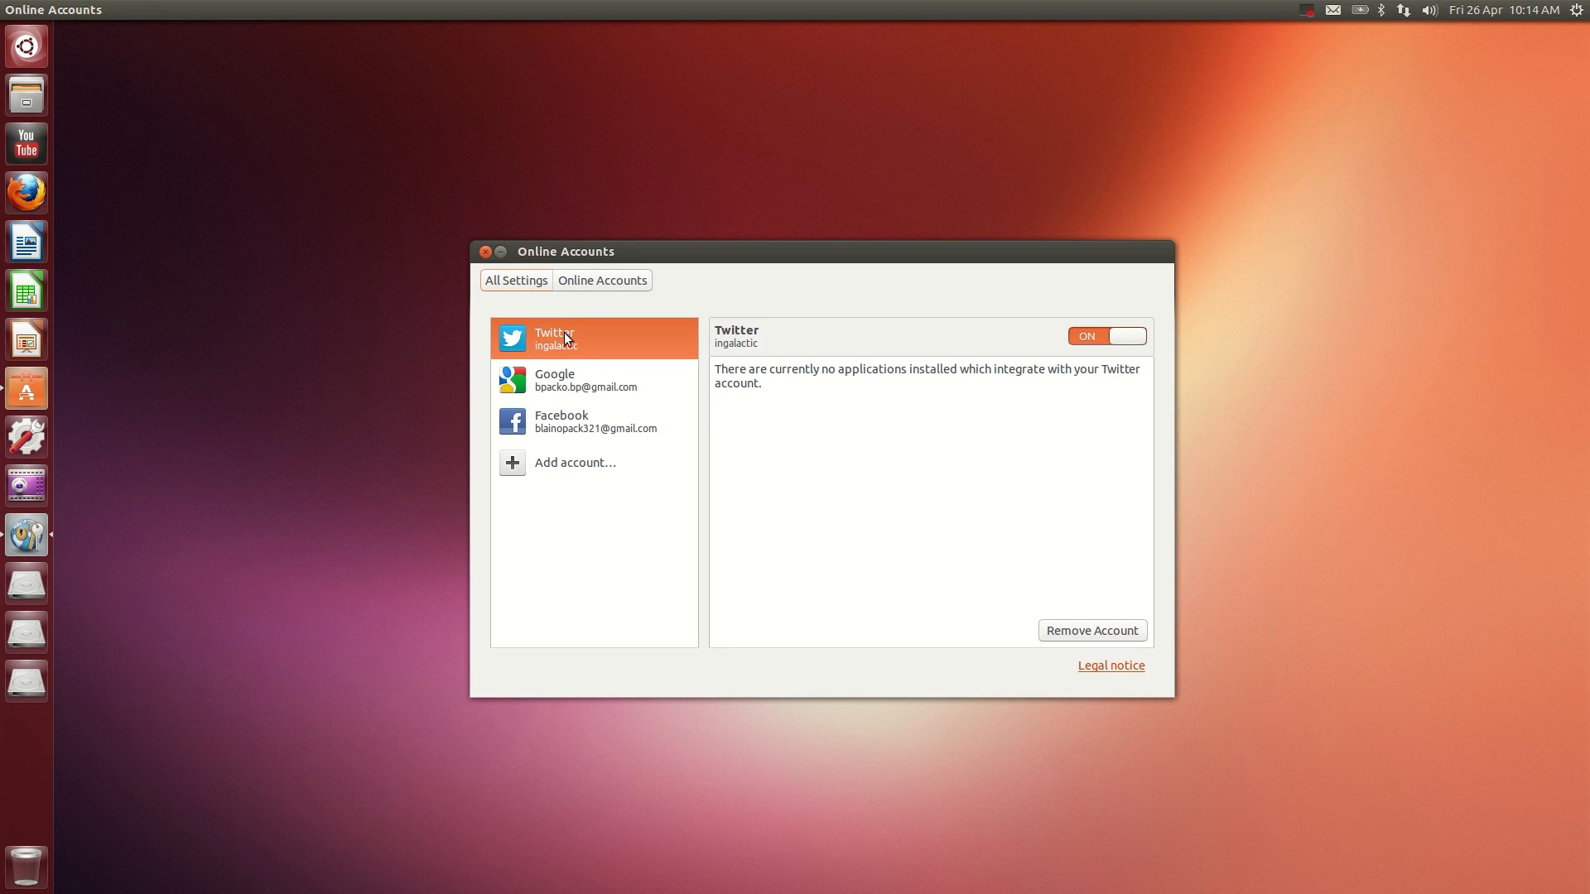
mouse_move(600, 427)
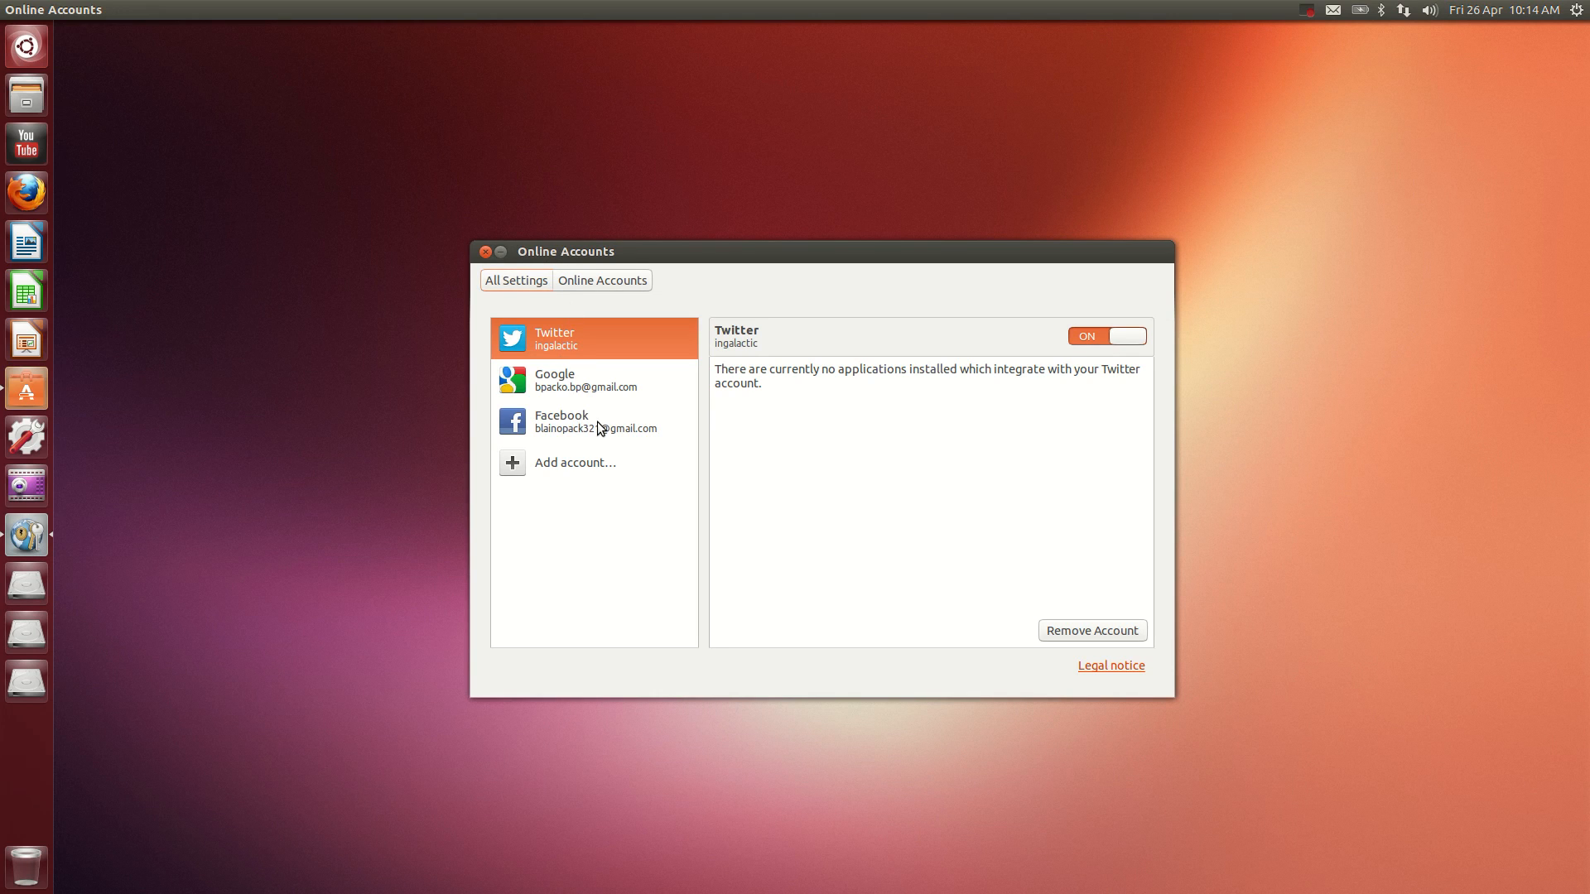
mouse_move(577, 383)
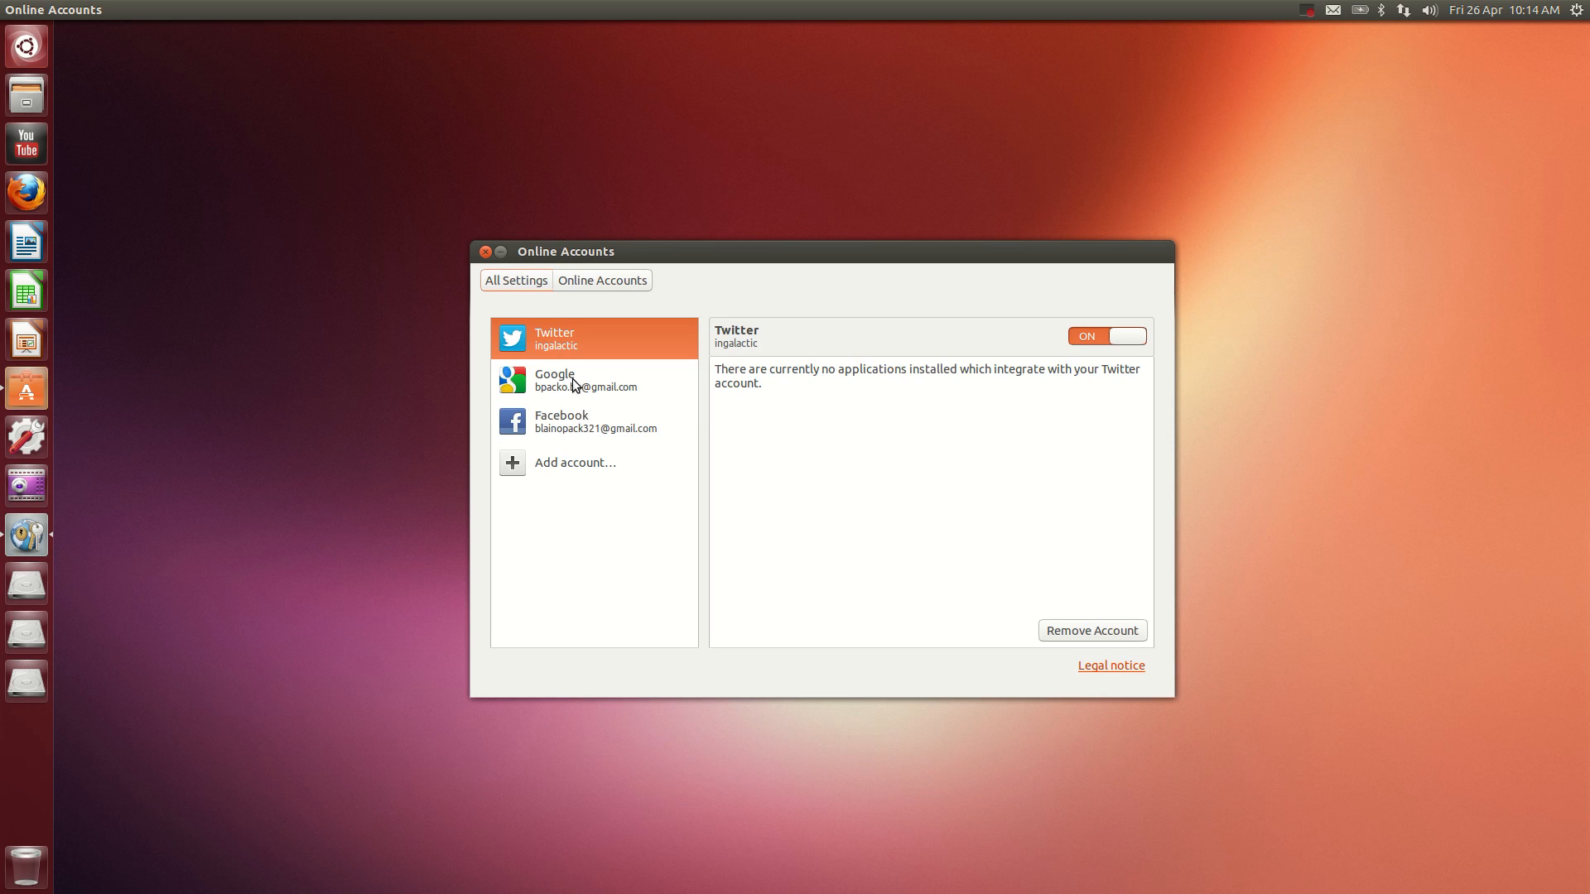
Show the Google account's integrated applications, then search the Dash for 'shot'
click(554, 380)
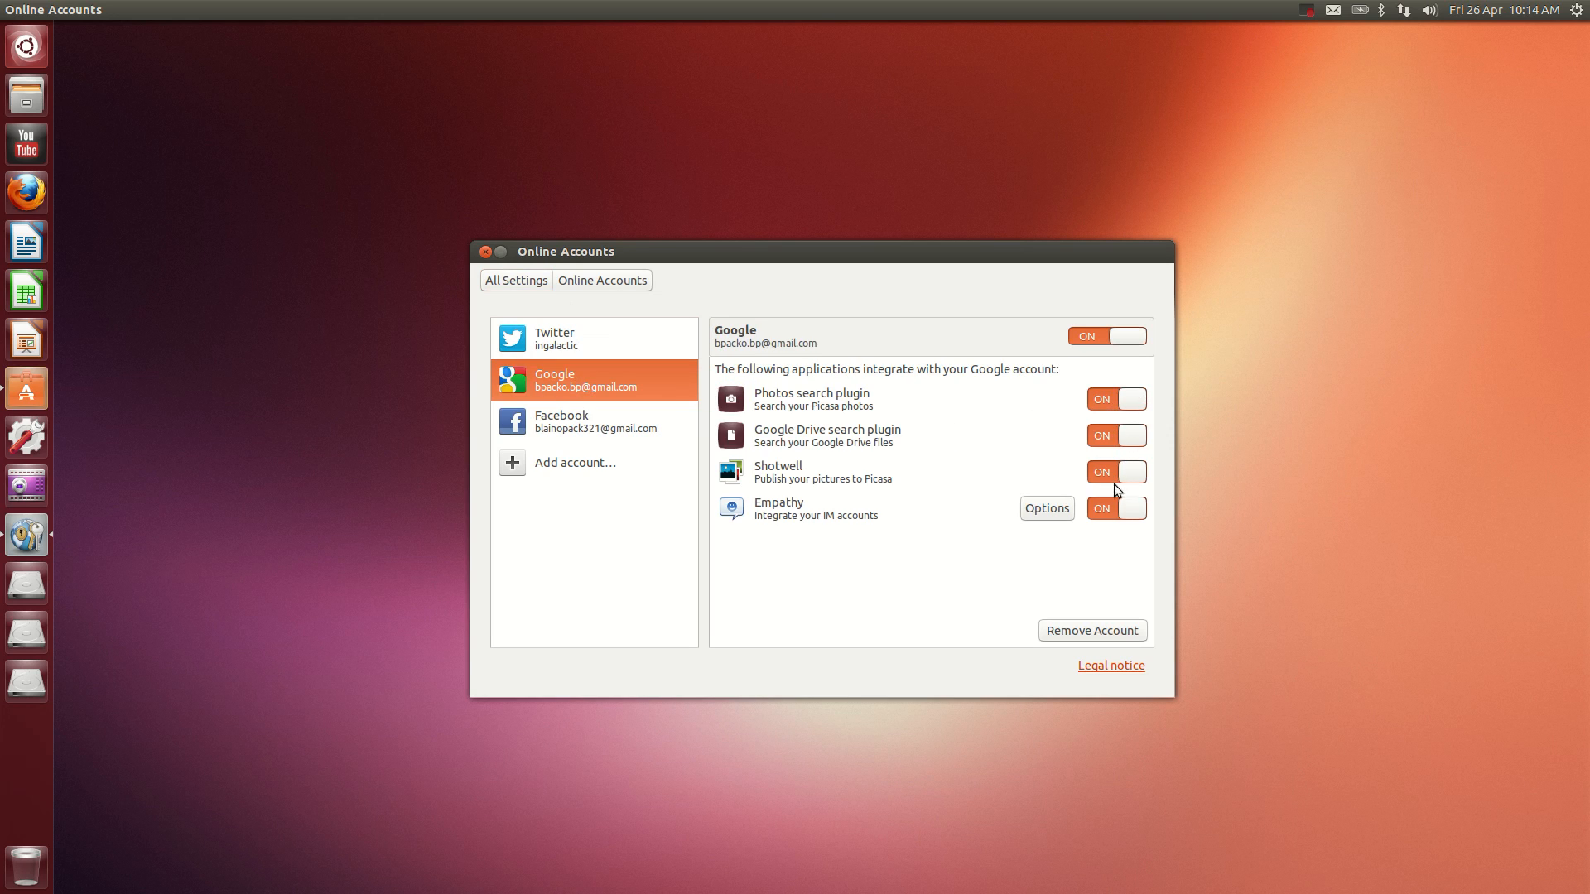
mouse_move(866, 476)
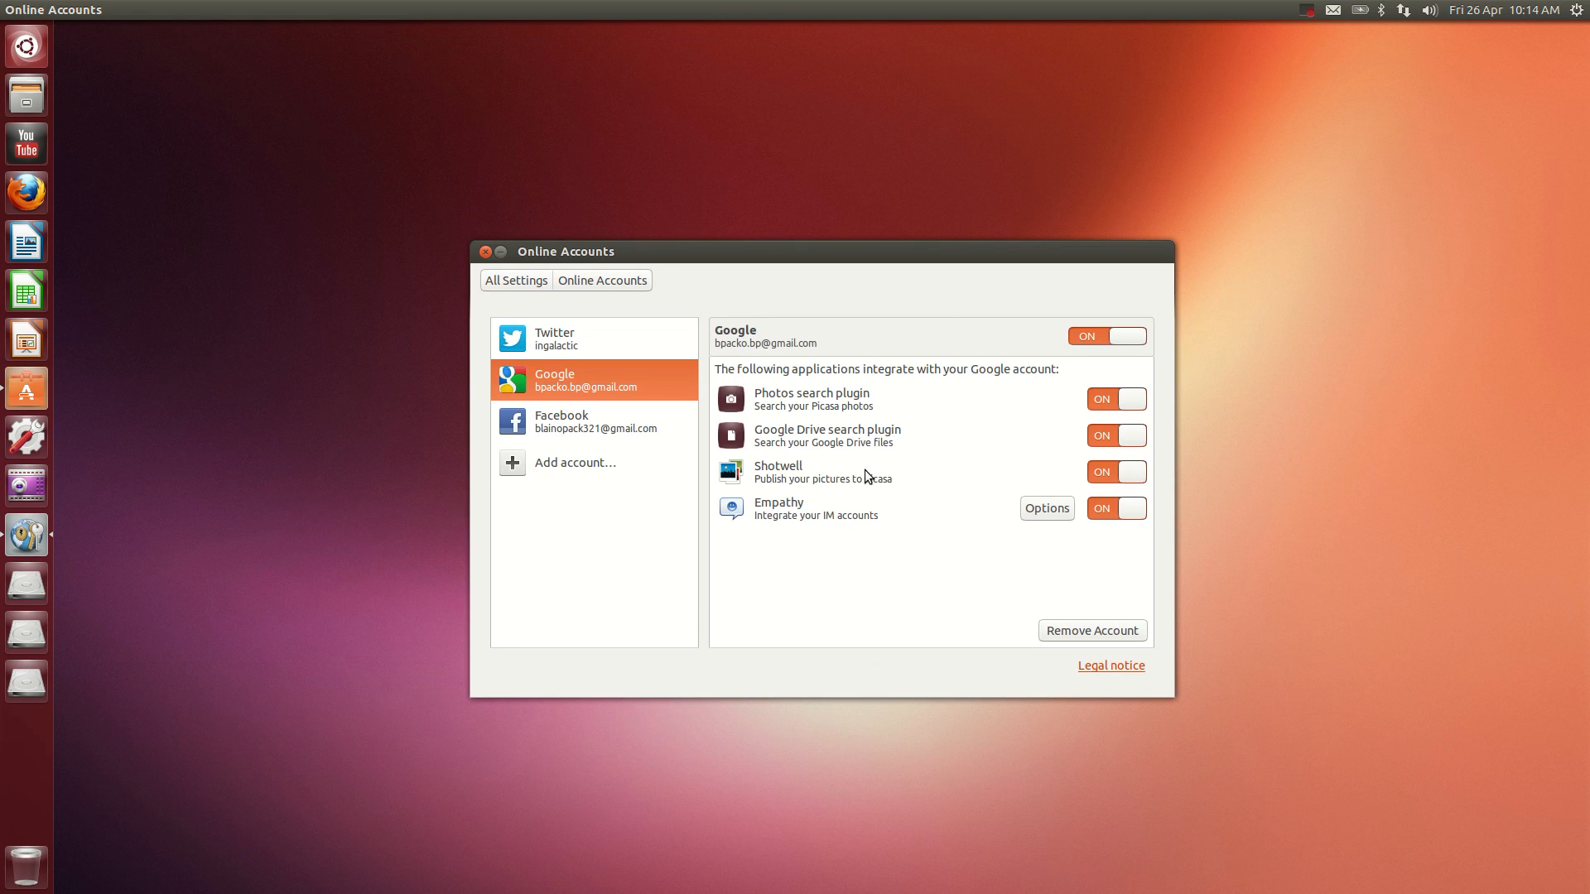
mouse_move(897, 487)
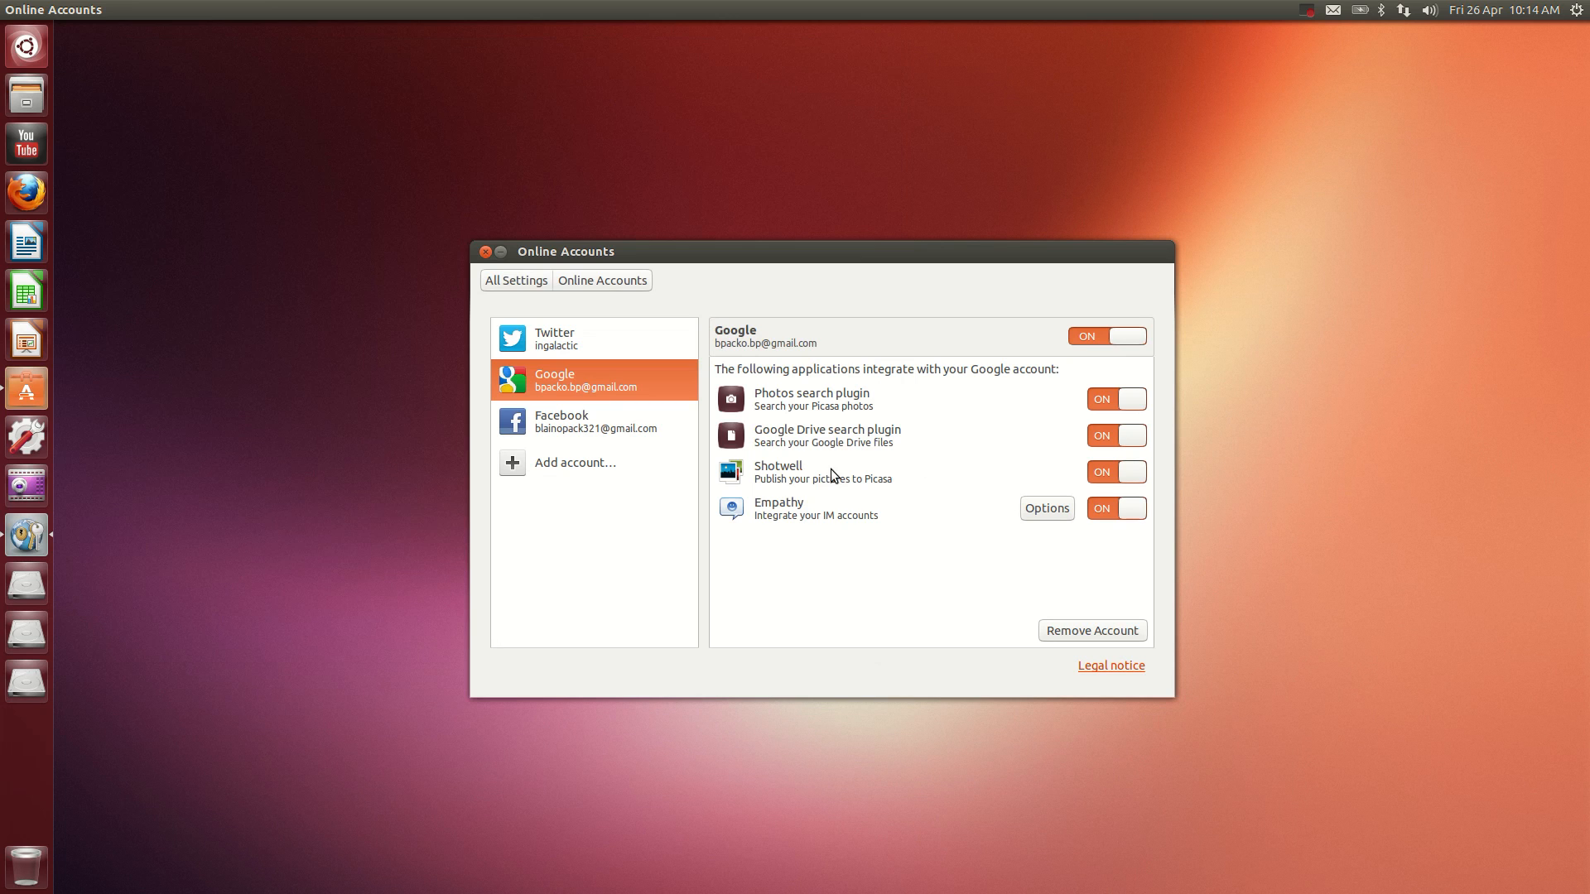
mouse_move(865, 415)
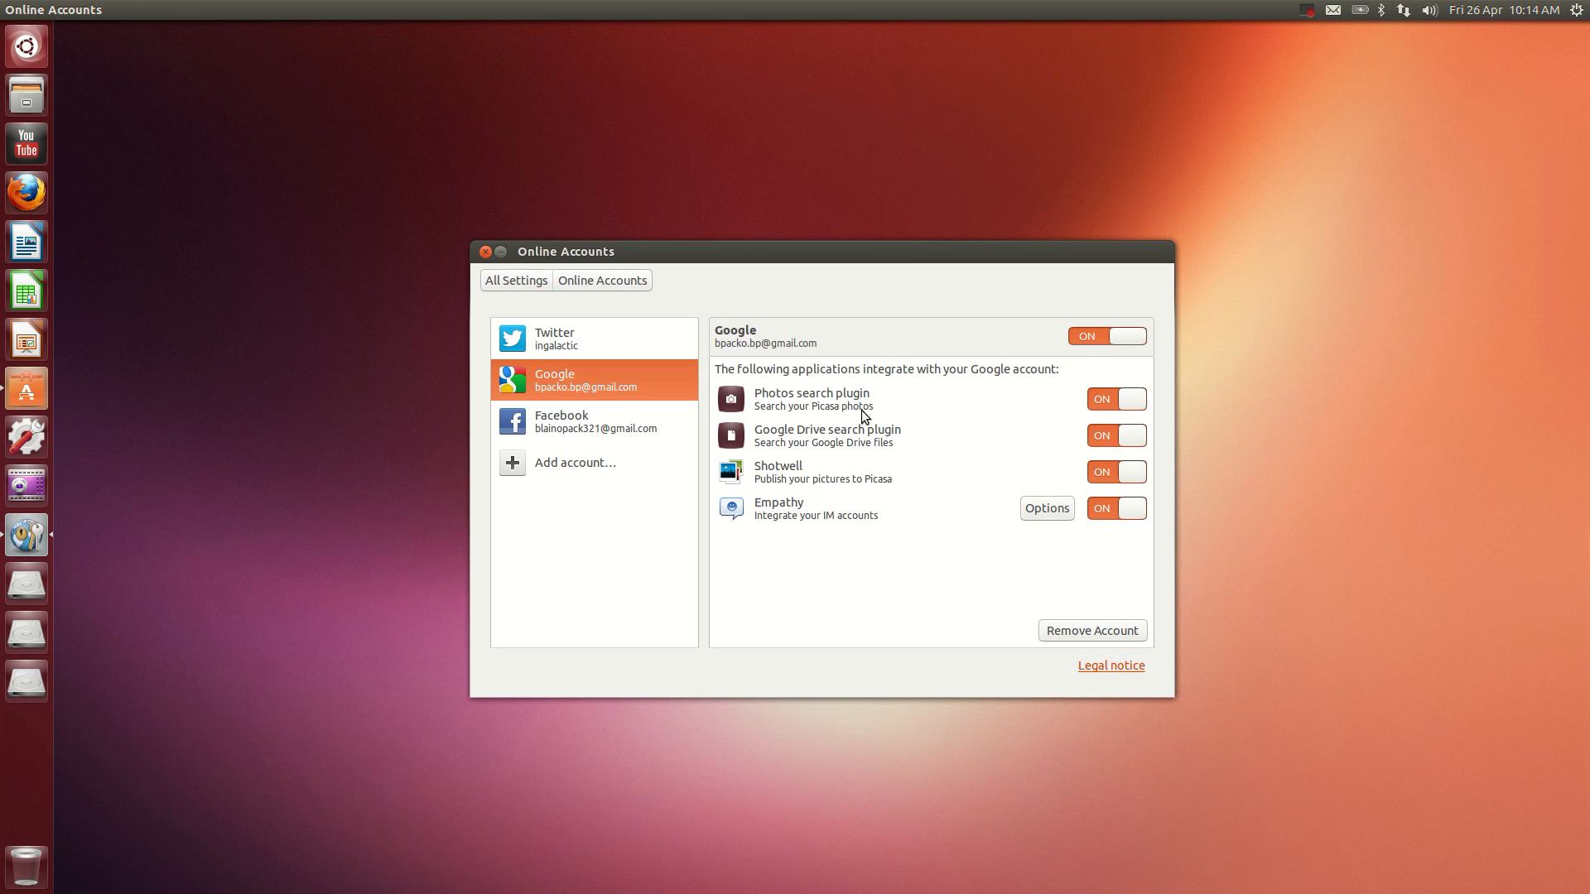
text(shot)
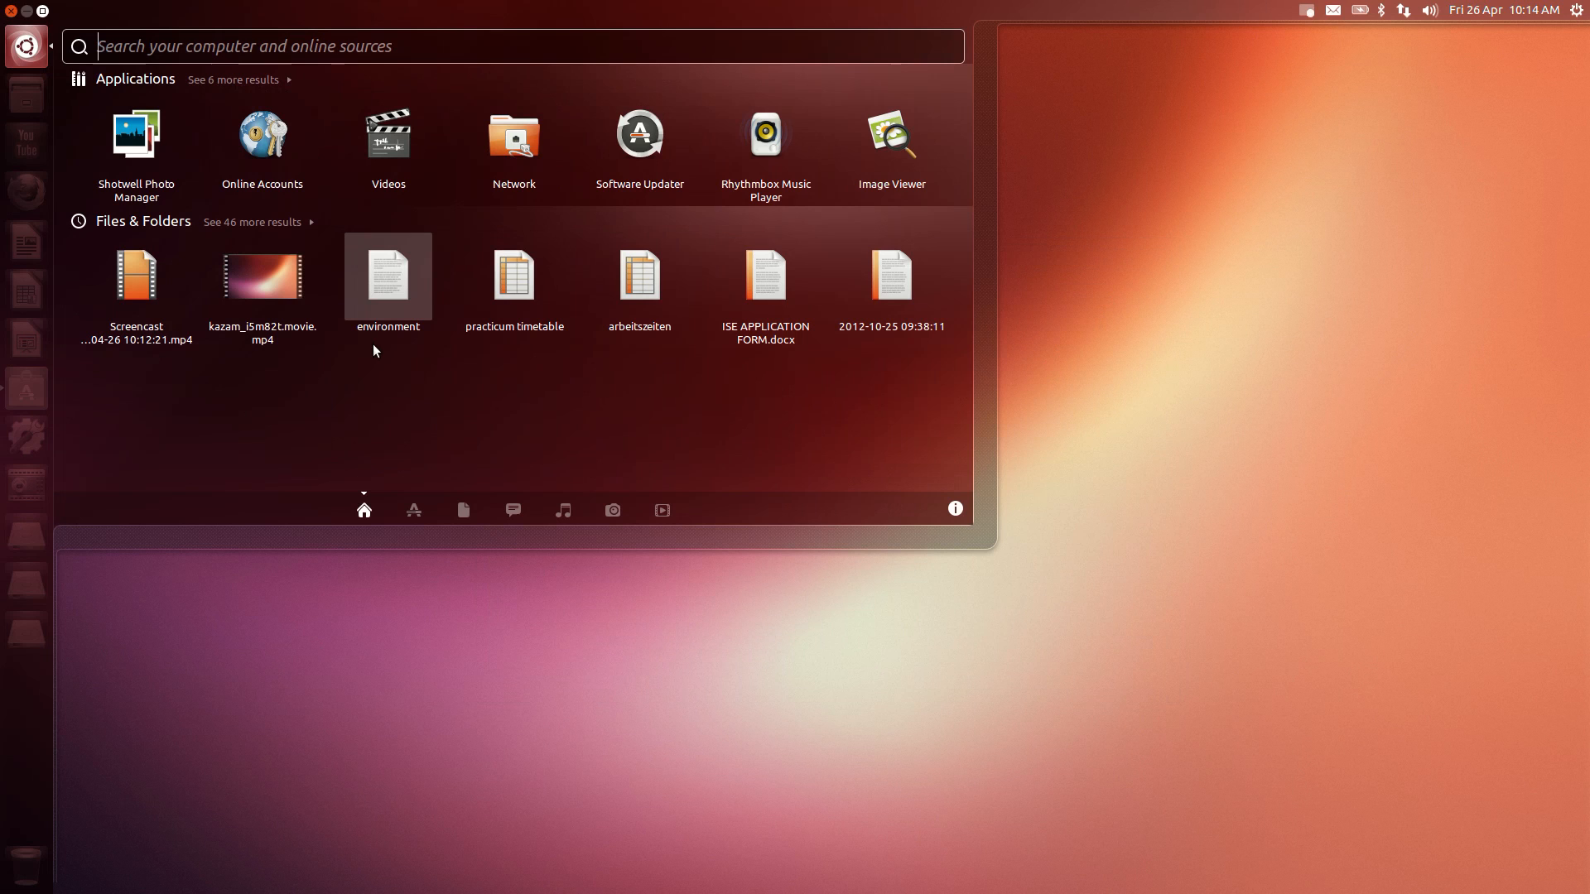
mouse_move(395, 353)
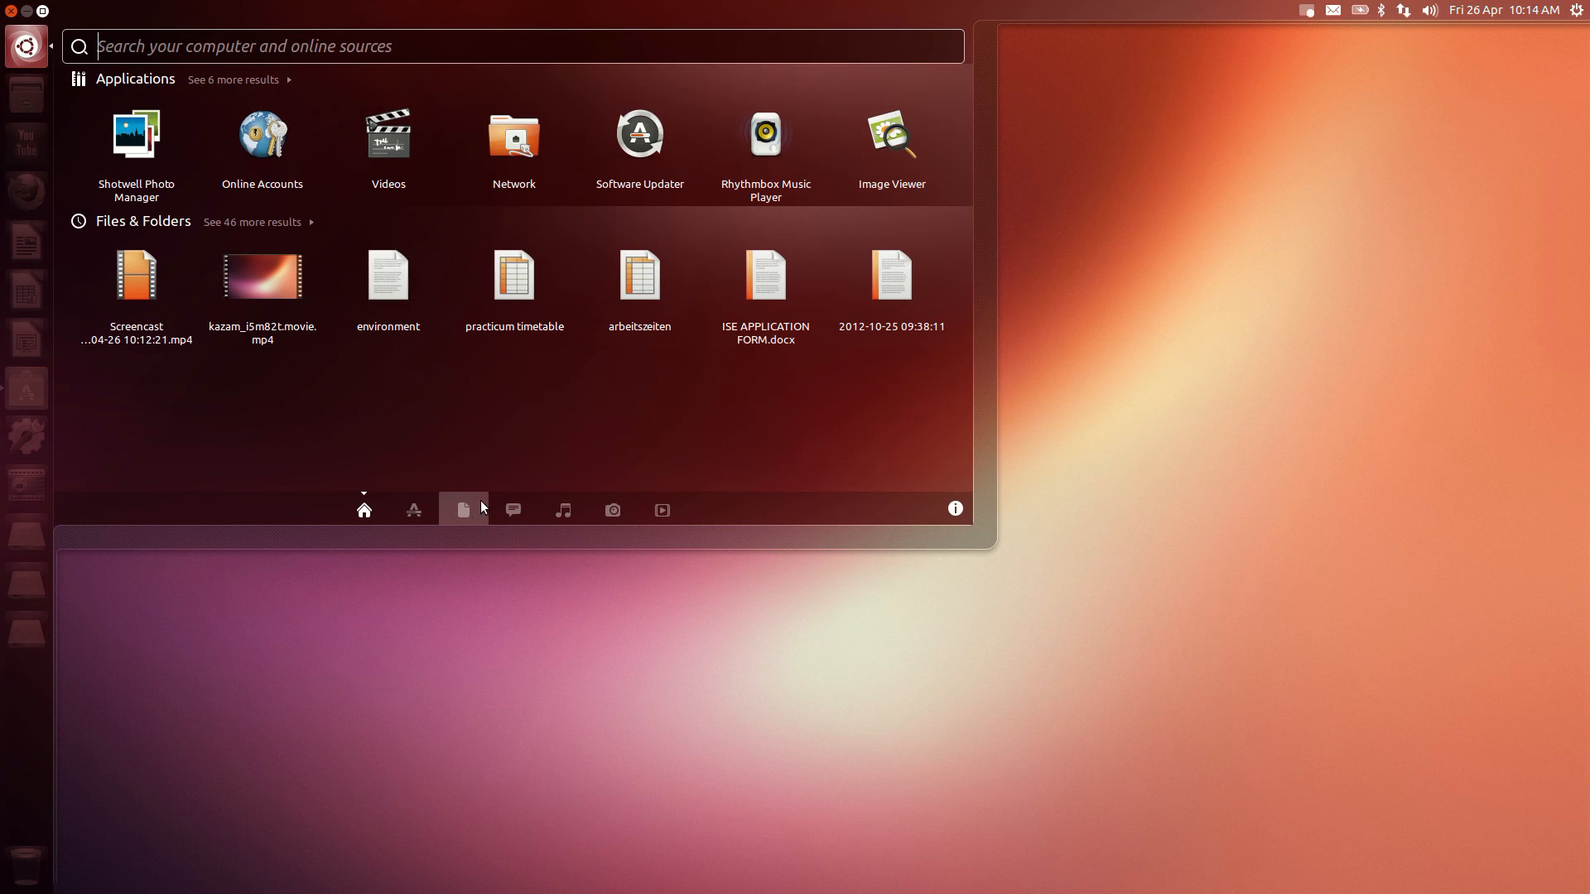
Browse the social and music lenses and preview the Pop Danthology 2012 track
click(513, 511)
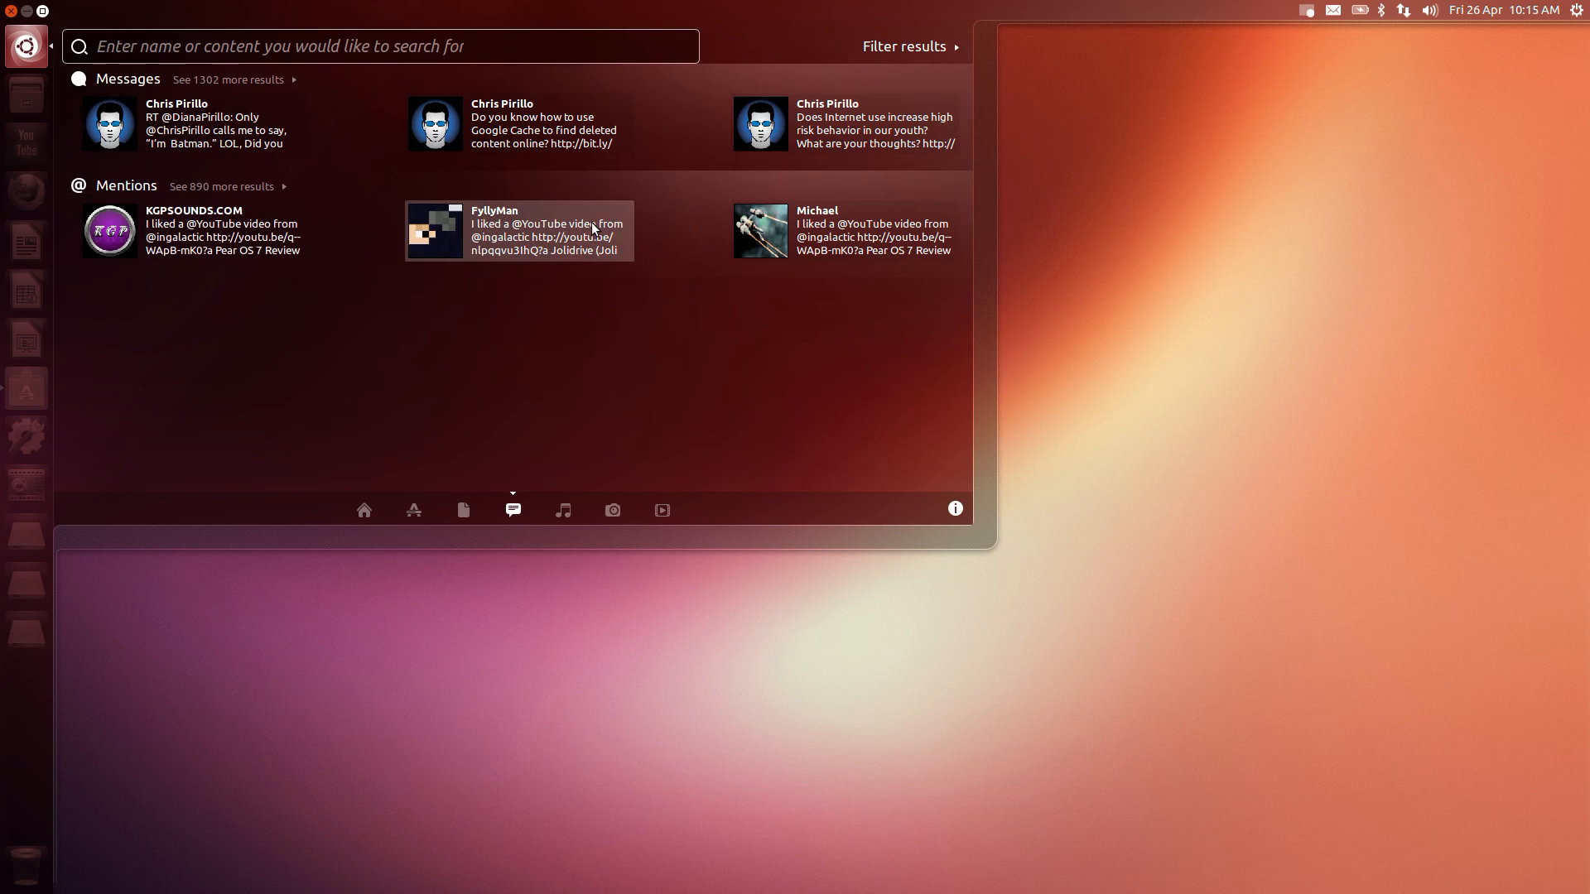
click(519, 230)
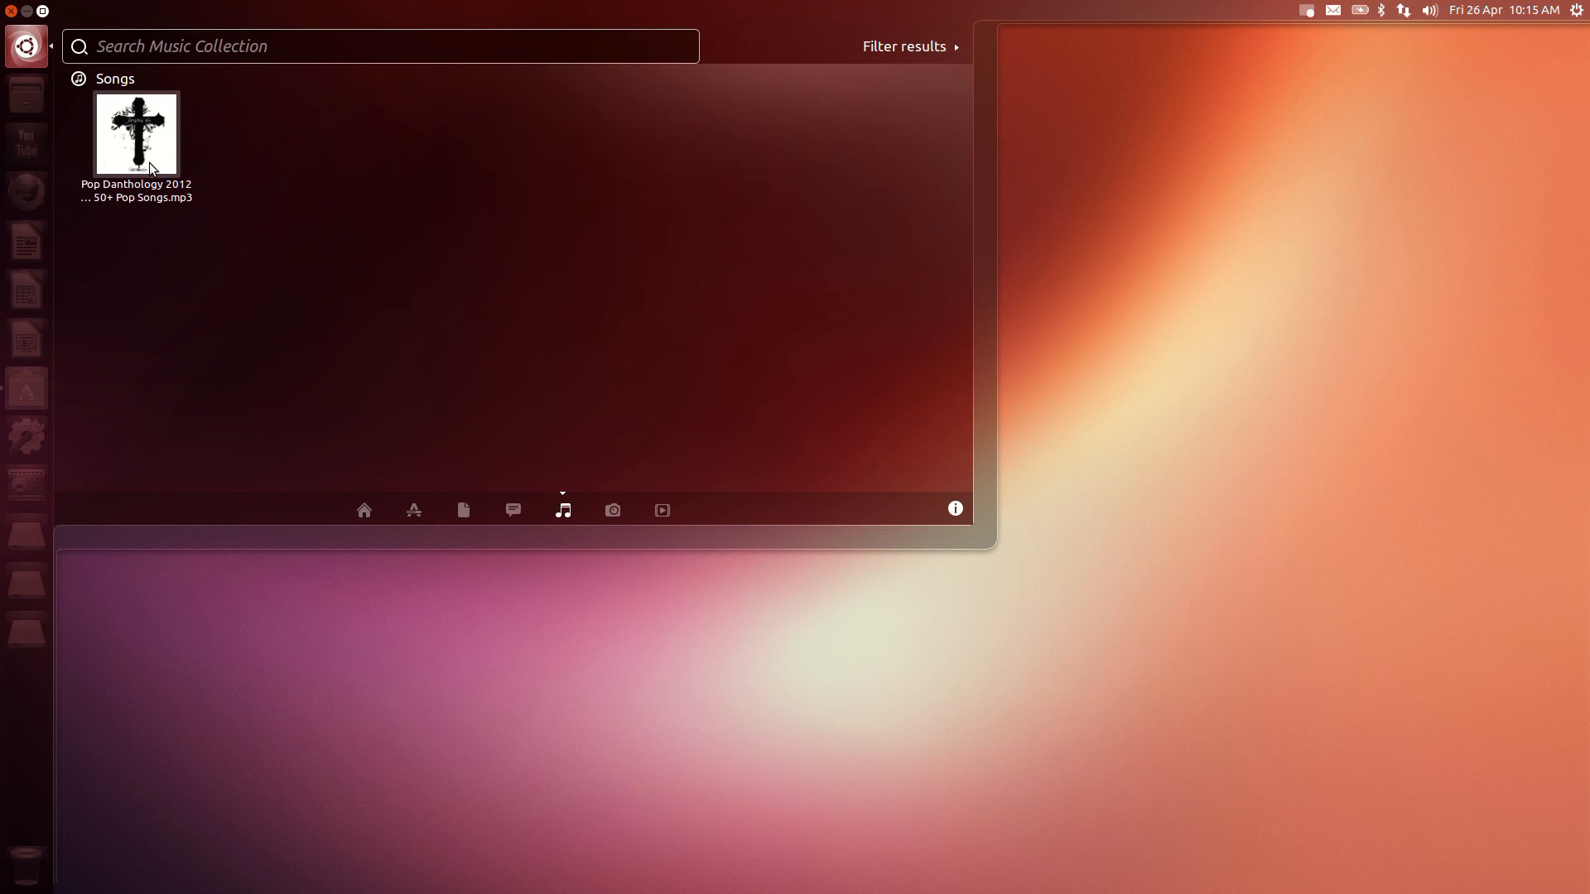
click(135, 133)
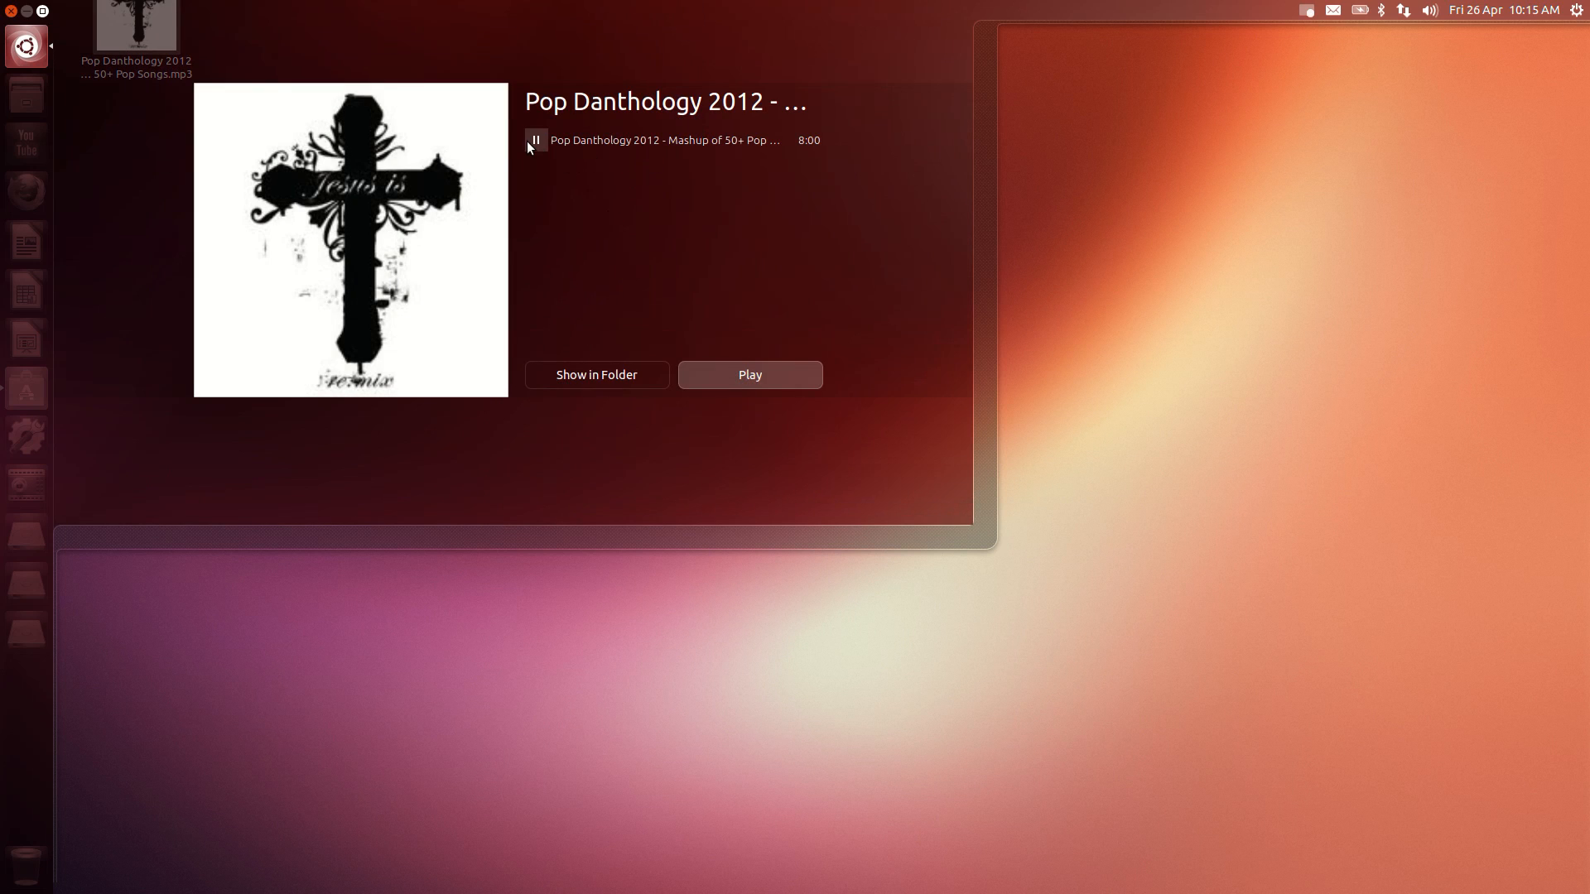
Pause the song preview and return to the applications lens
click(536, 139)
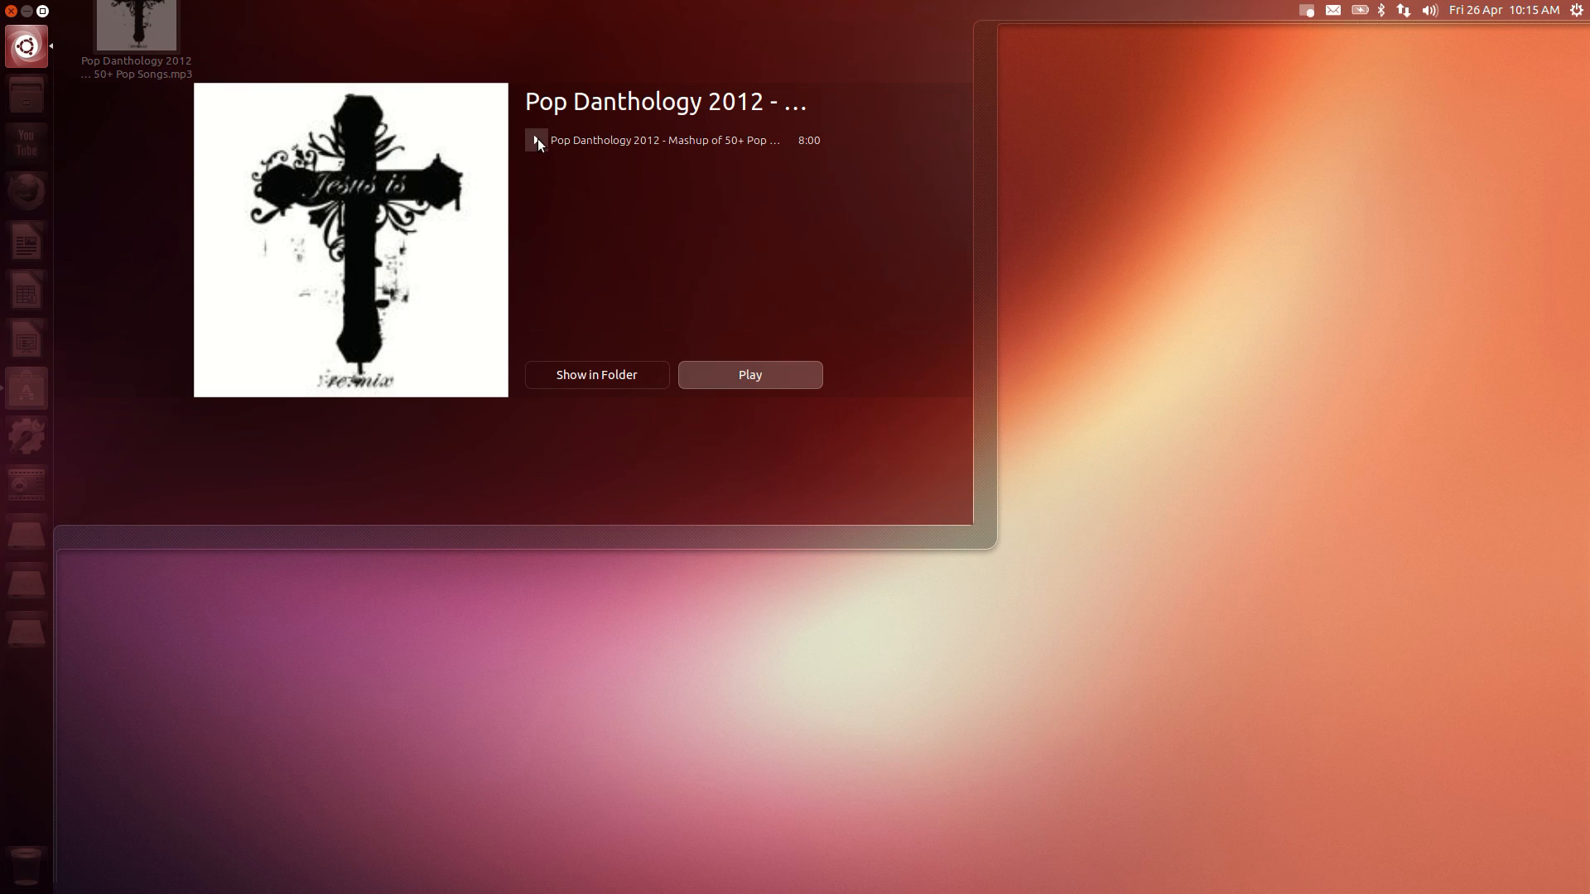
click(28, 45)
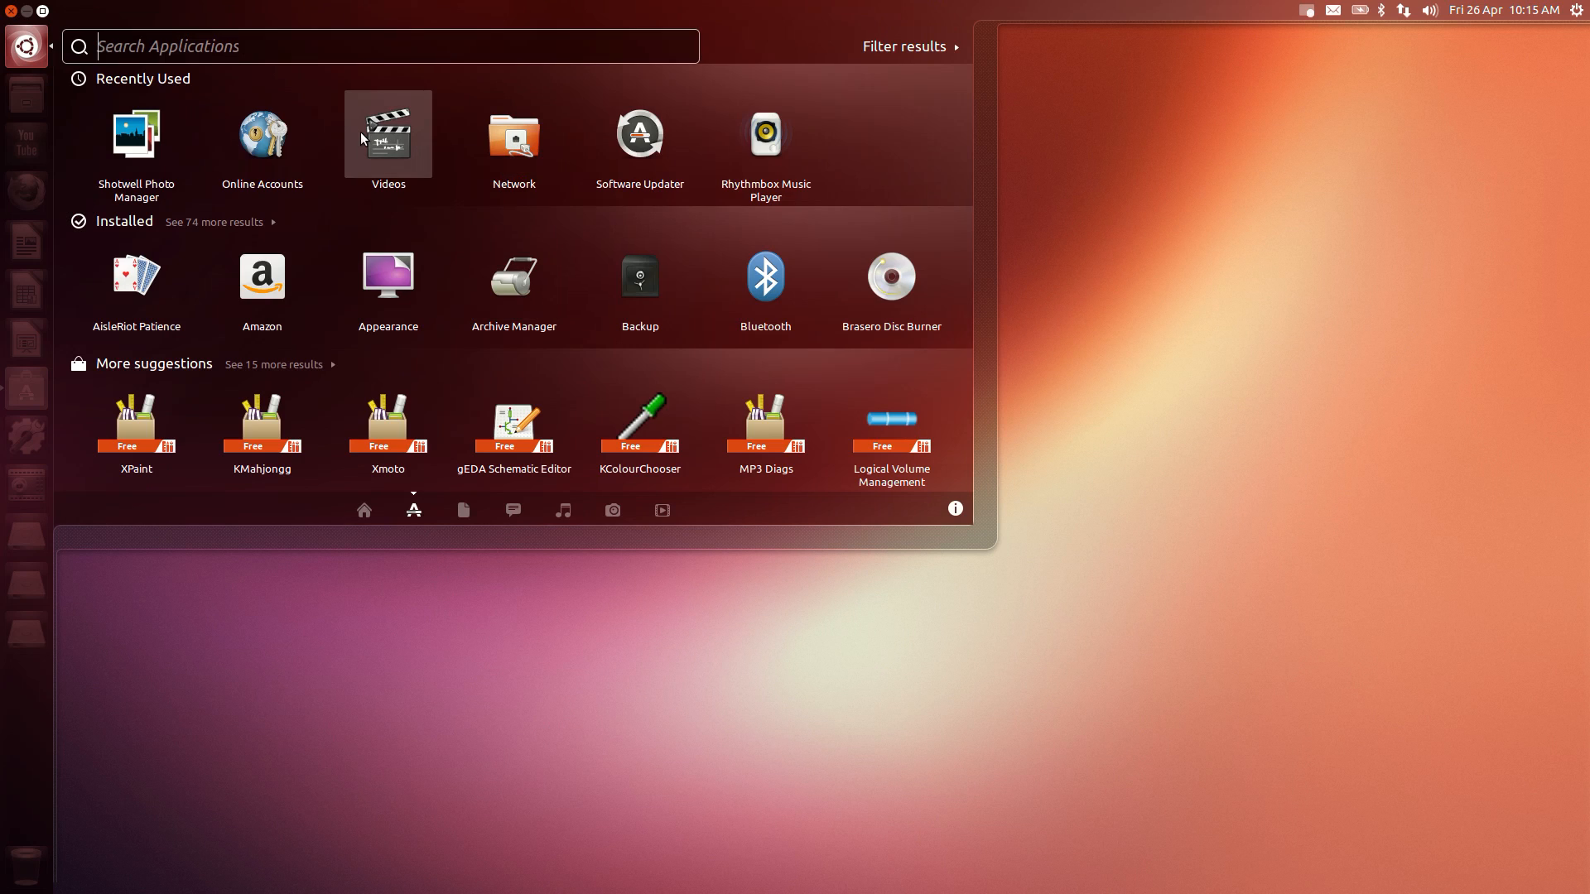
Preview Shotwell Photo Manager's details, then step right to the Online Accounts app's details
click(135, 134)
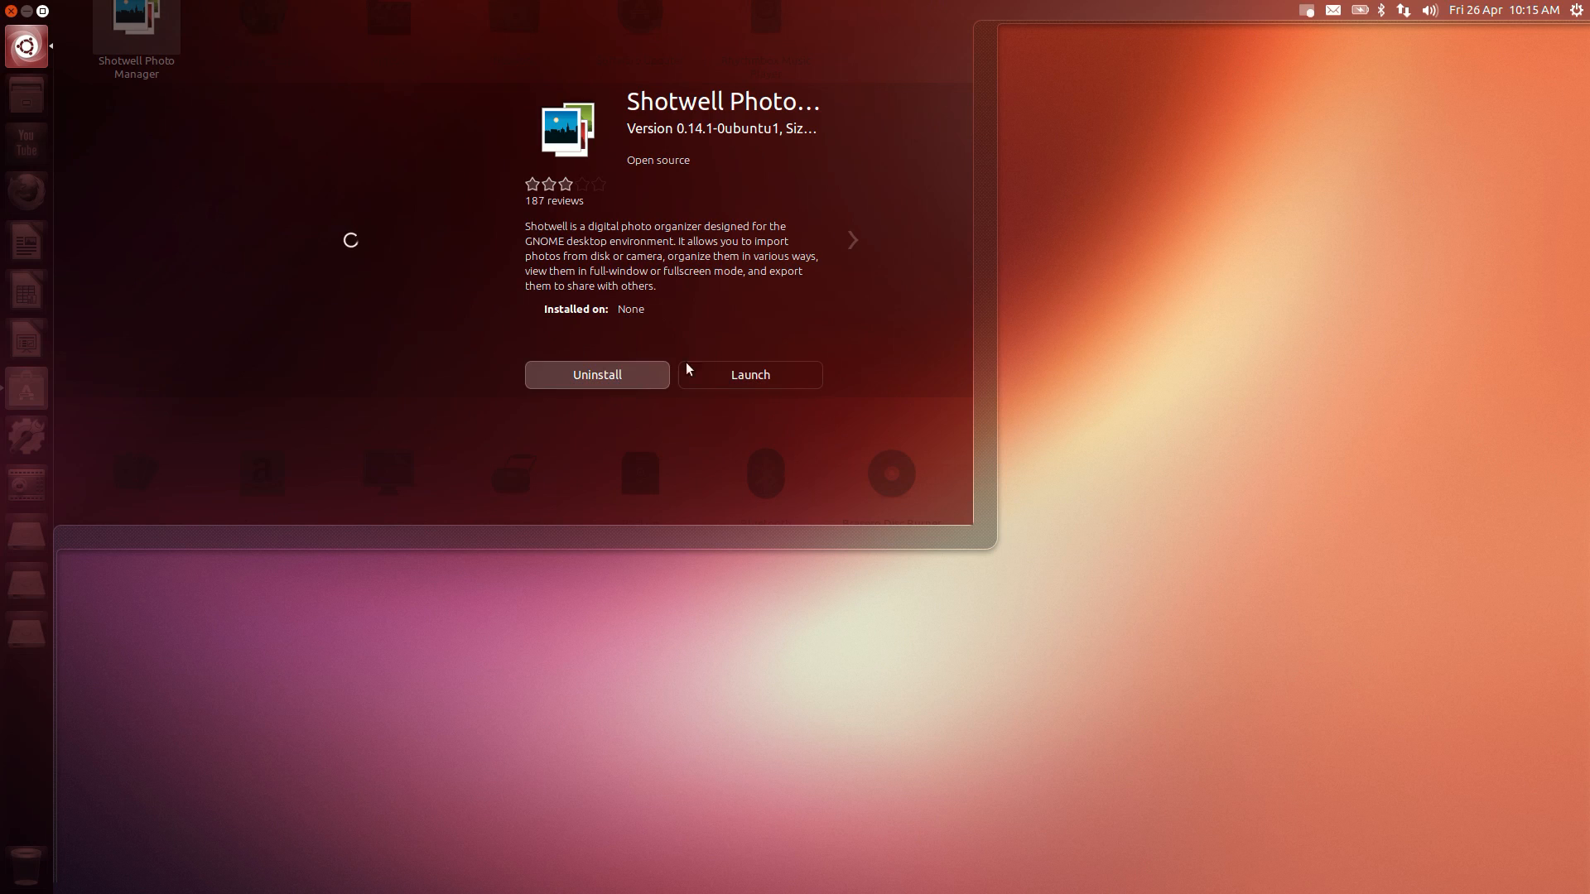
click(750, 375)
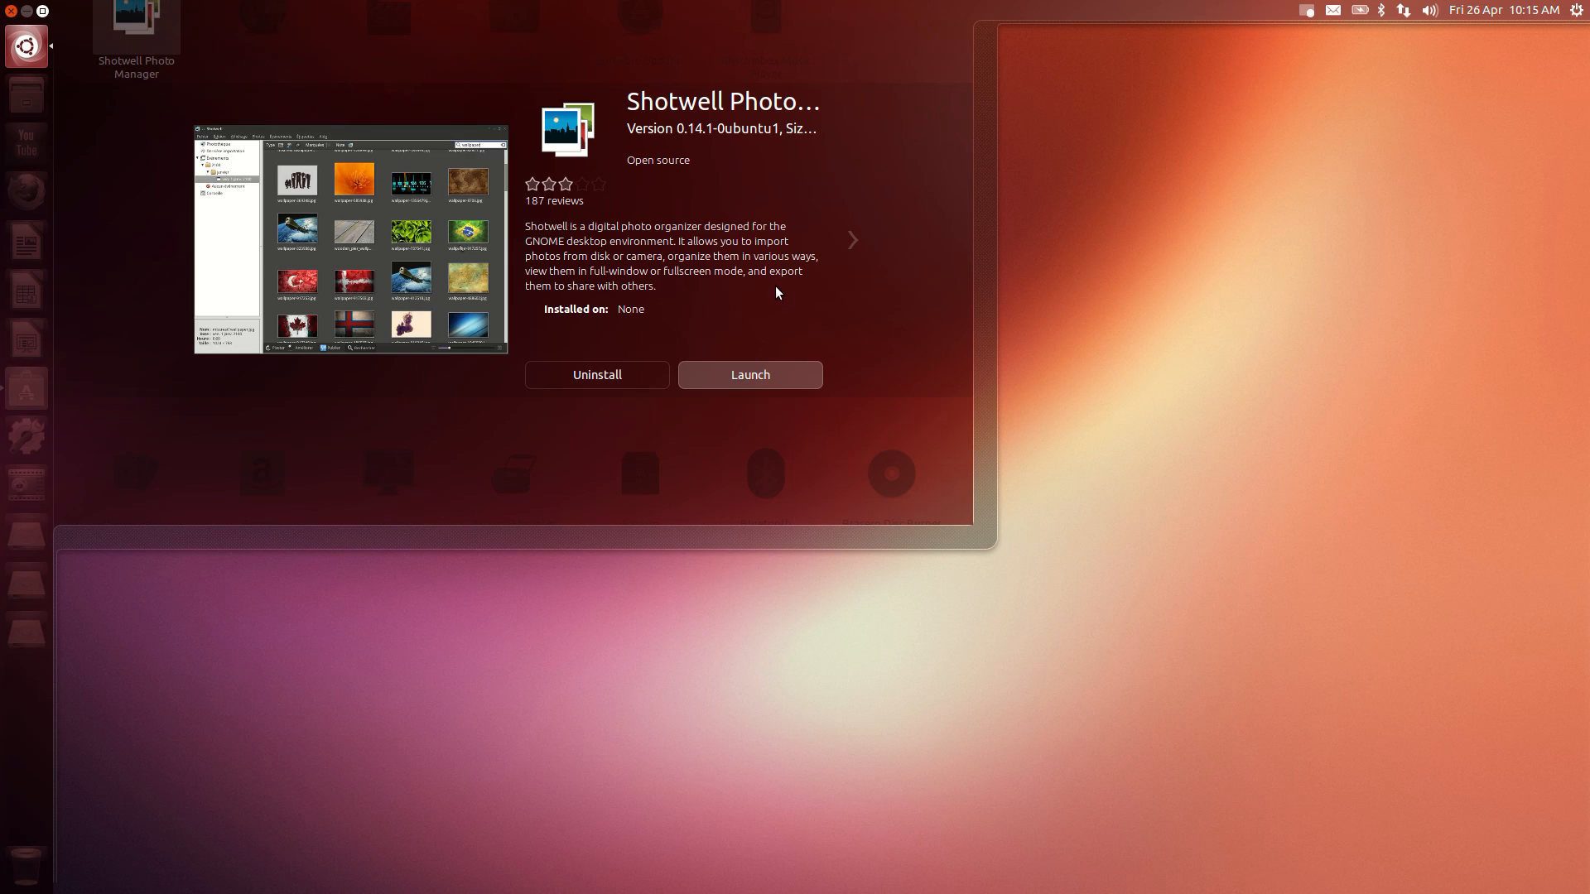
click(853, 240)
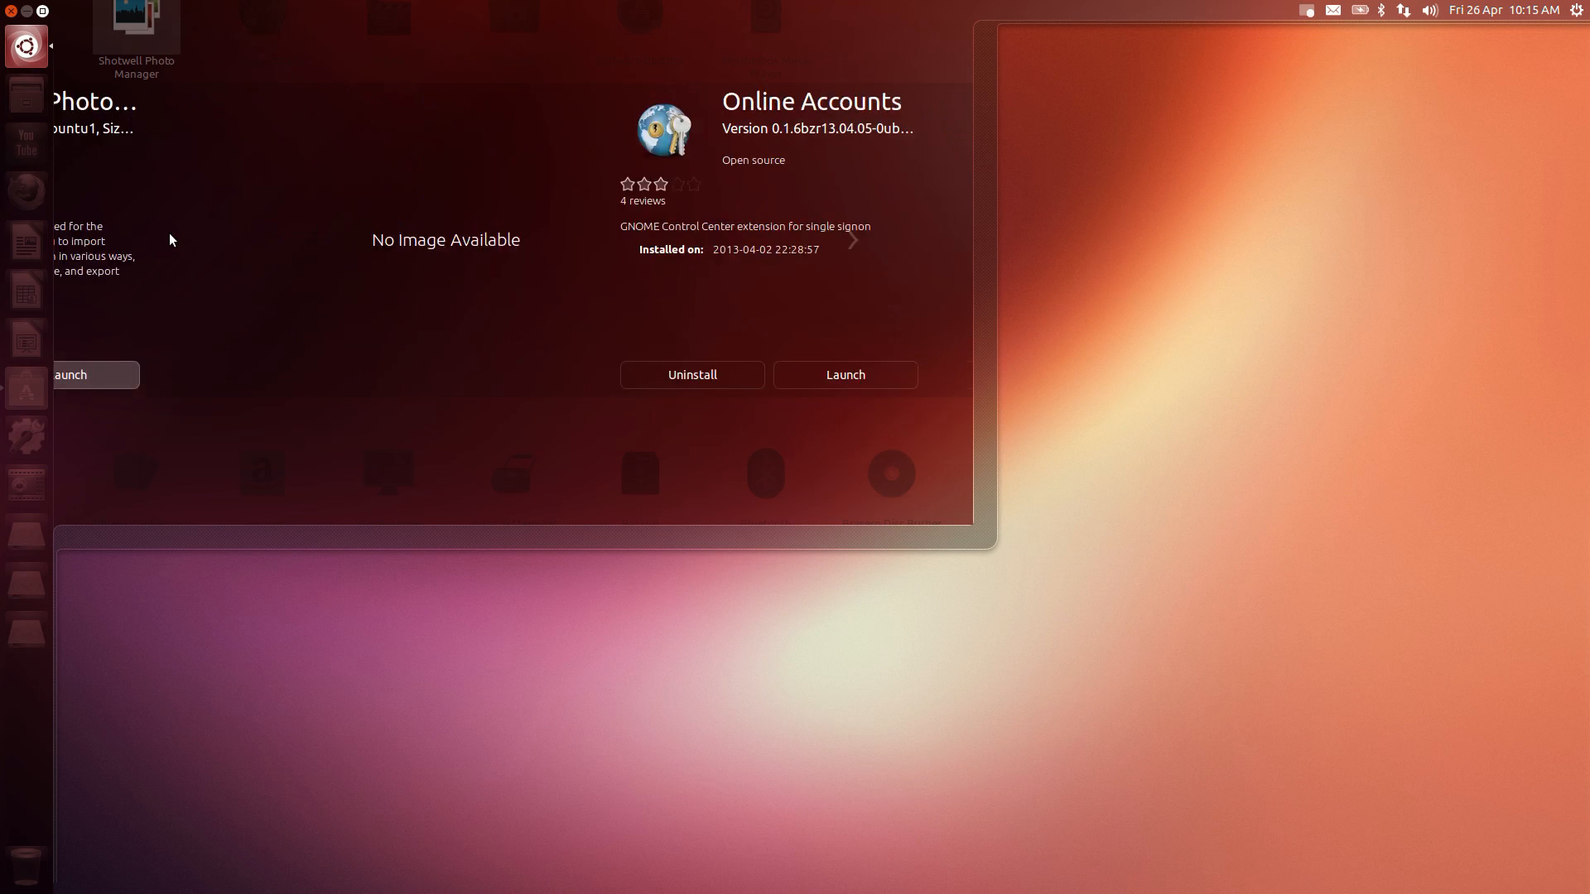
click(853, 240)
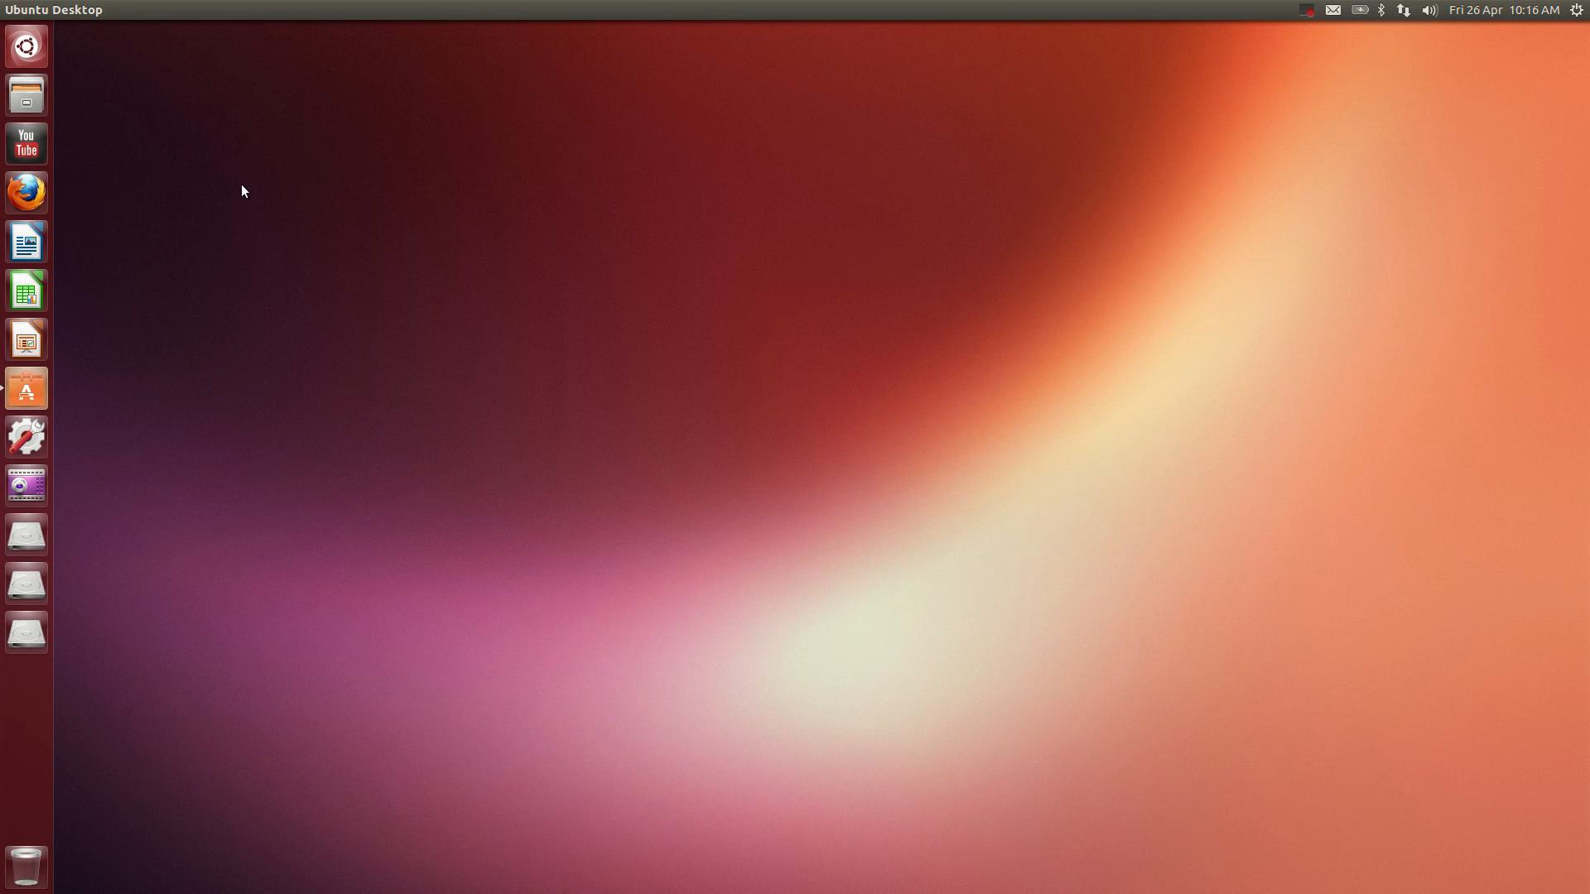
mouse_move(166, 141)
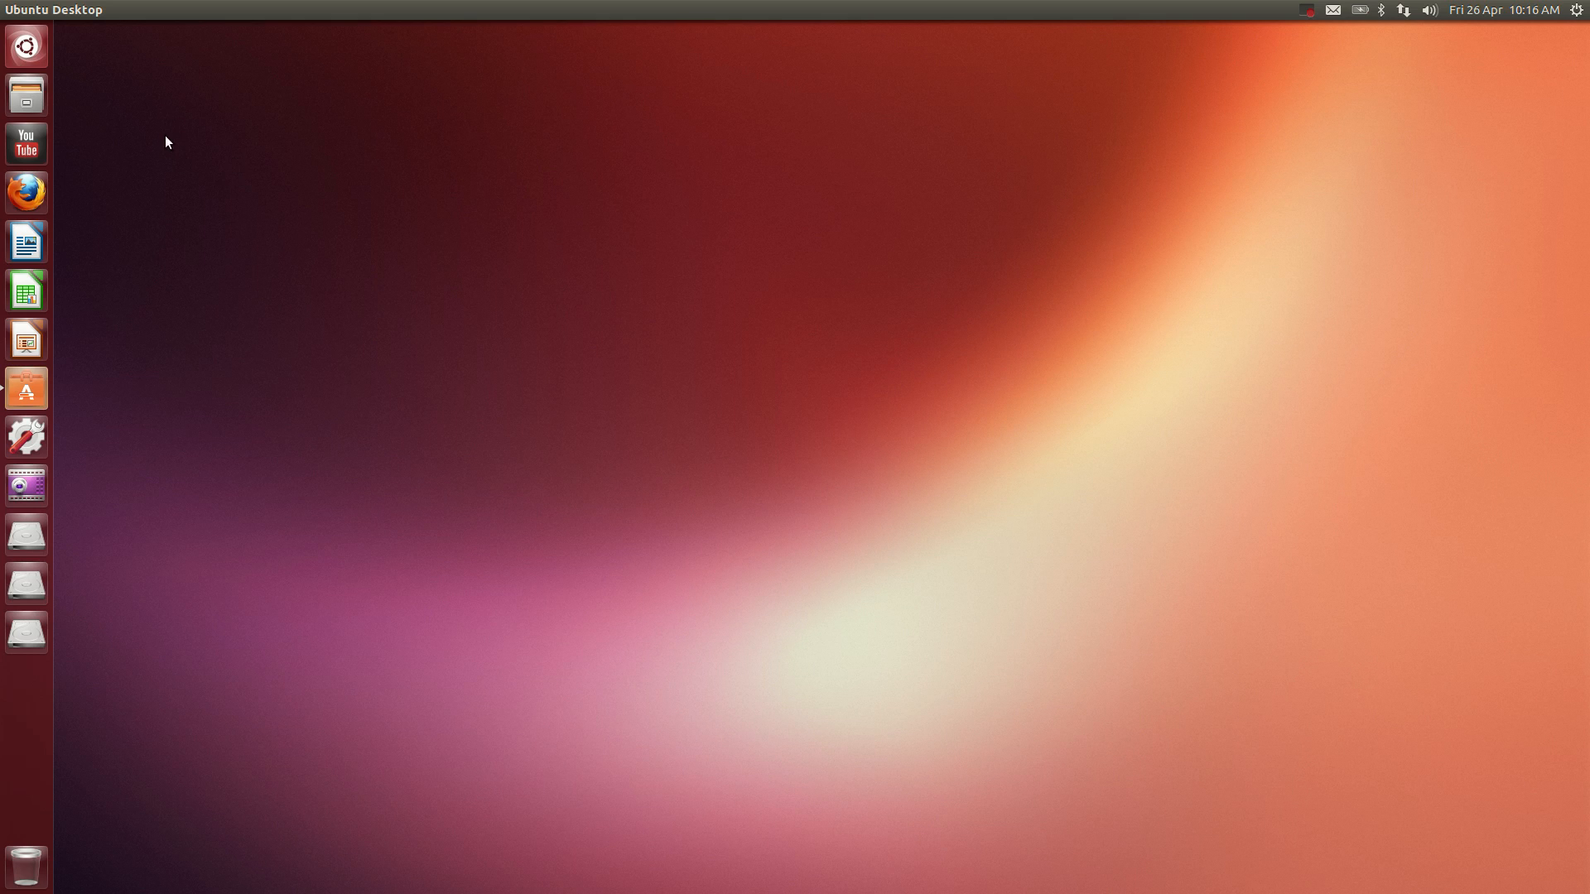
mouse_move(26, 153)
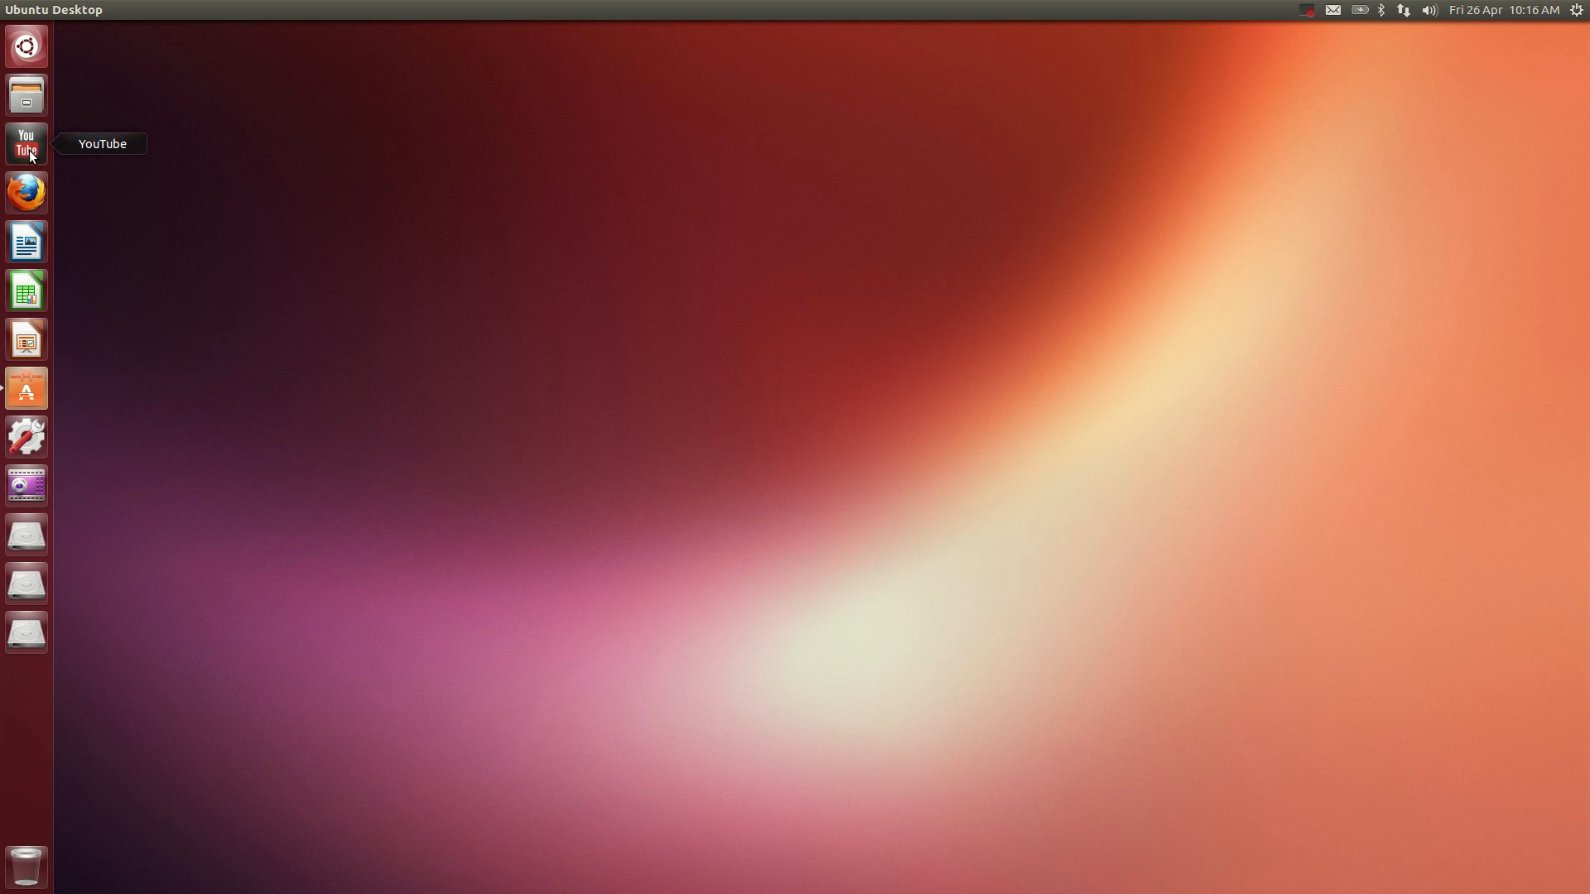
mouse_move(38, 576)
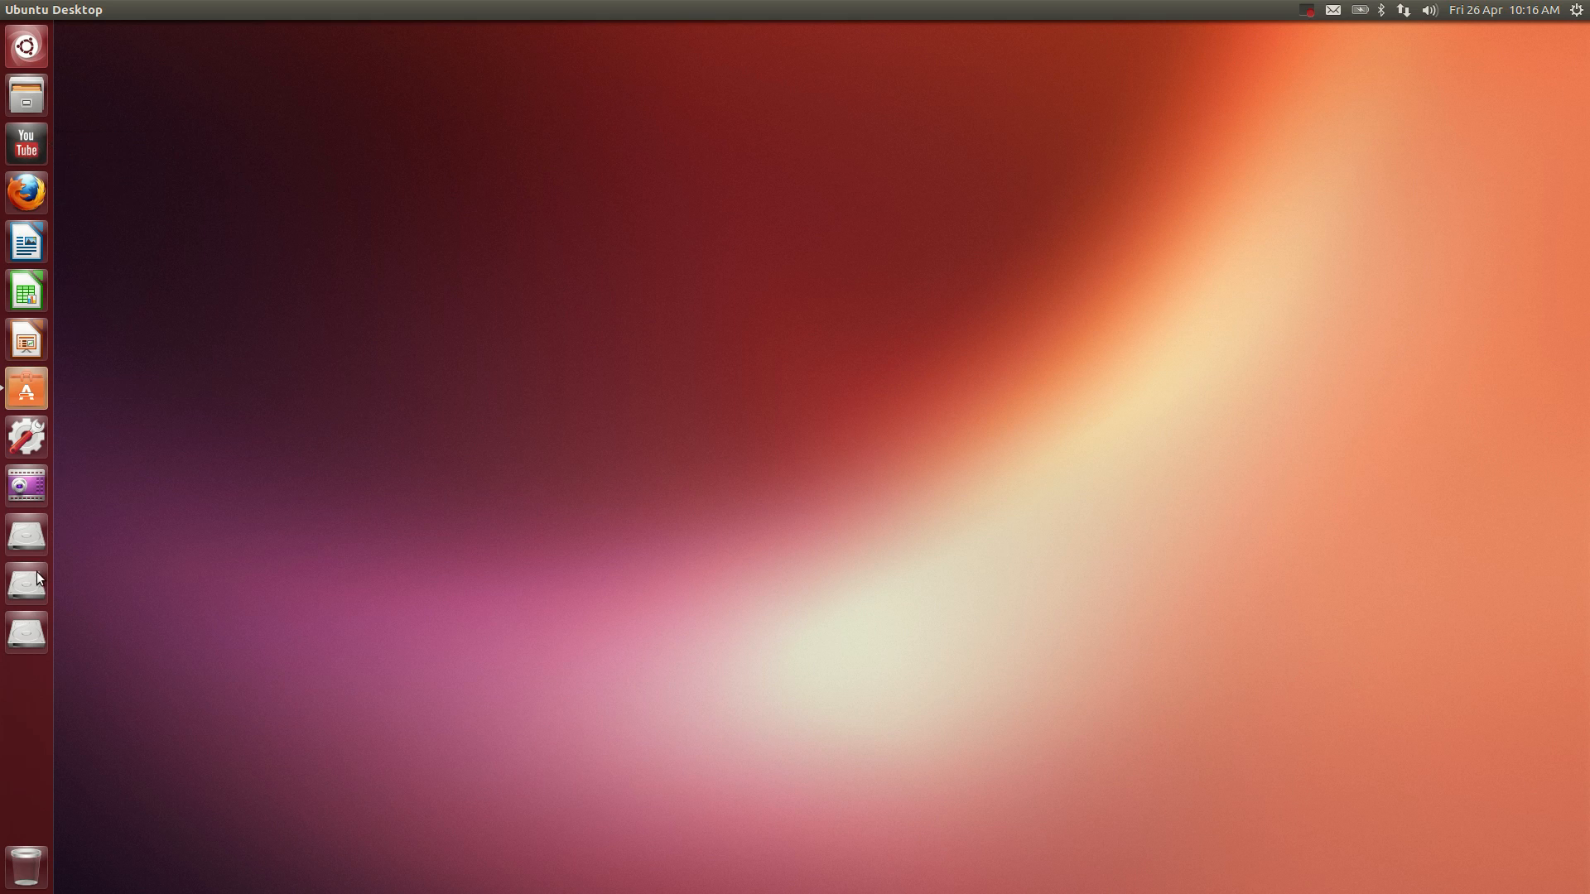
click(25, 387)
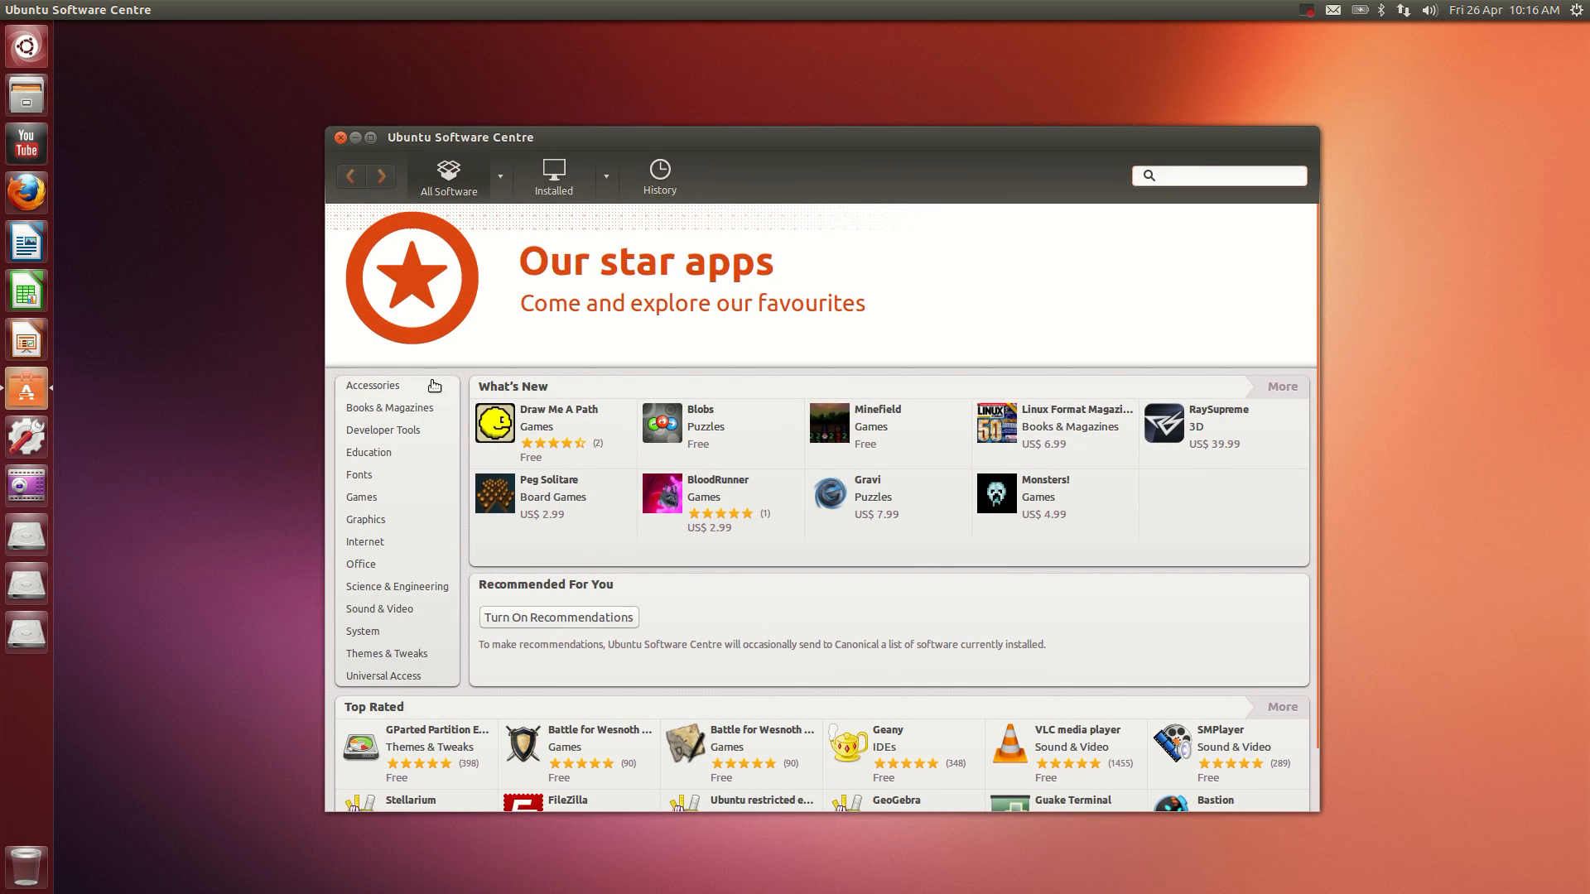
scroll(down, 3)
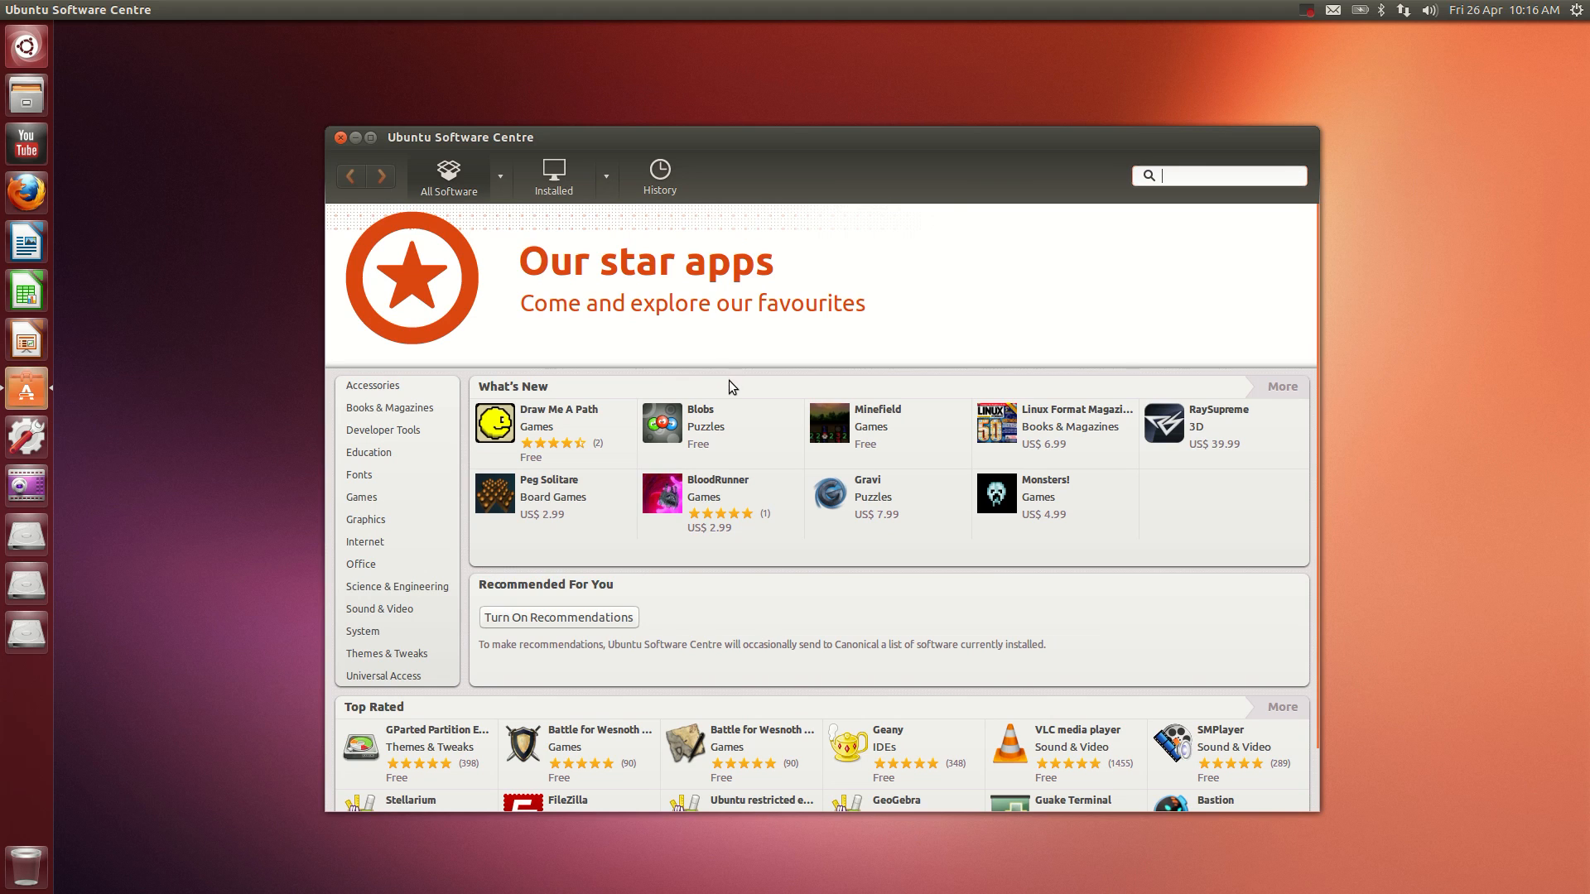
mouse_move(709, 447)
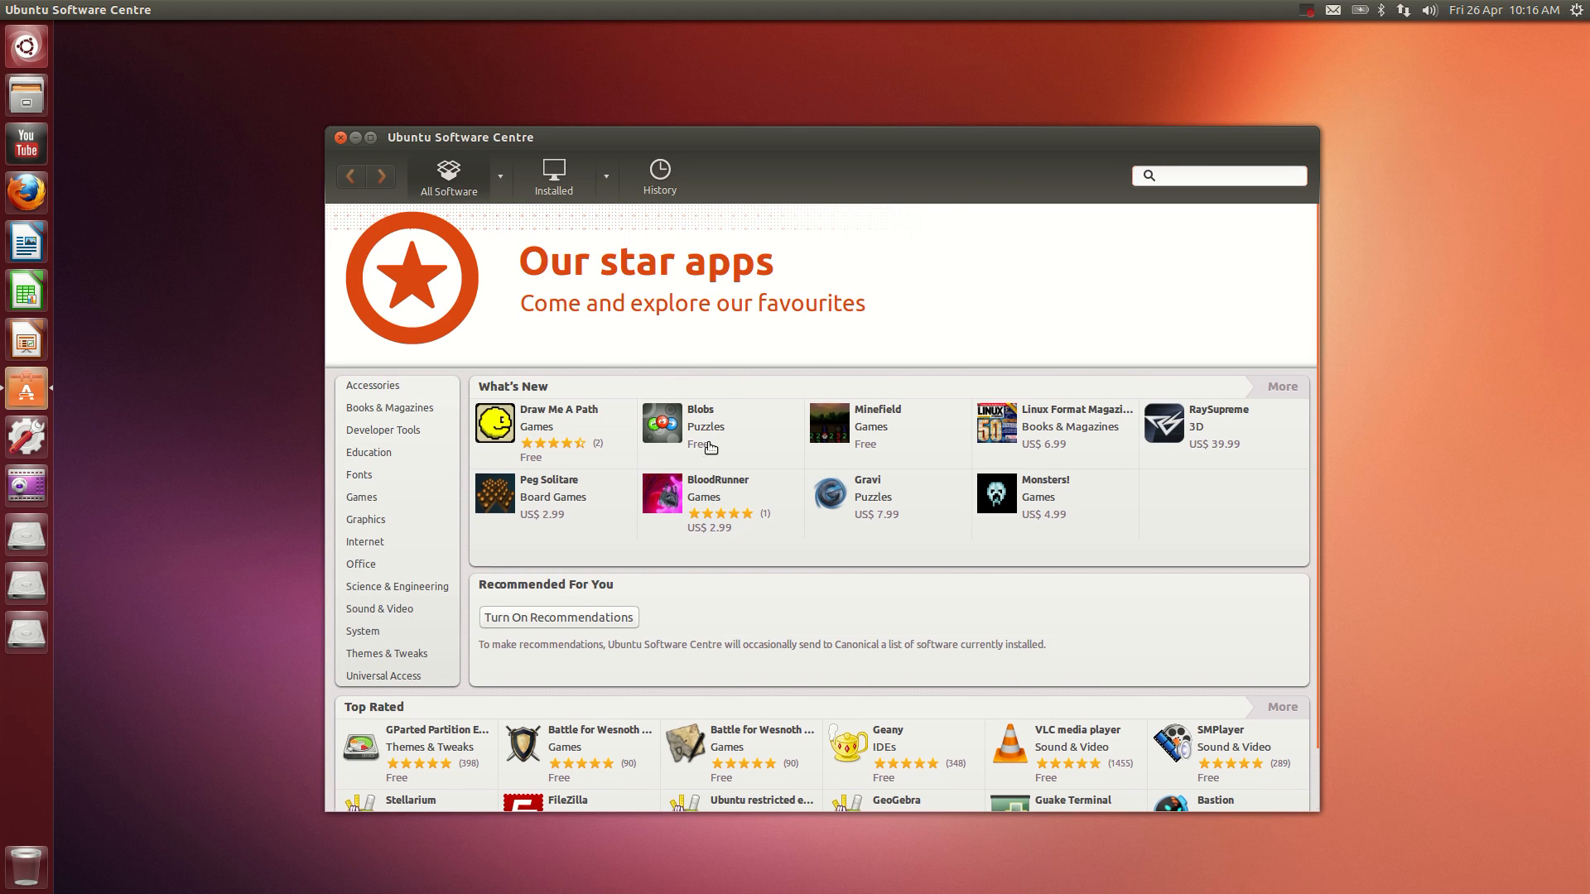
scroll(down, 3)
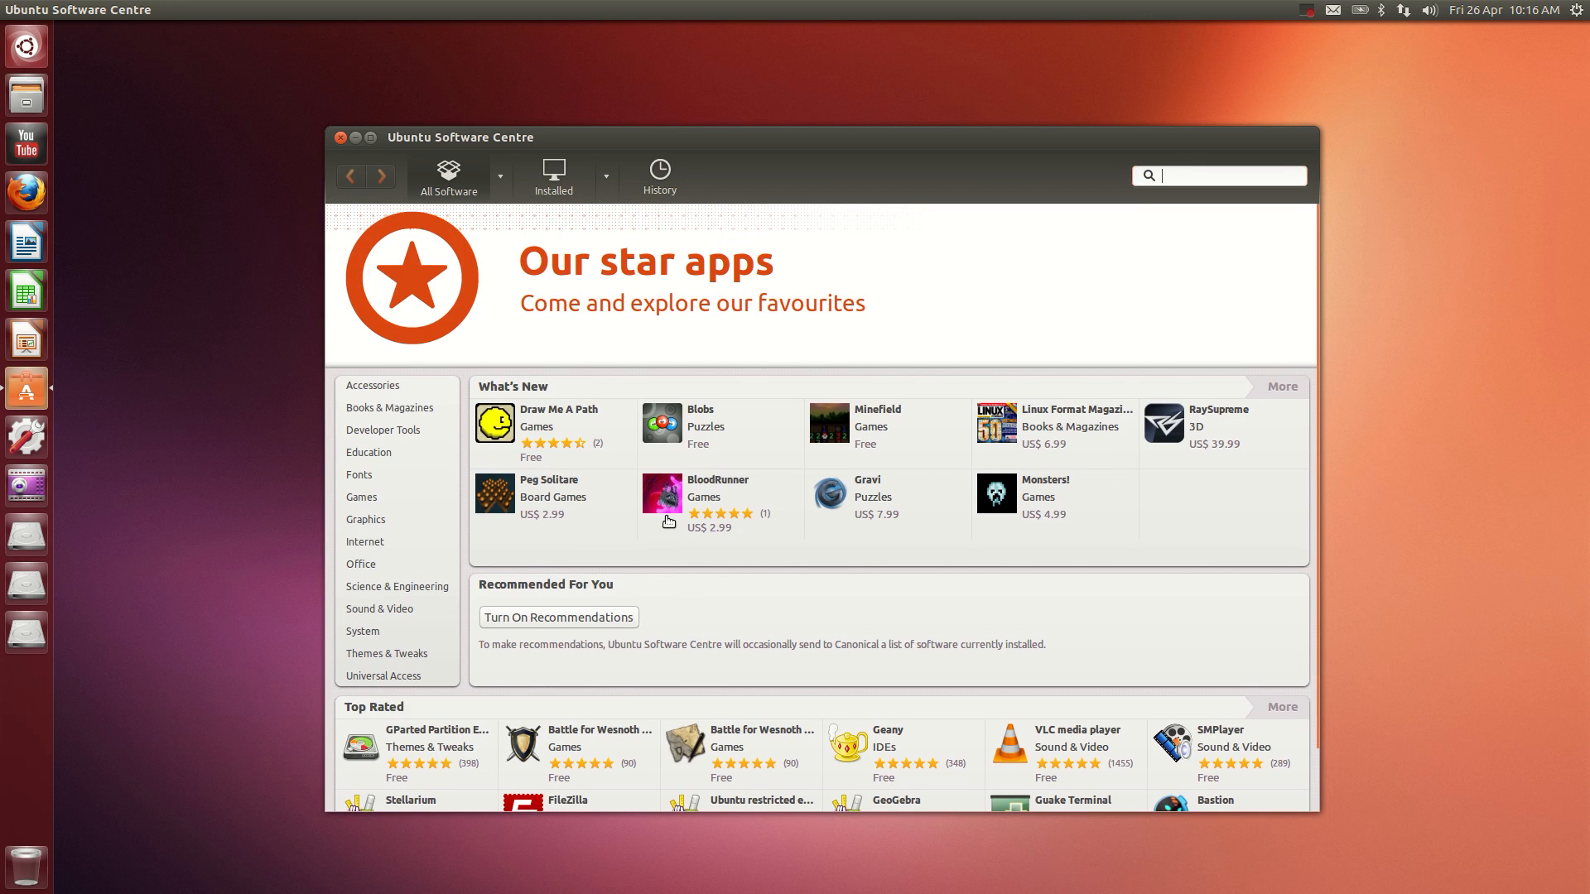
mouse_move(680, 493)
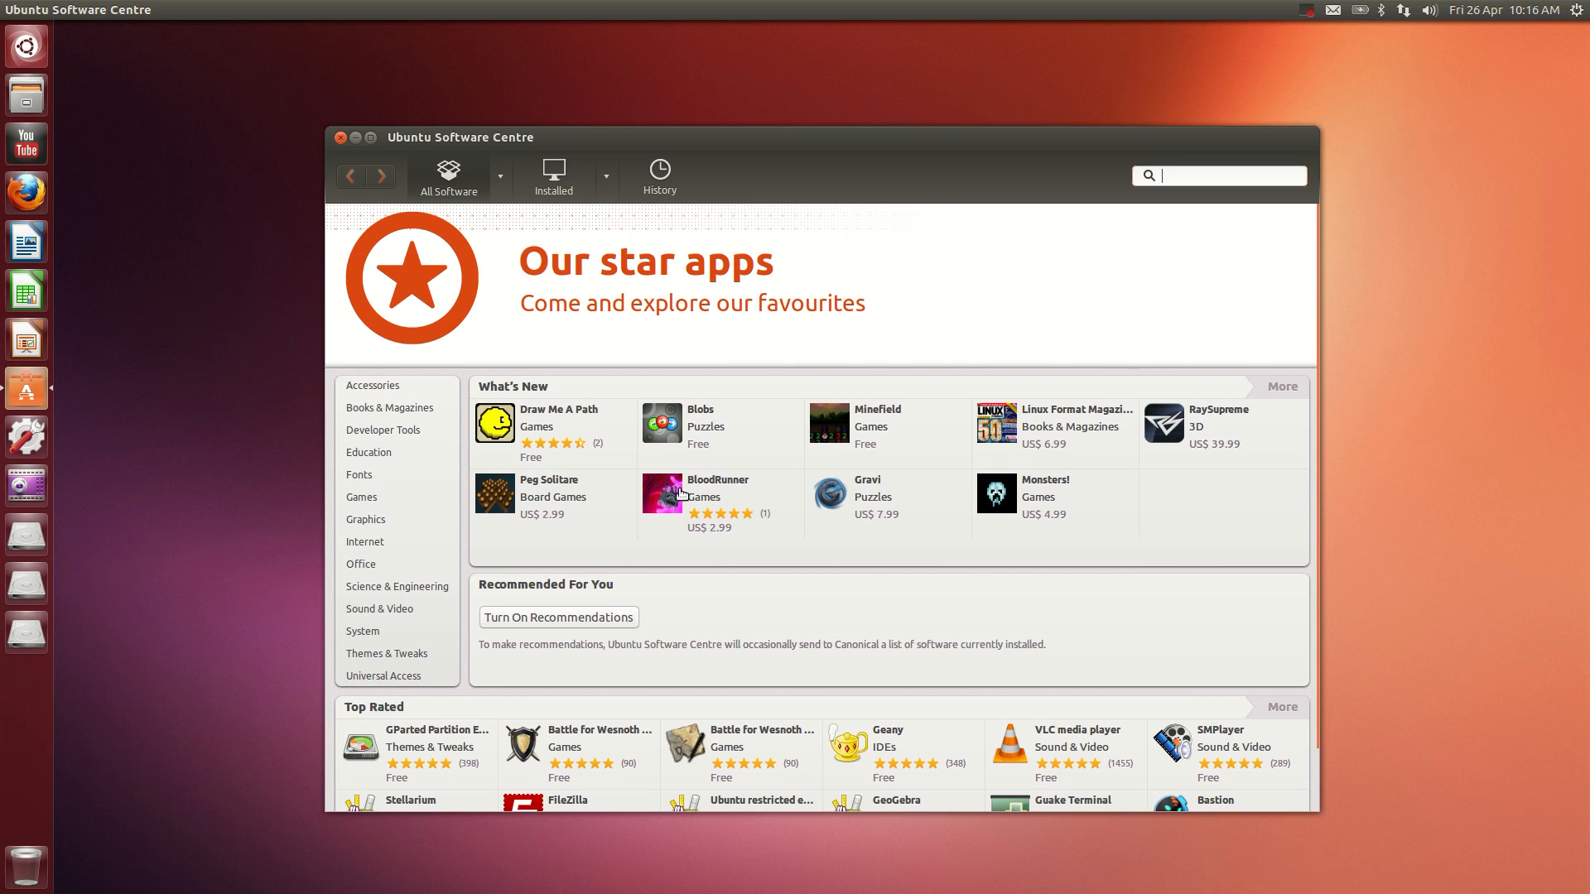
mouse_move(691, 473)
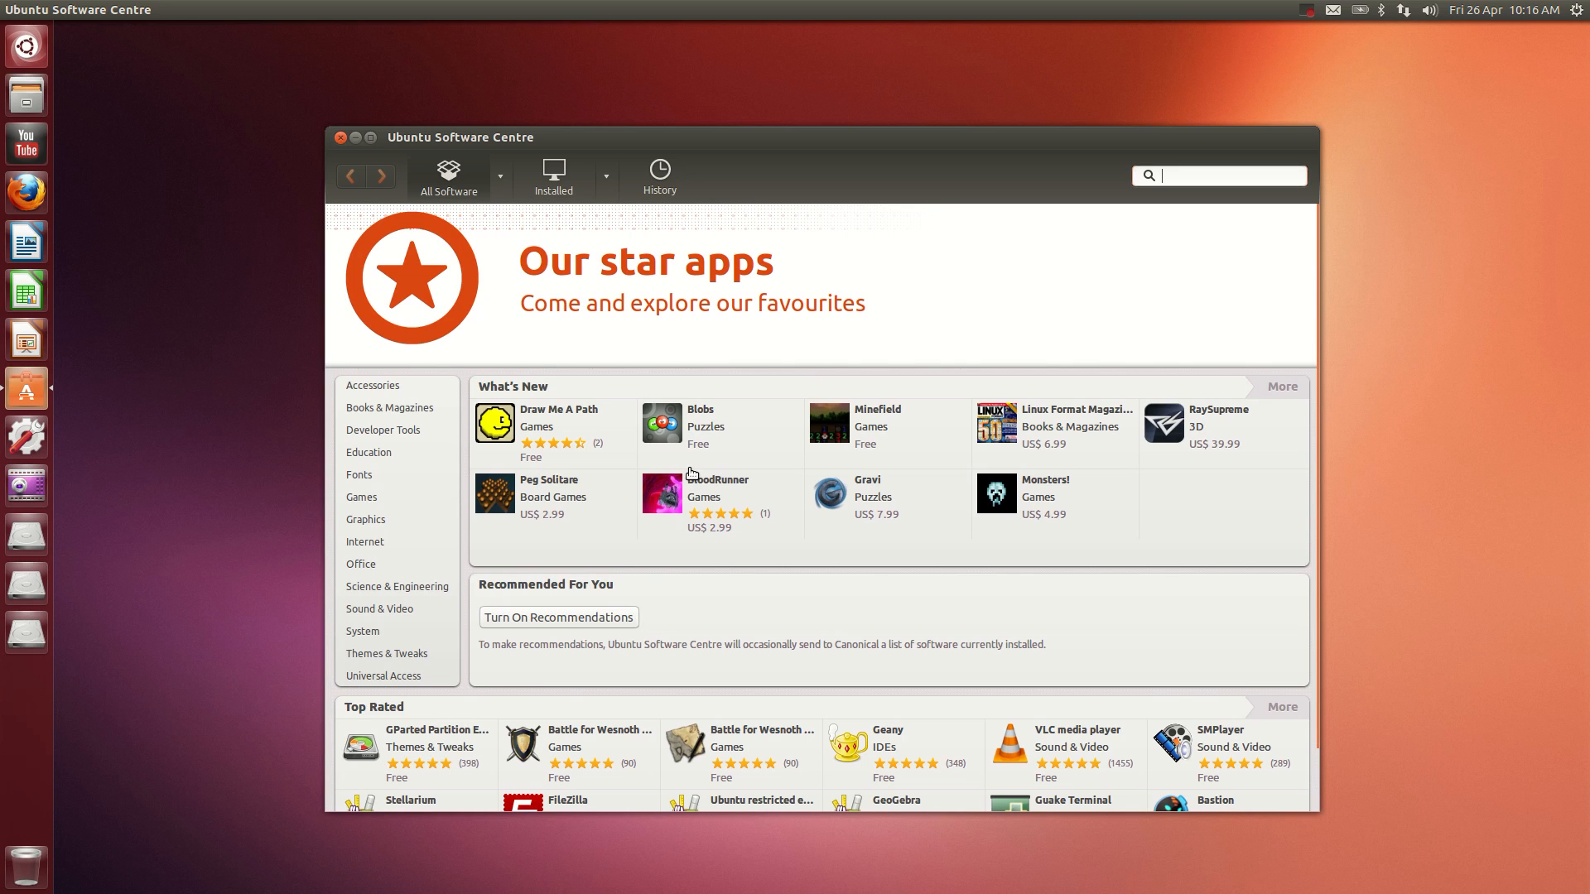
scroll(down, 3)
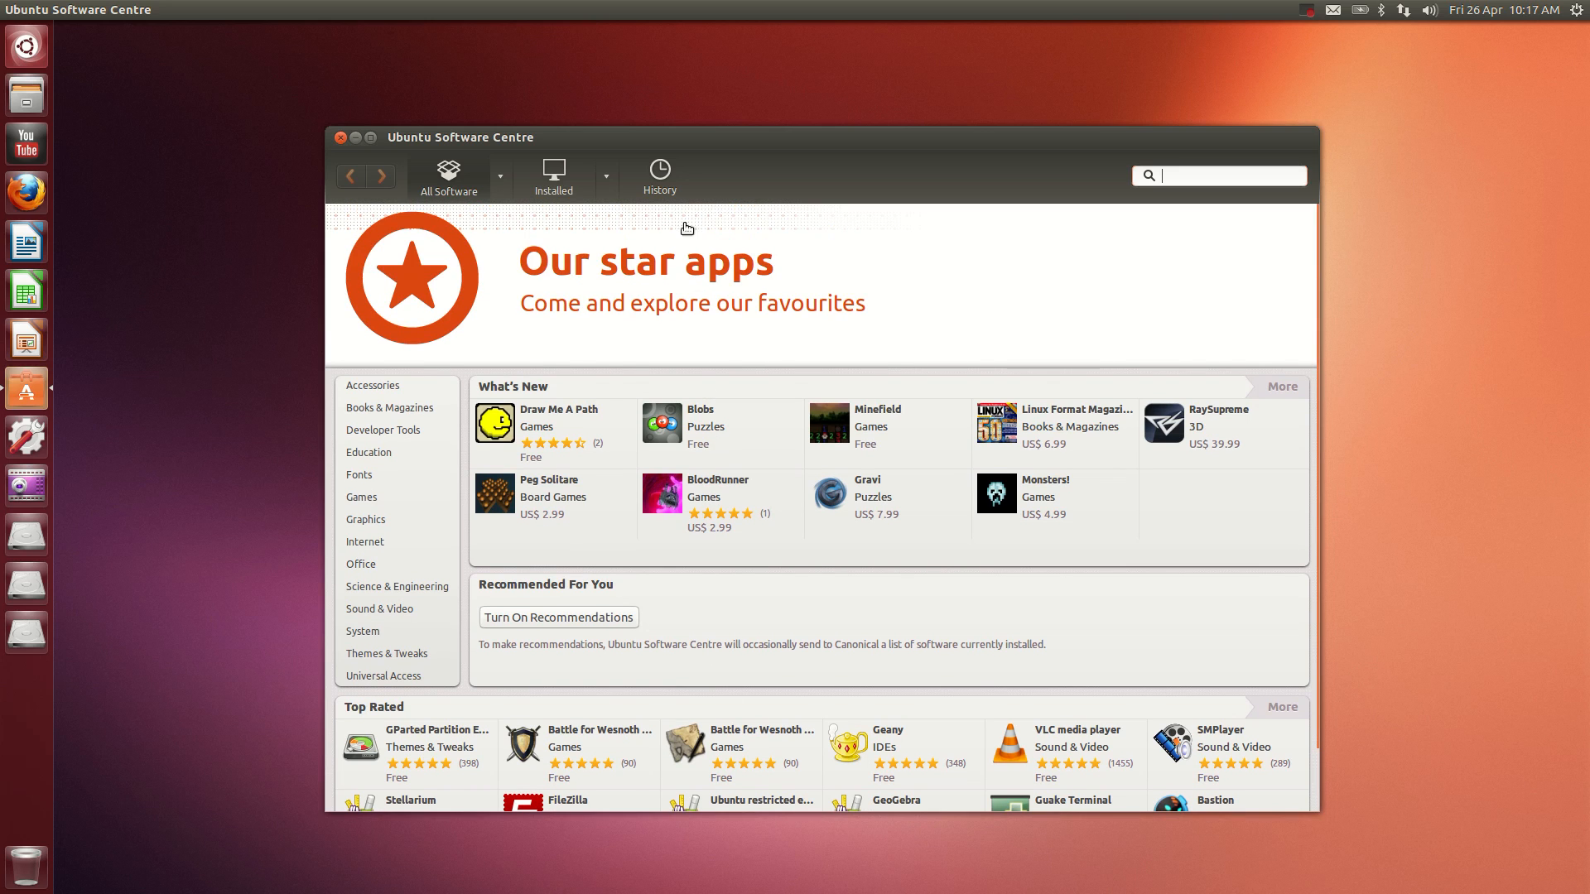
mouse_move(541, 144)
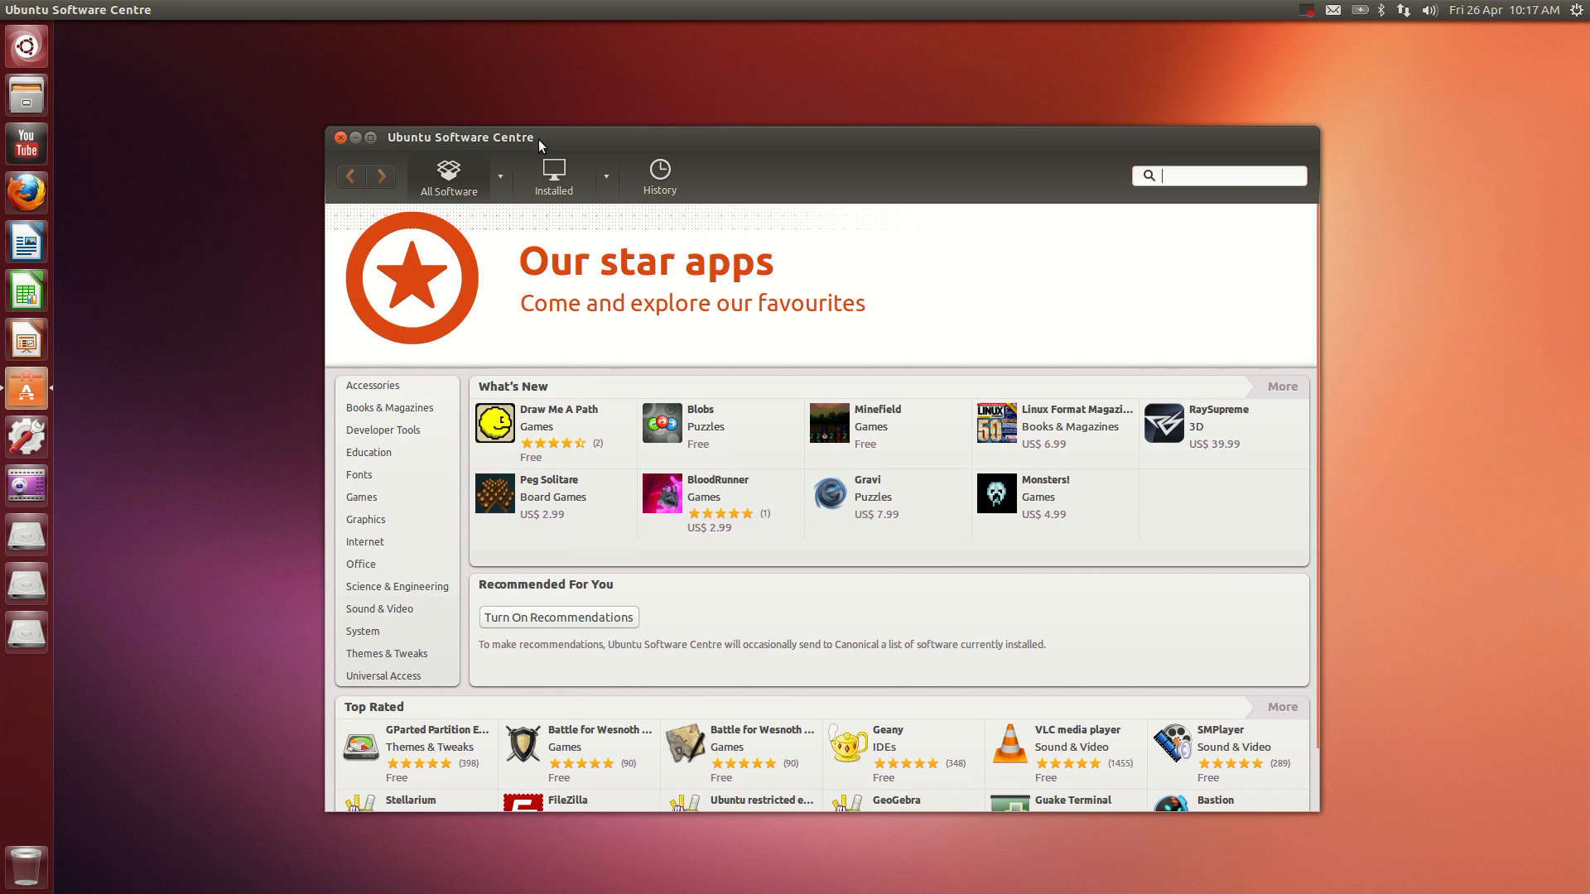
click(340, 138)
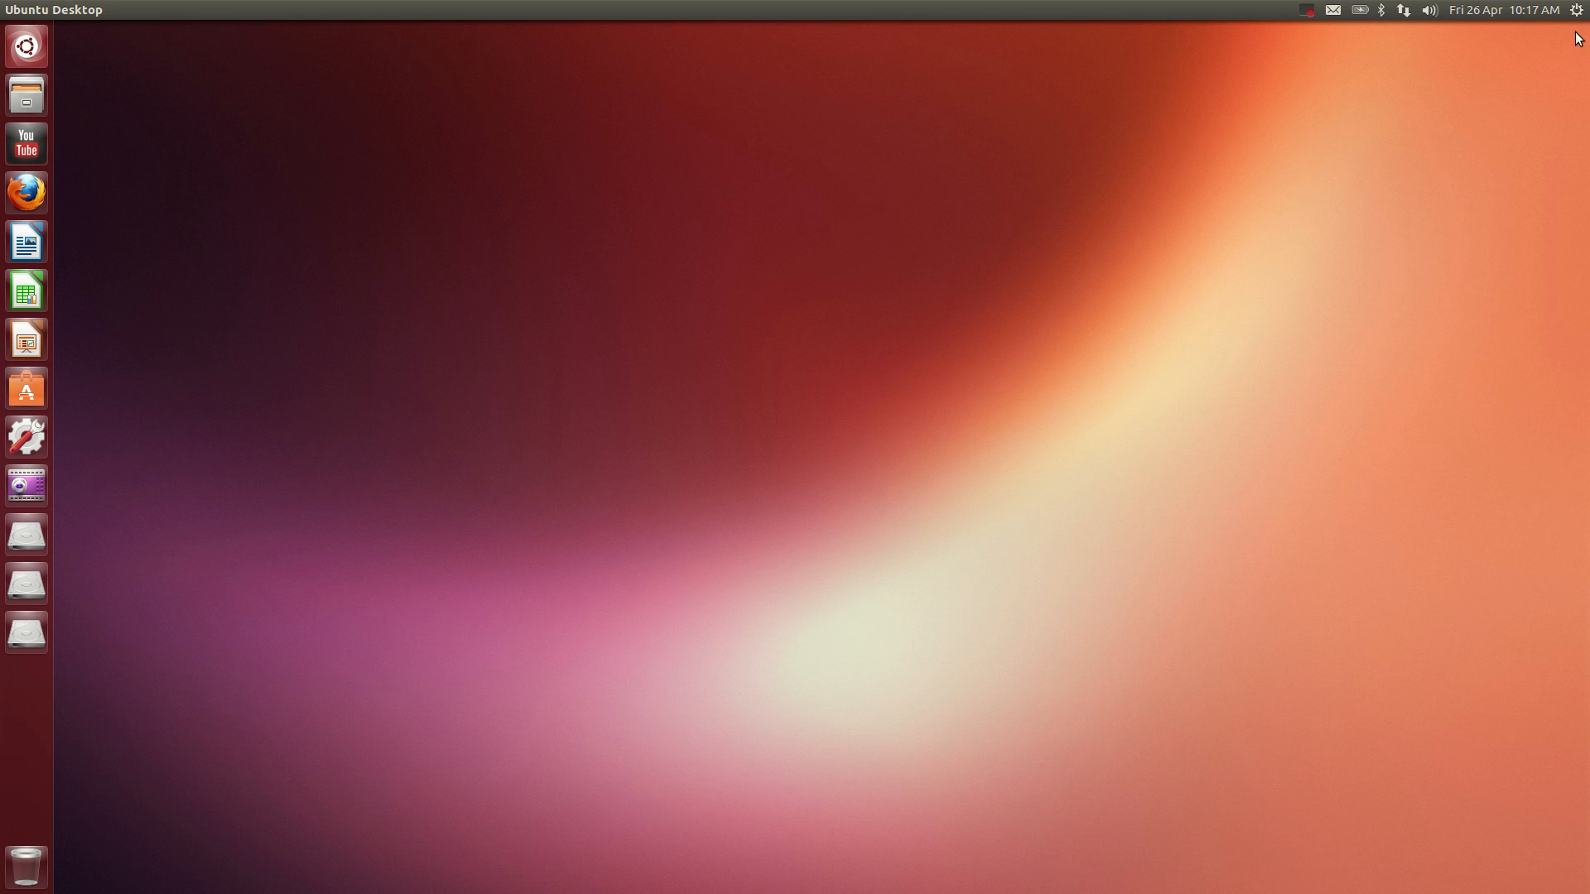
click(1428, 11)
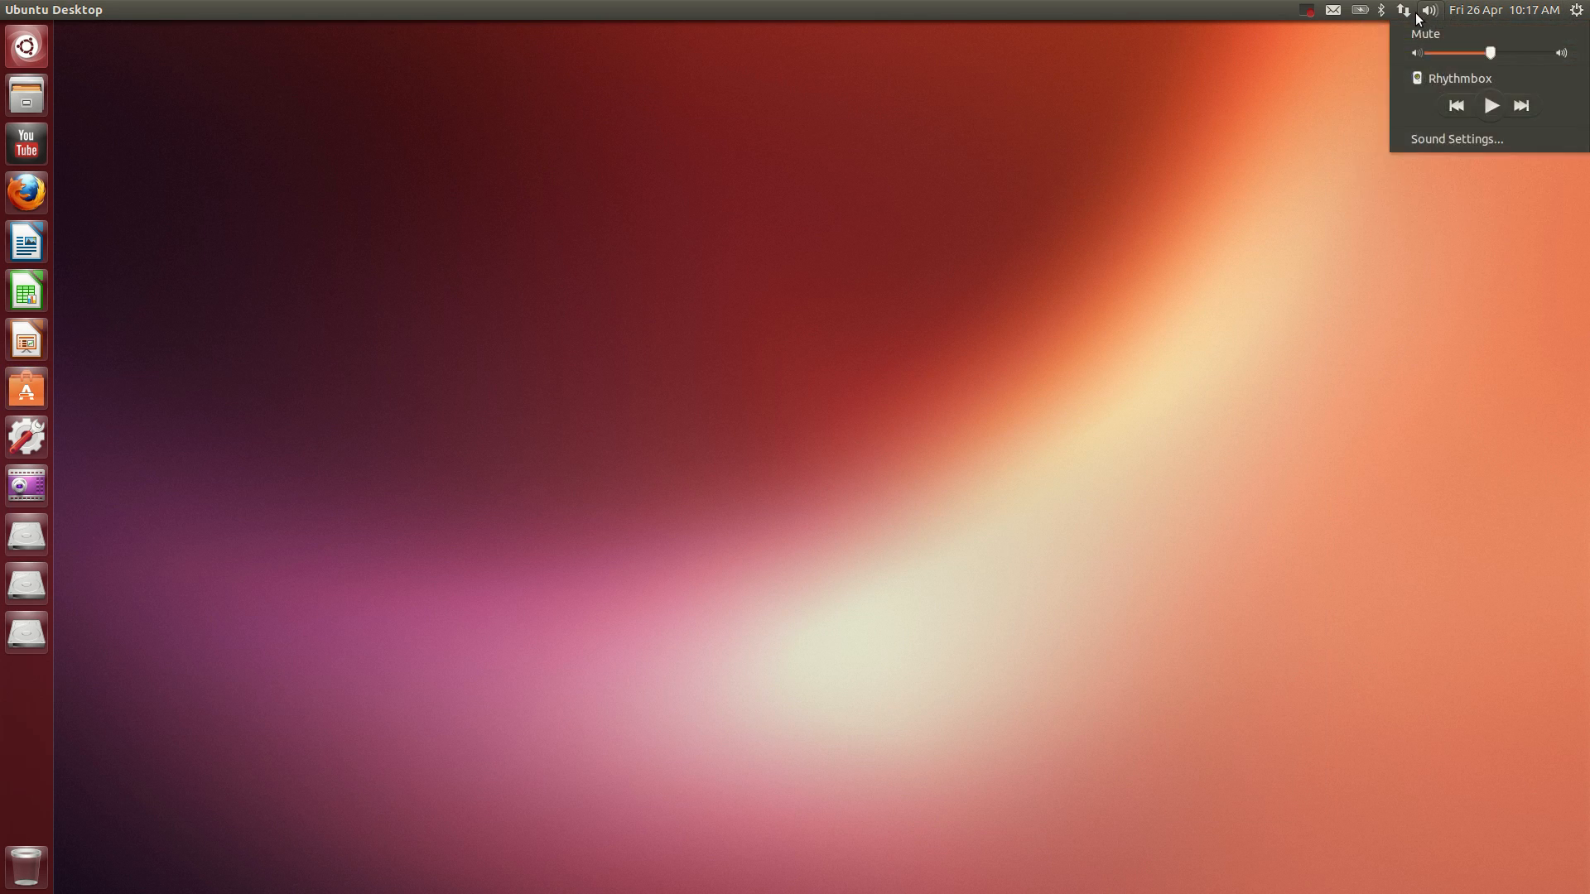
click(1355, 12)
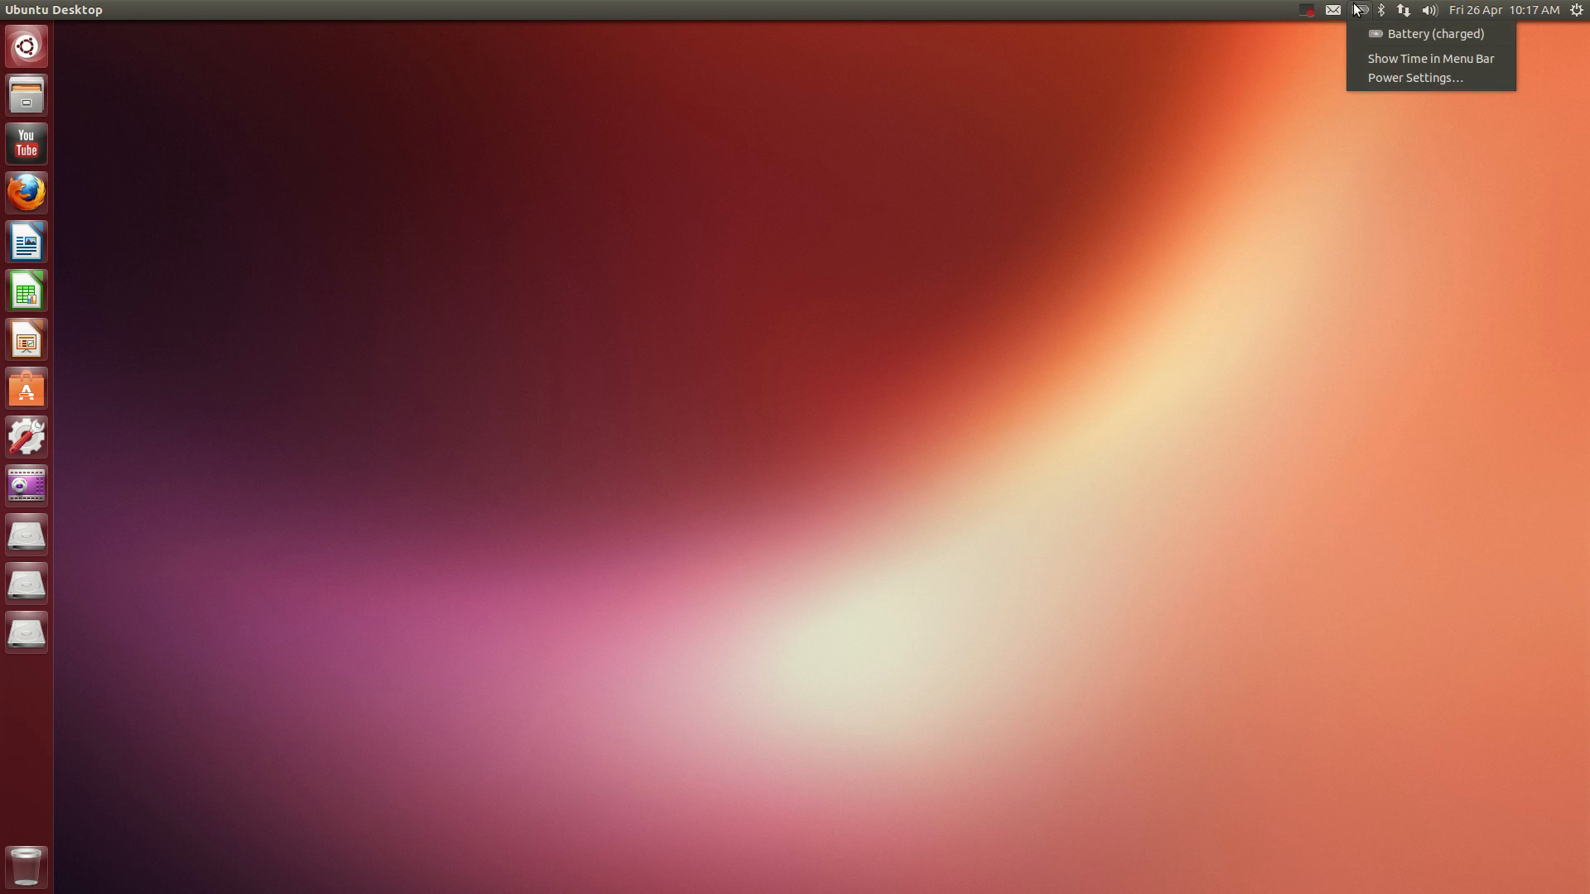
click(1387, 9)
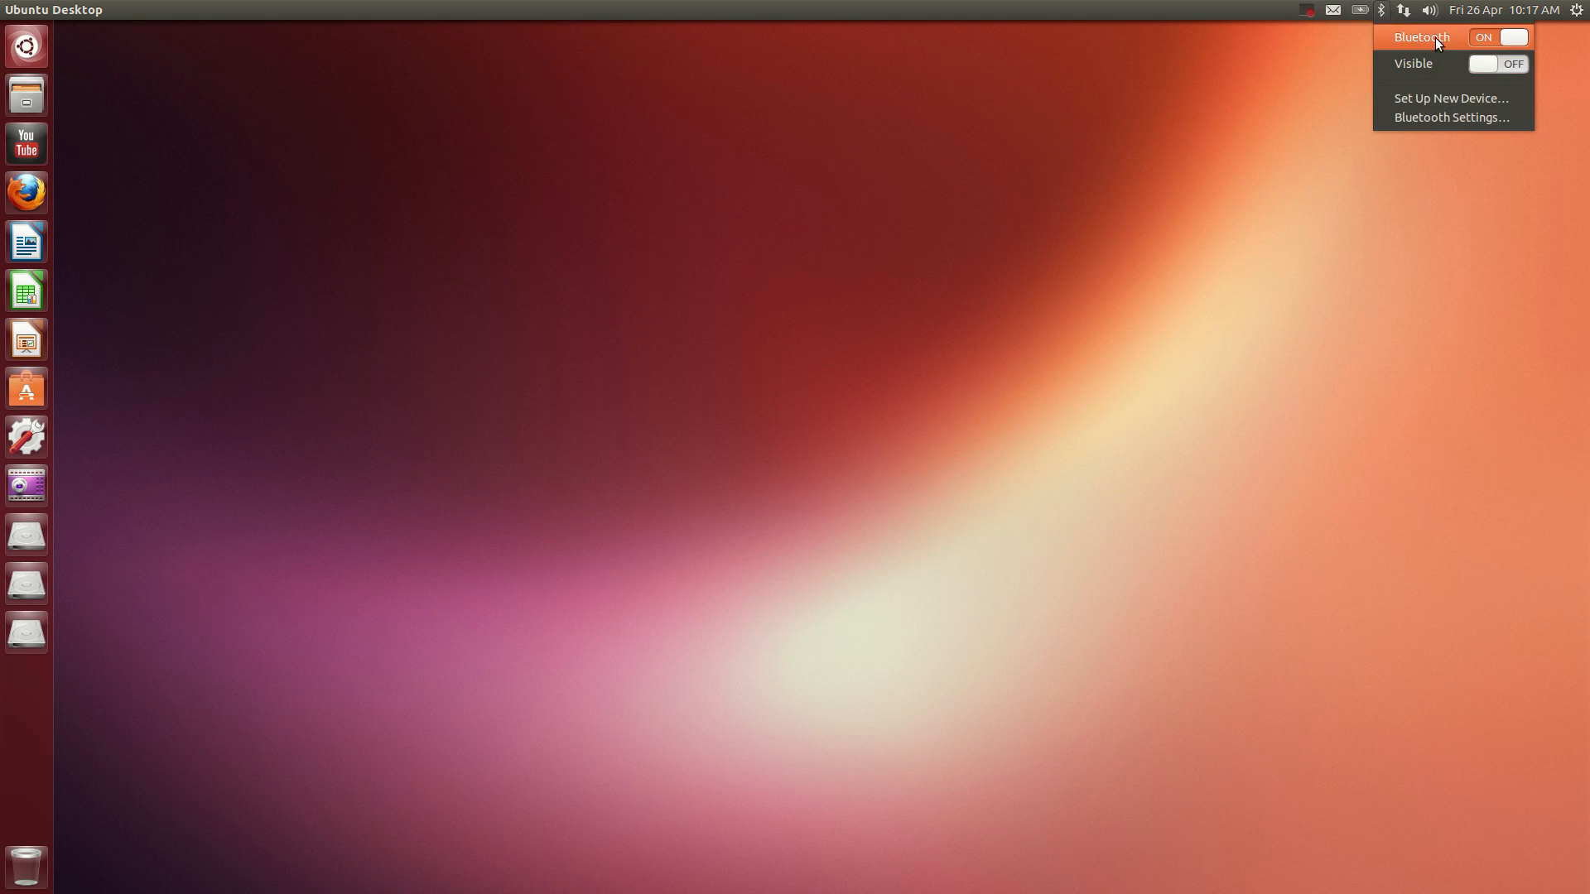
click(1196, 9)
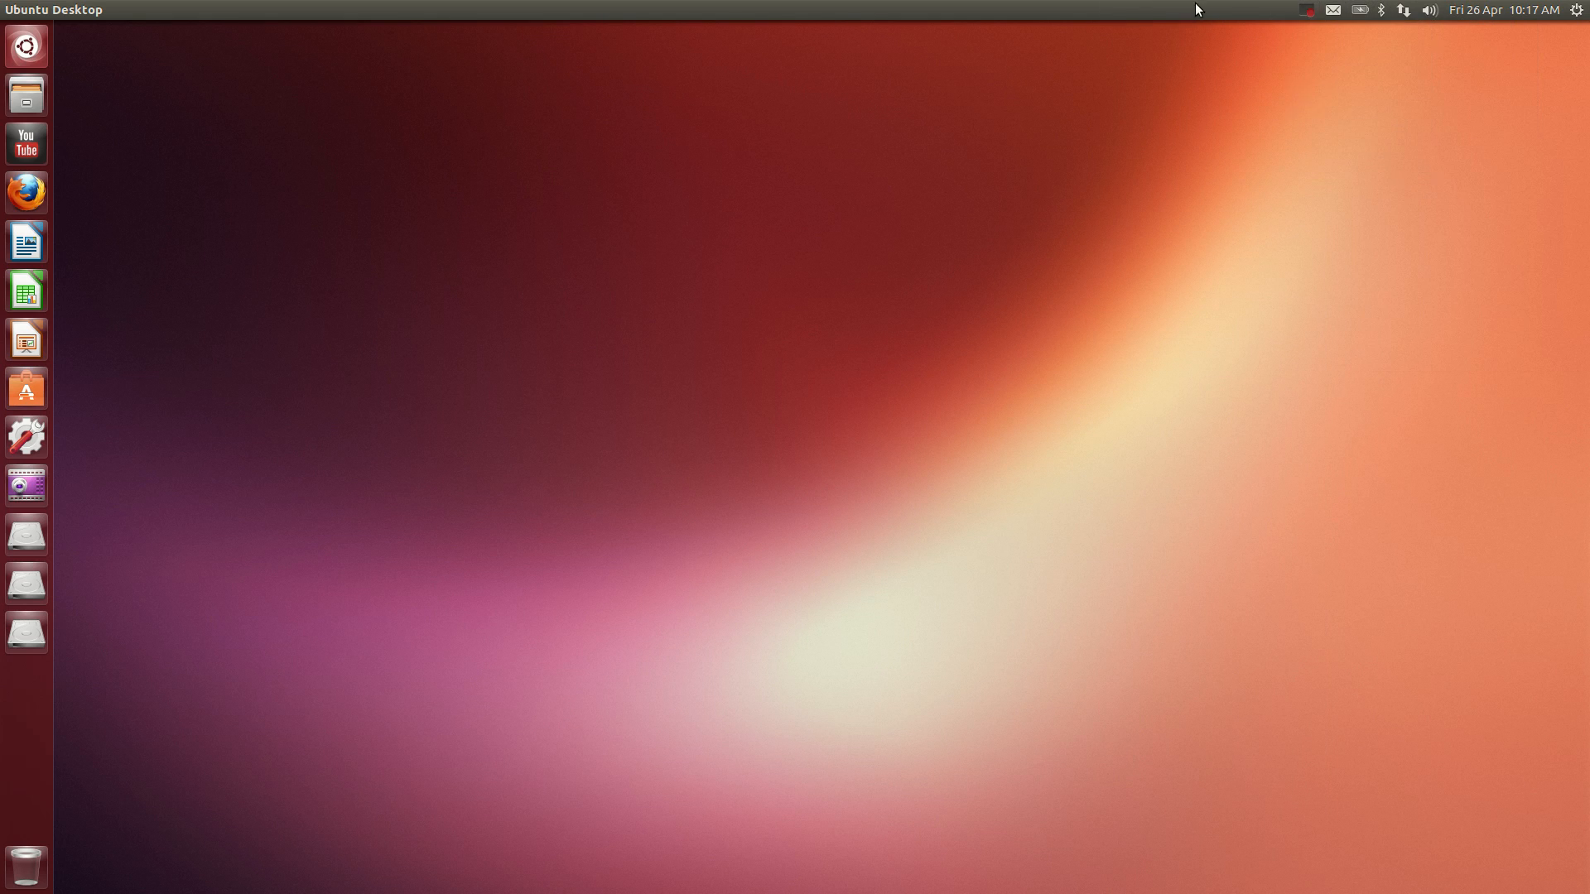
mouse_move(1289, 10)
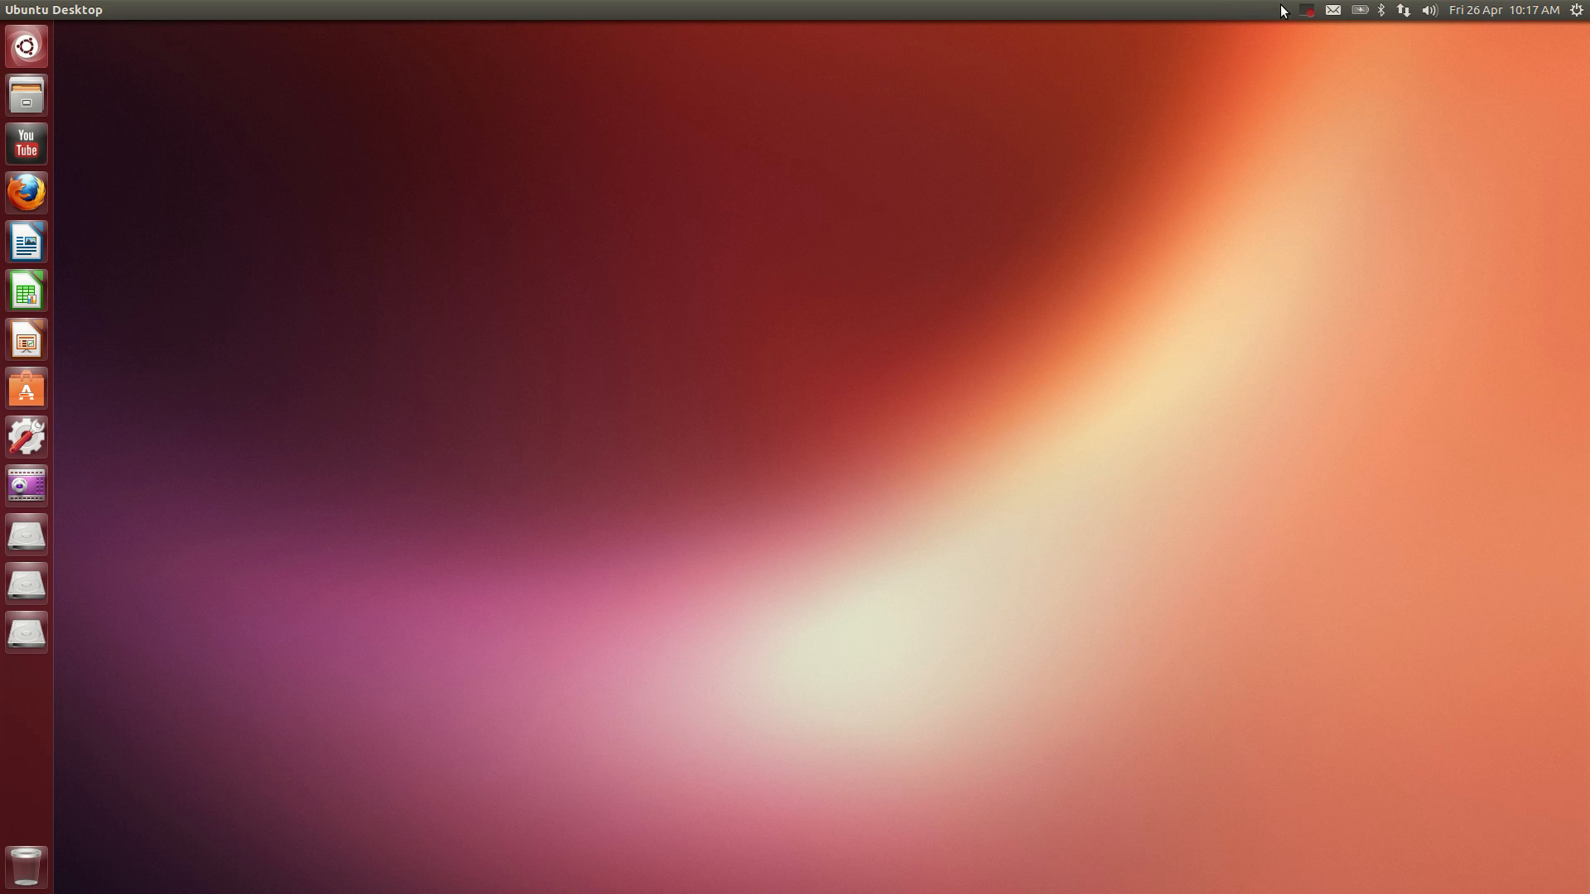
mouse_move(1282, 28)
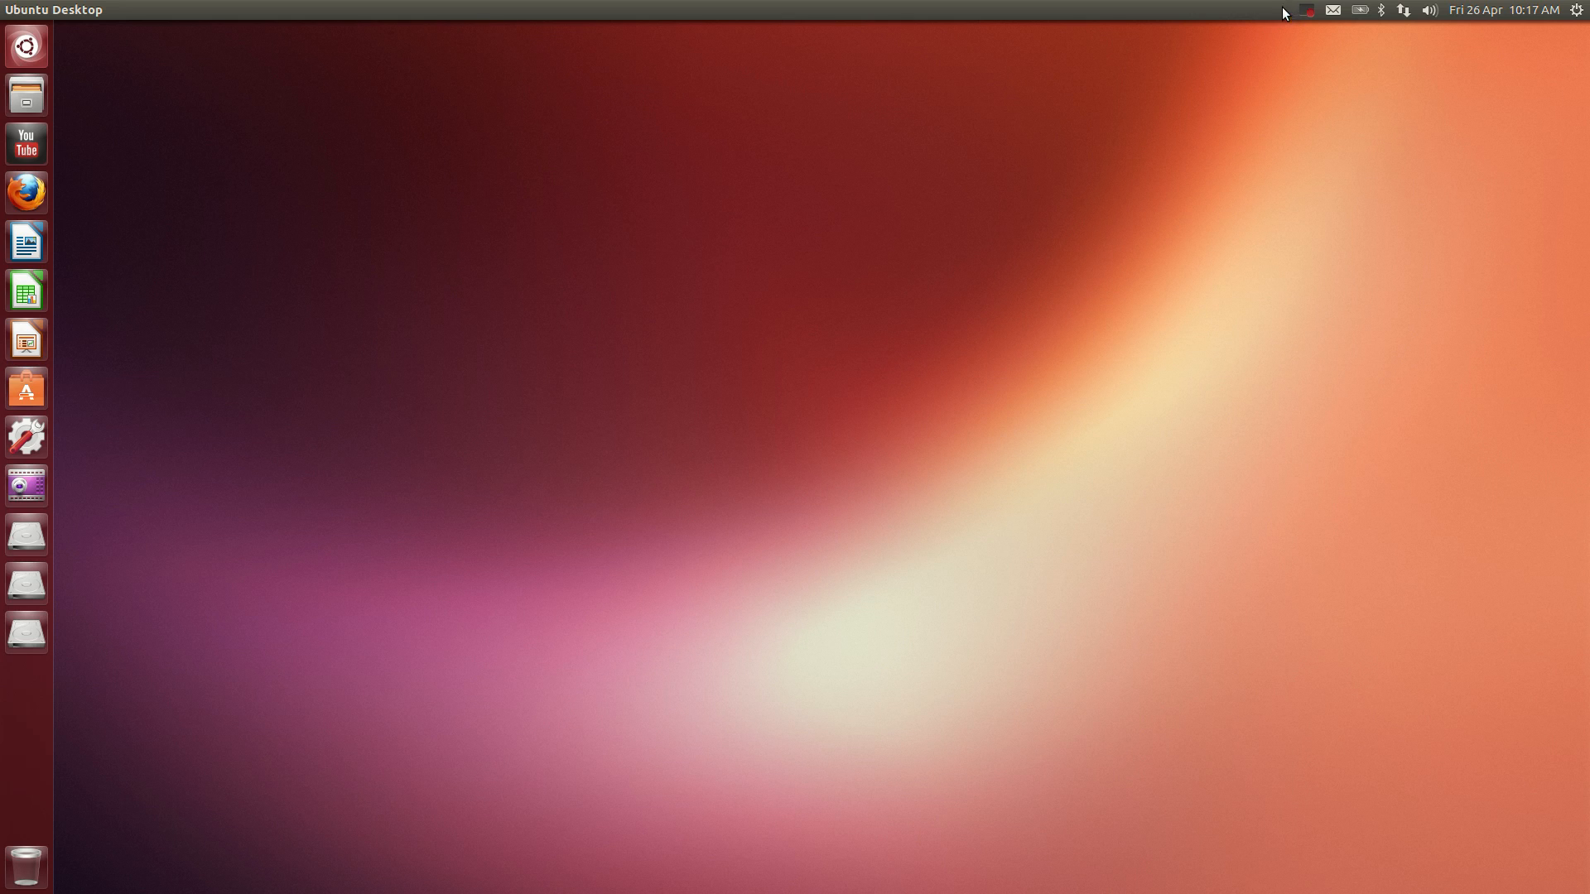
click(1578, 15)
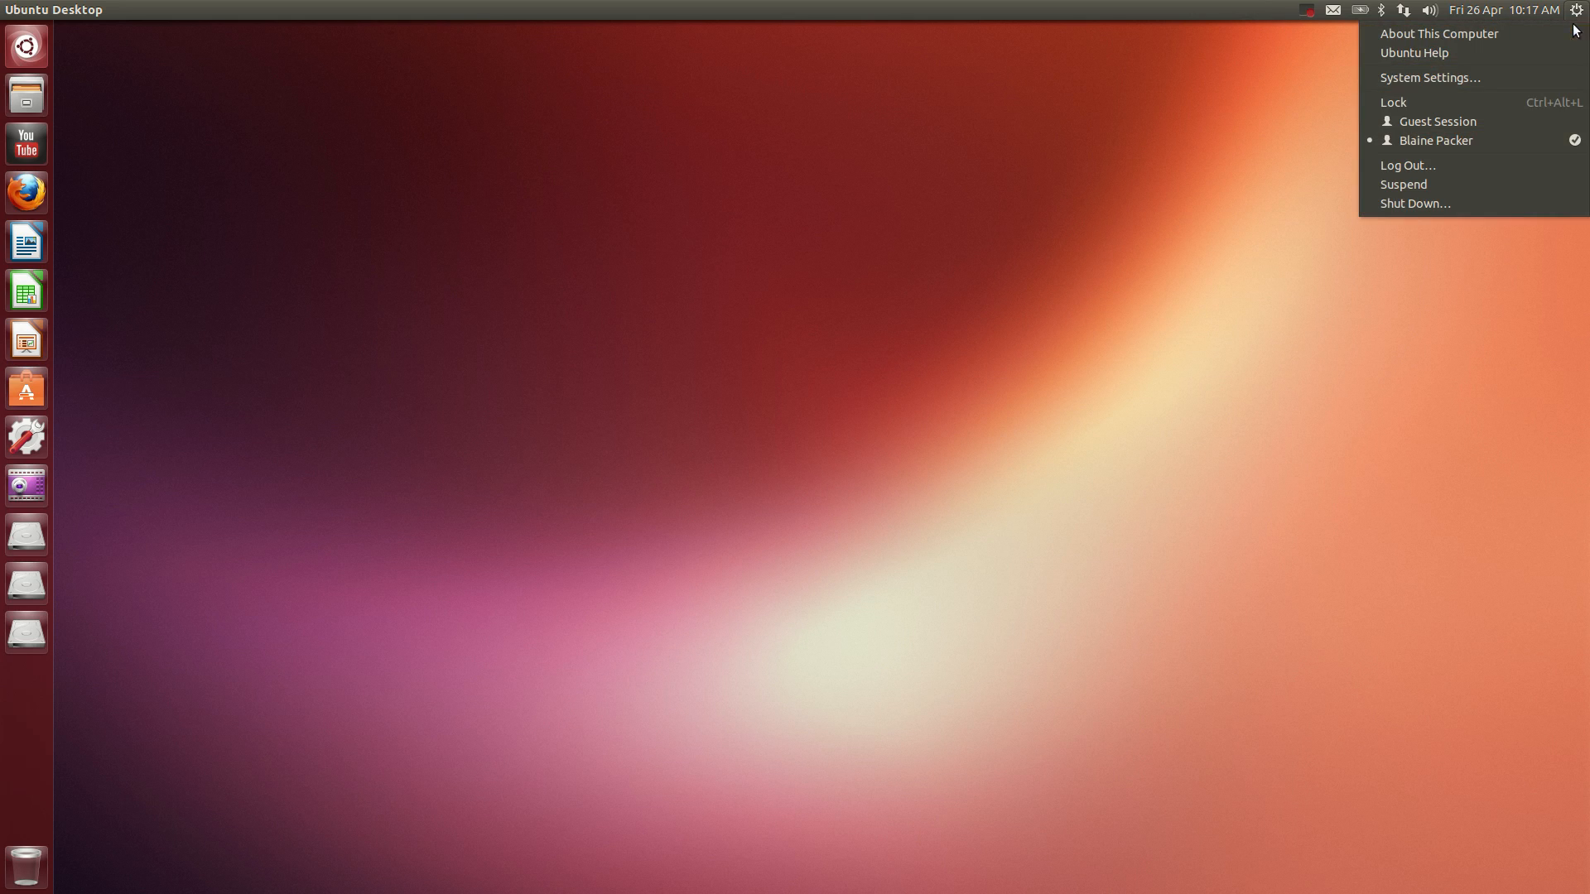
click(1519, 10)
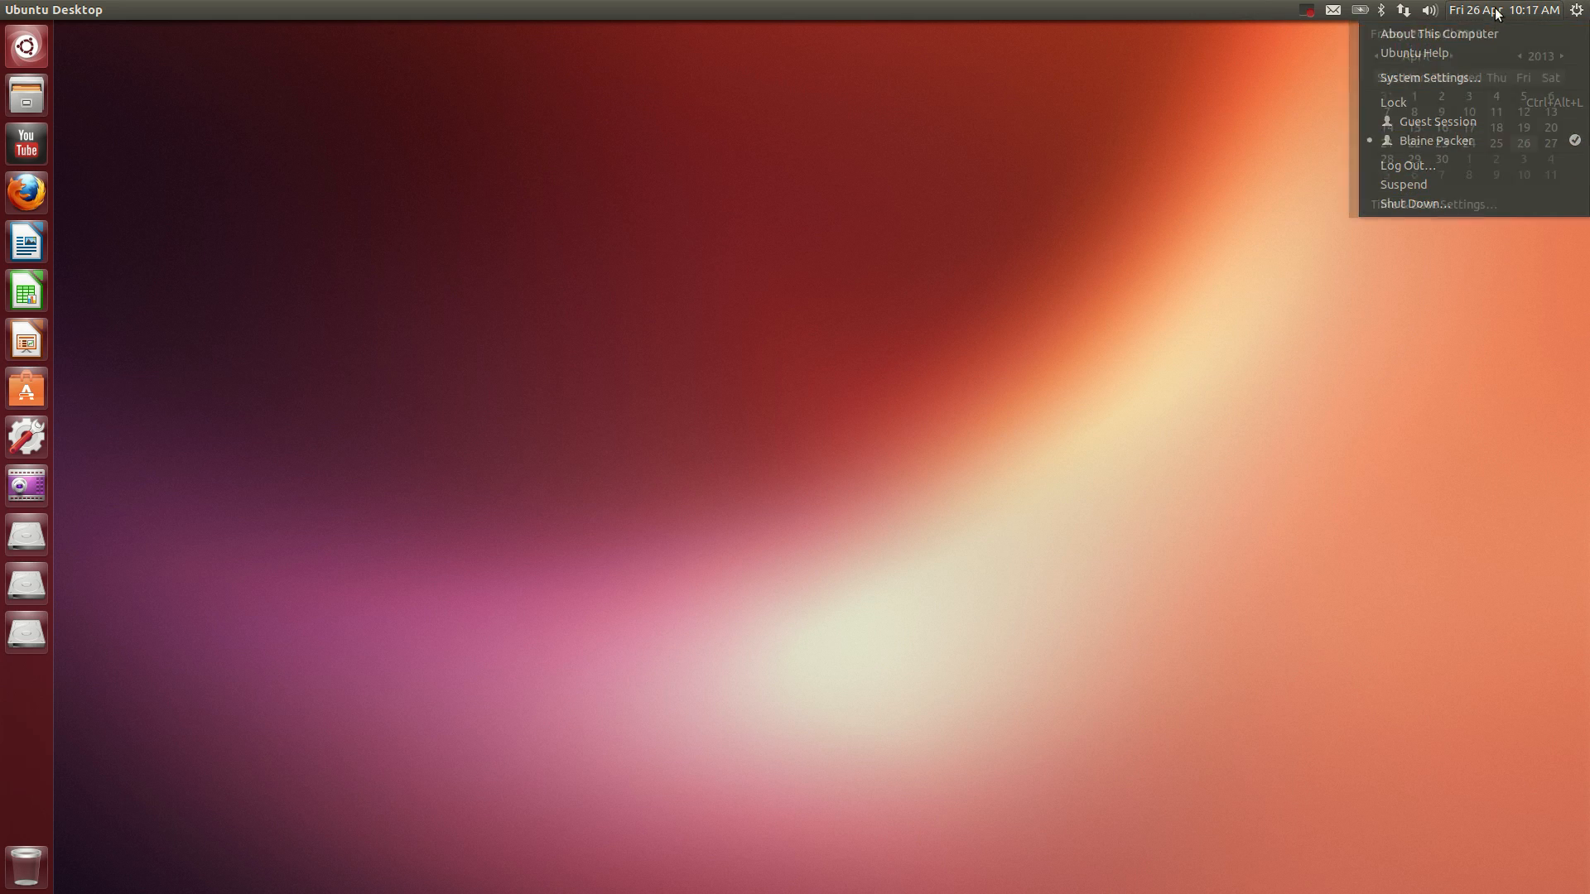
mouse_move(1506, 204)
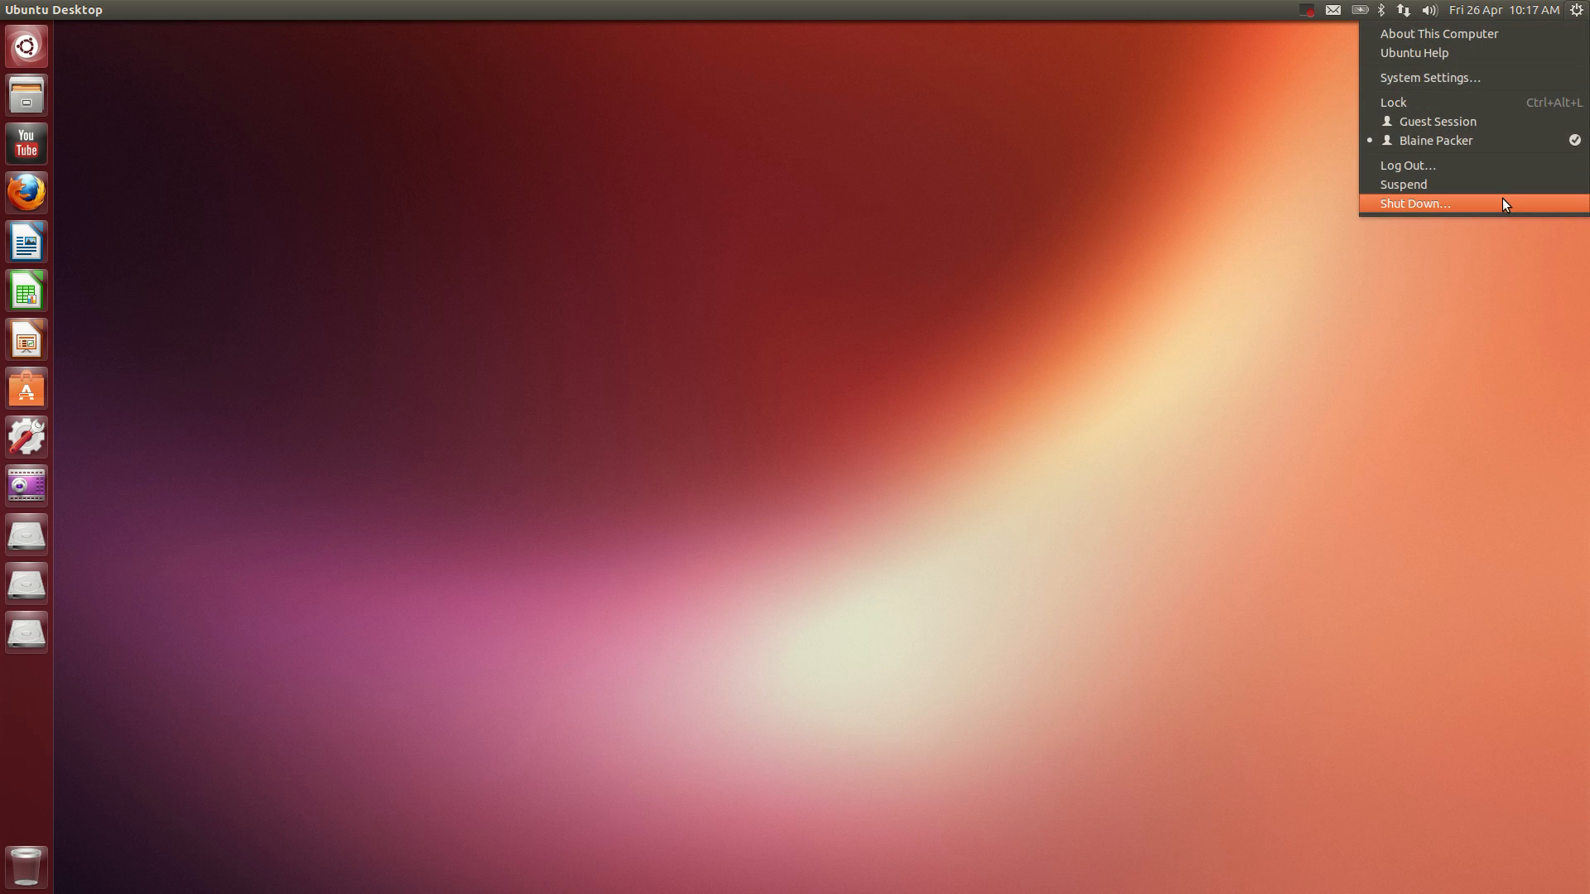
click(1415, 204)
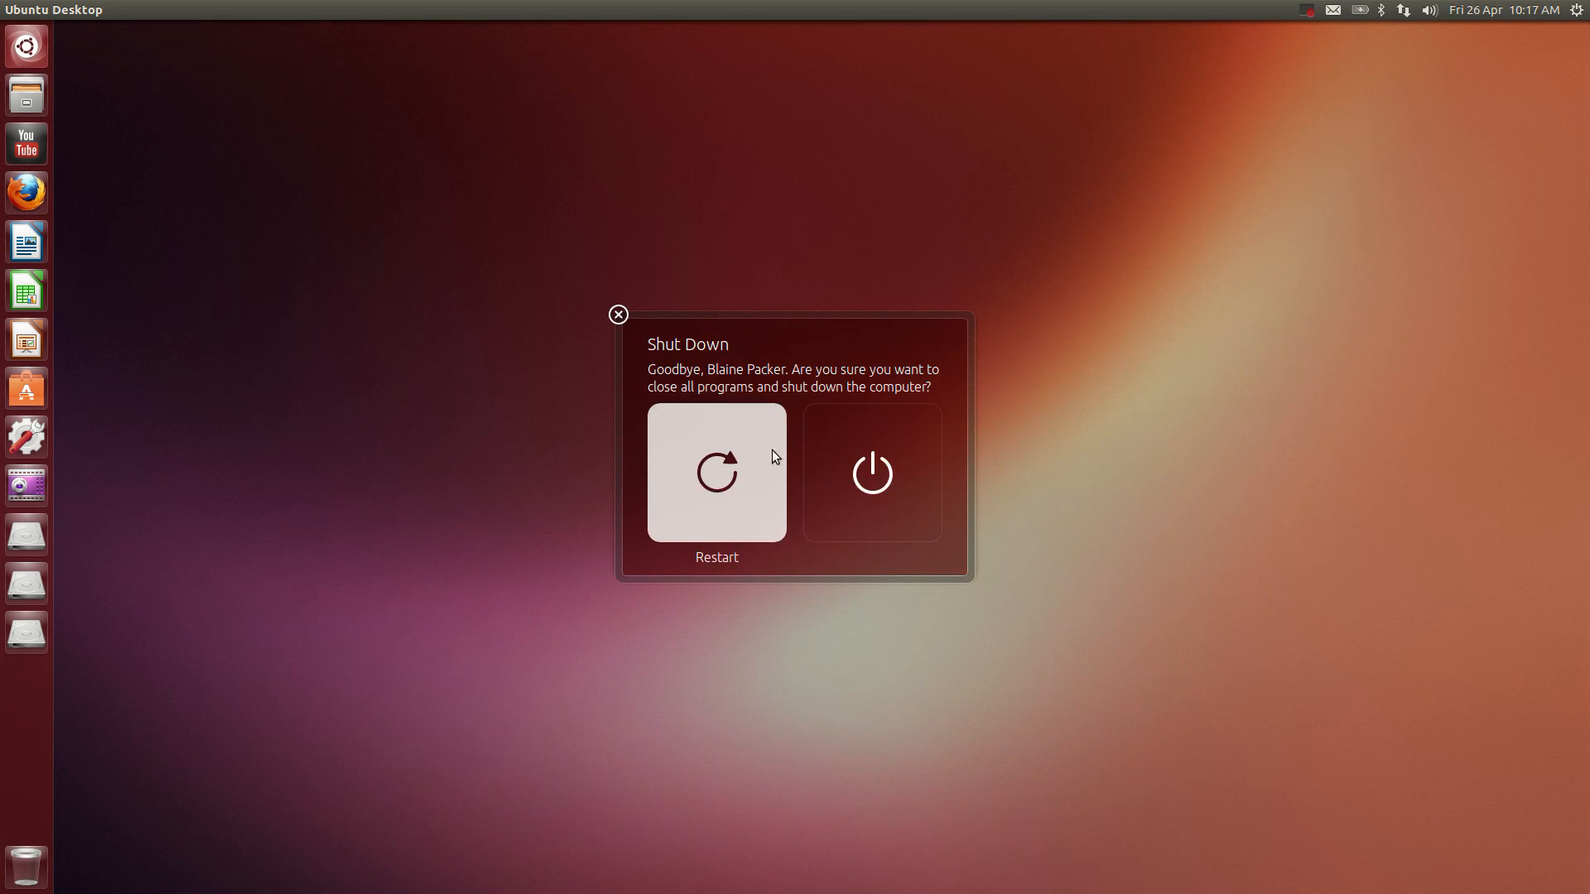
click(618, 314)
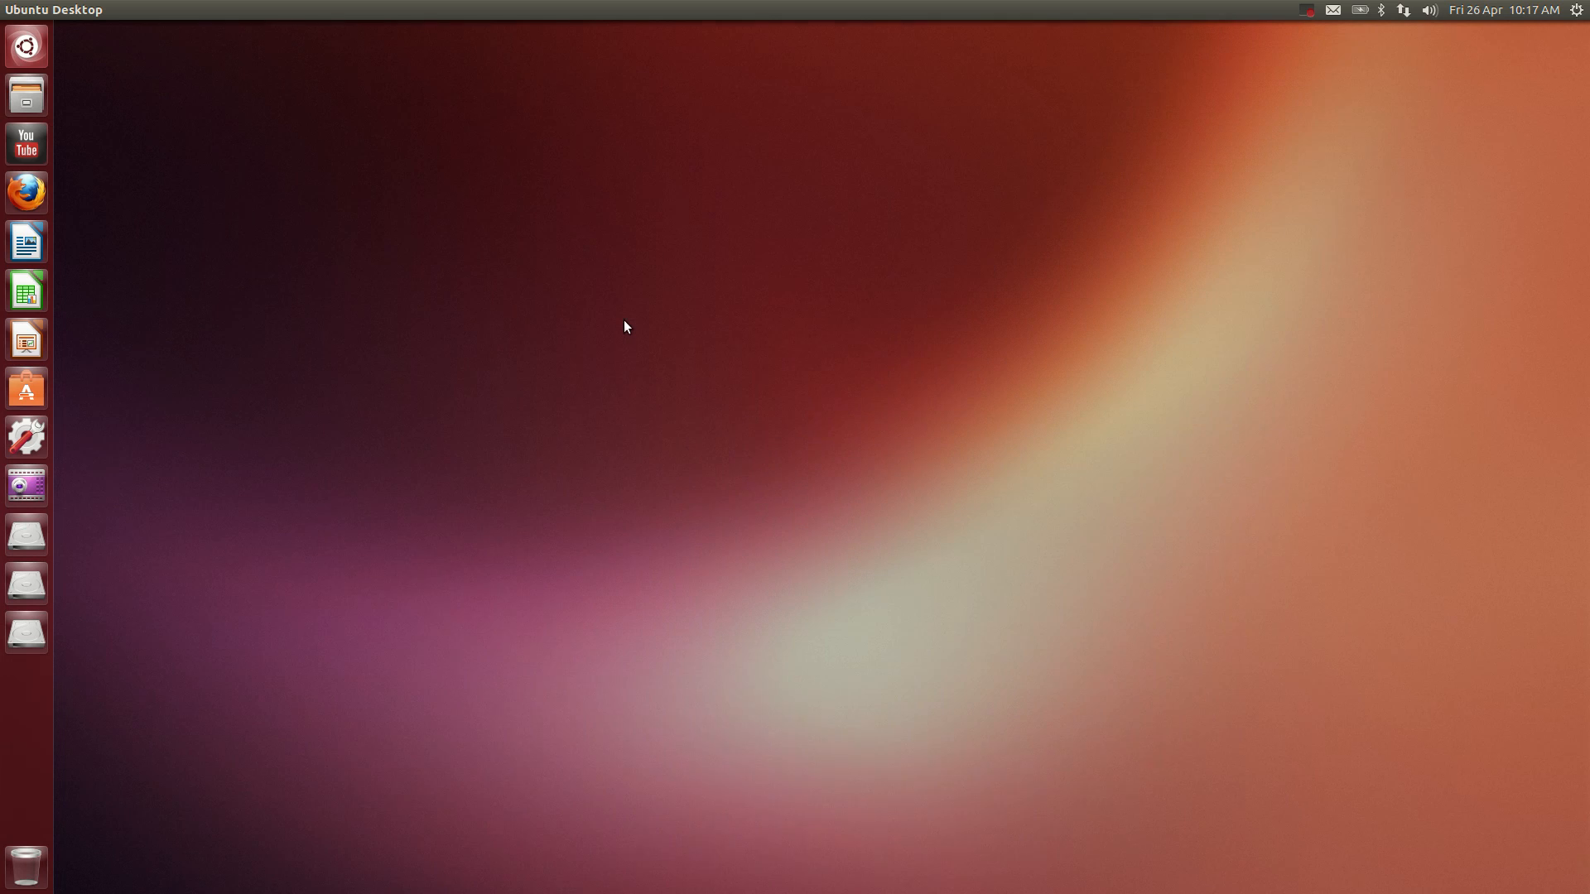
Open the Home folder in Files and the Music folder in a new window
click(26, 94)
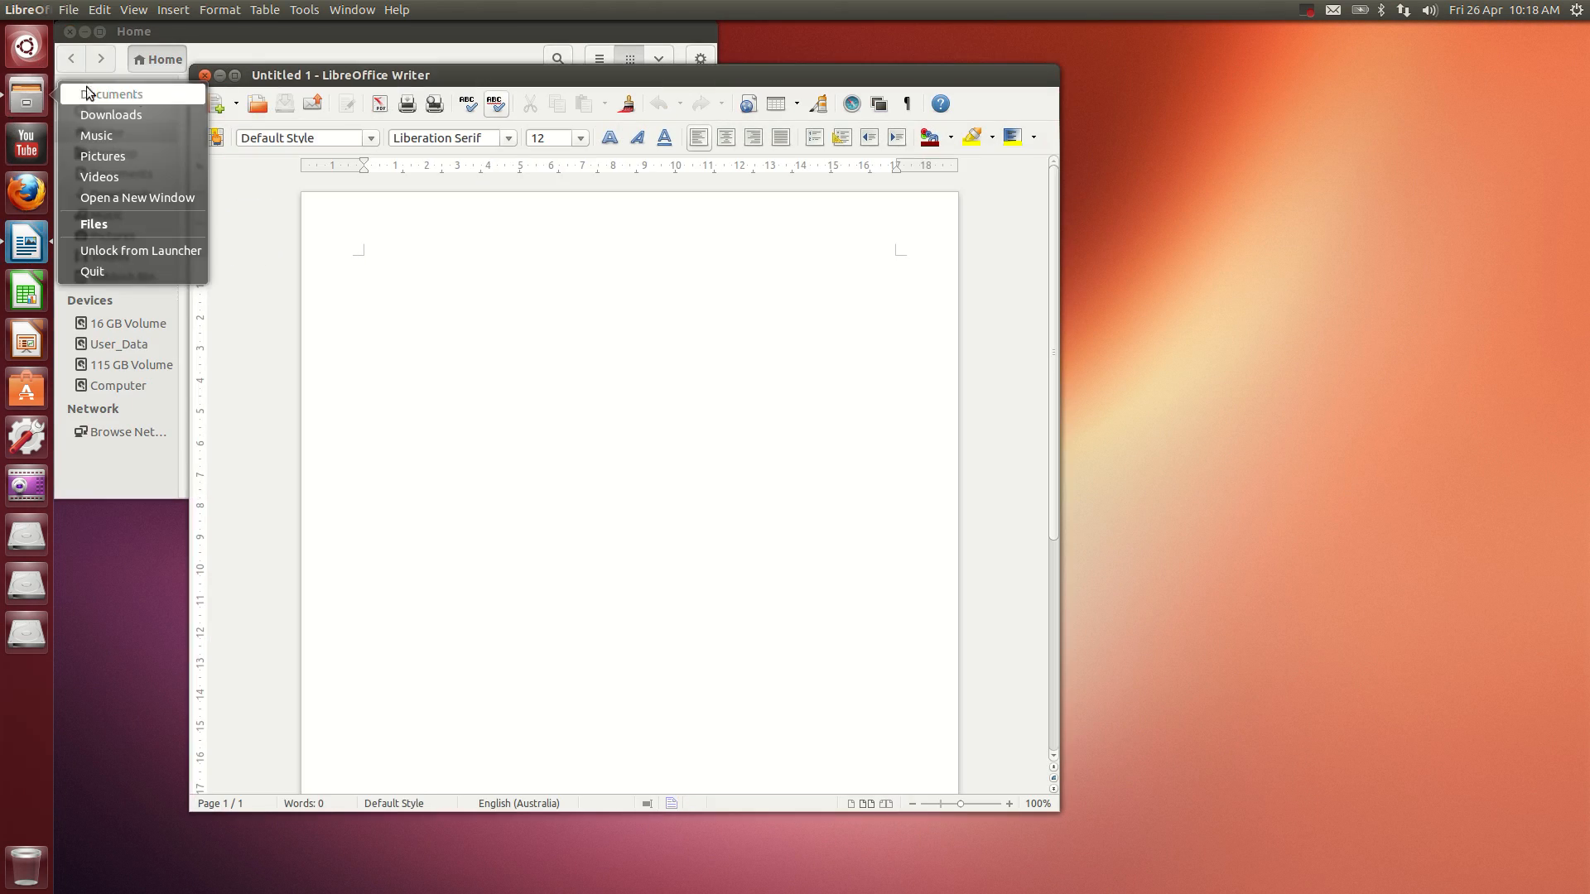
click(95, 135)
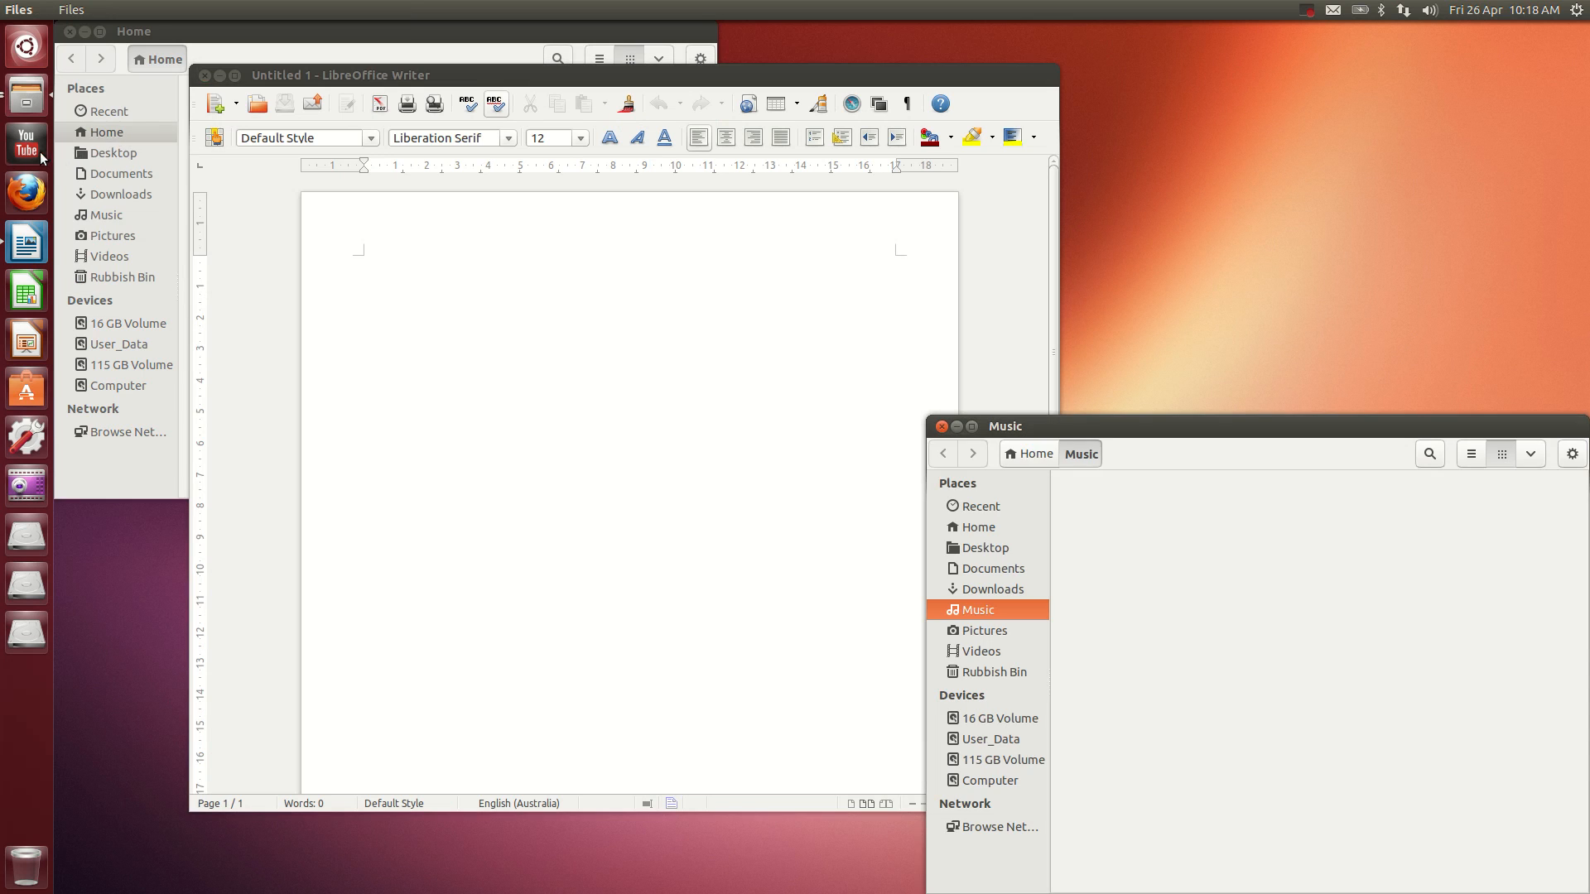
mouse_move(21, 75)
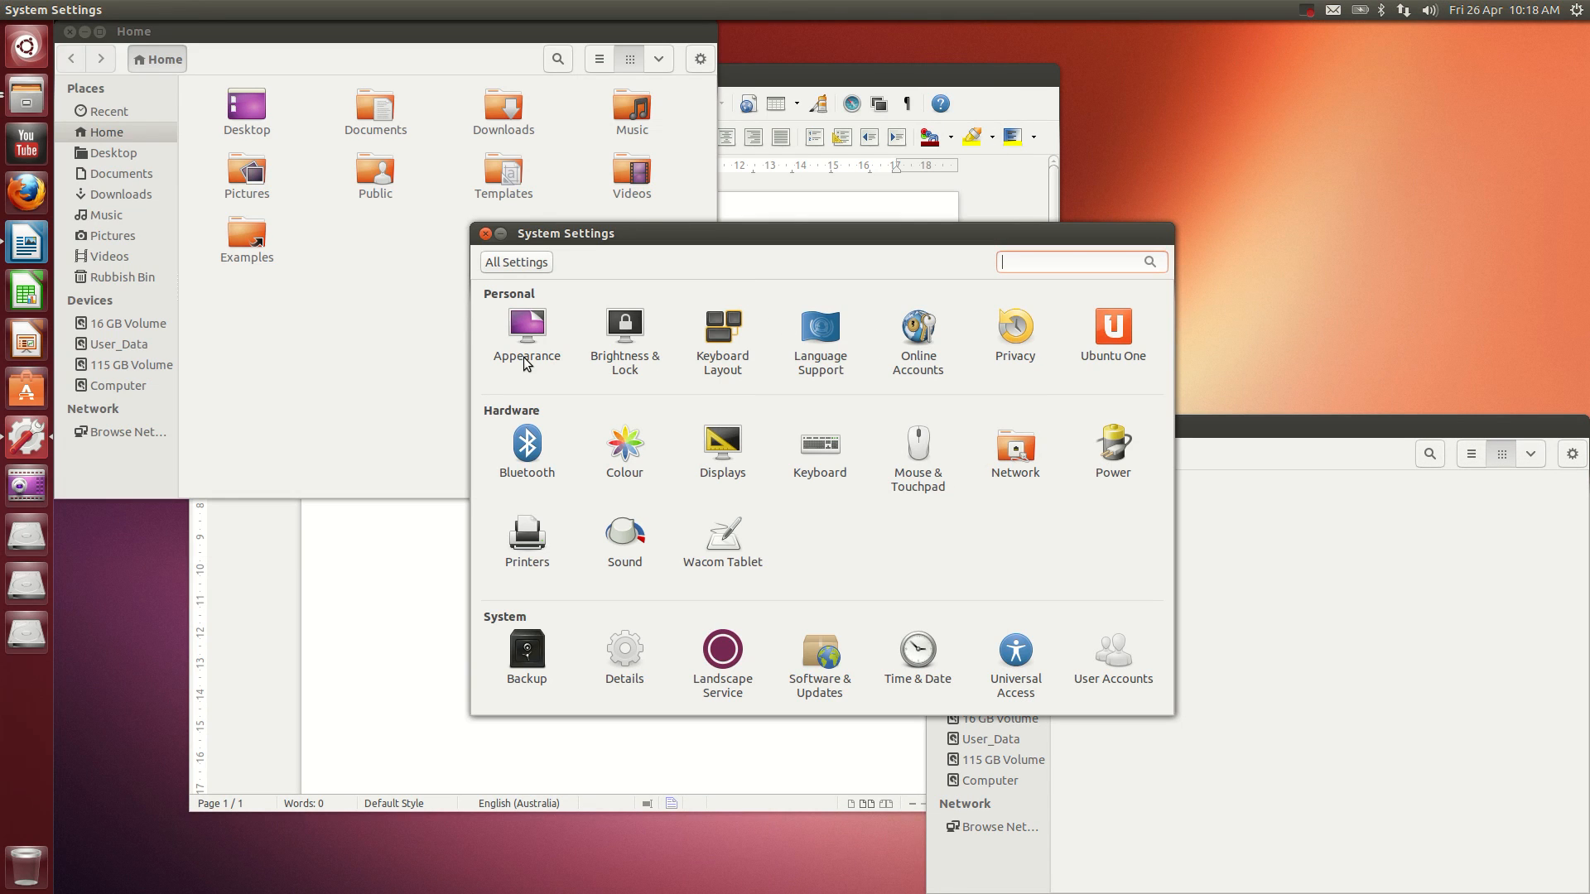
mouse_move(532, 326)
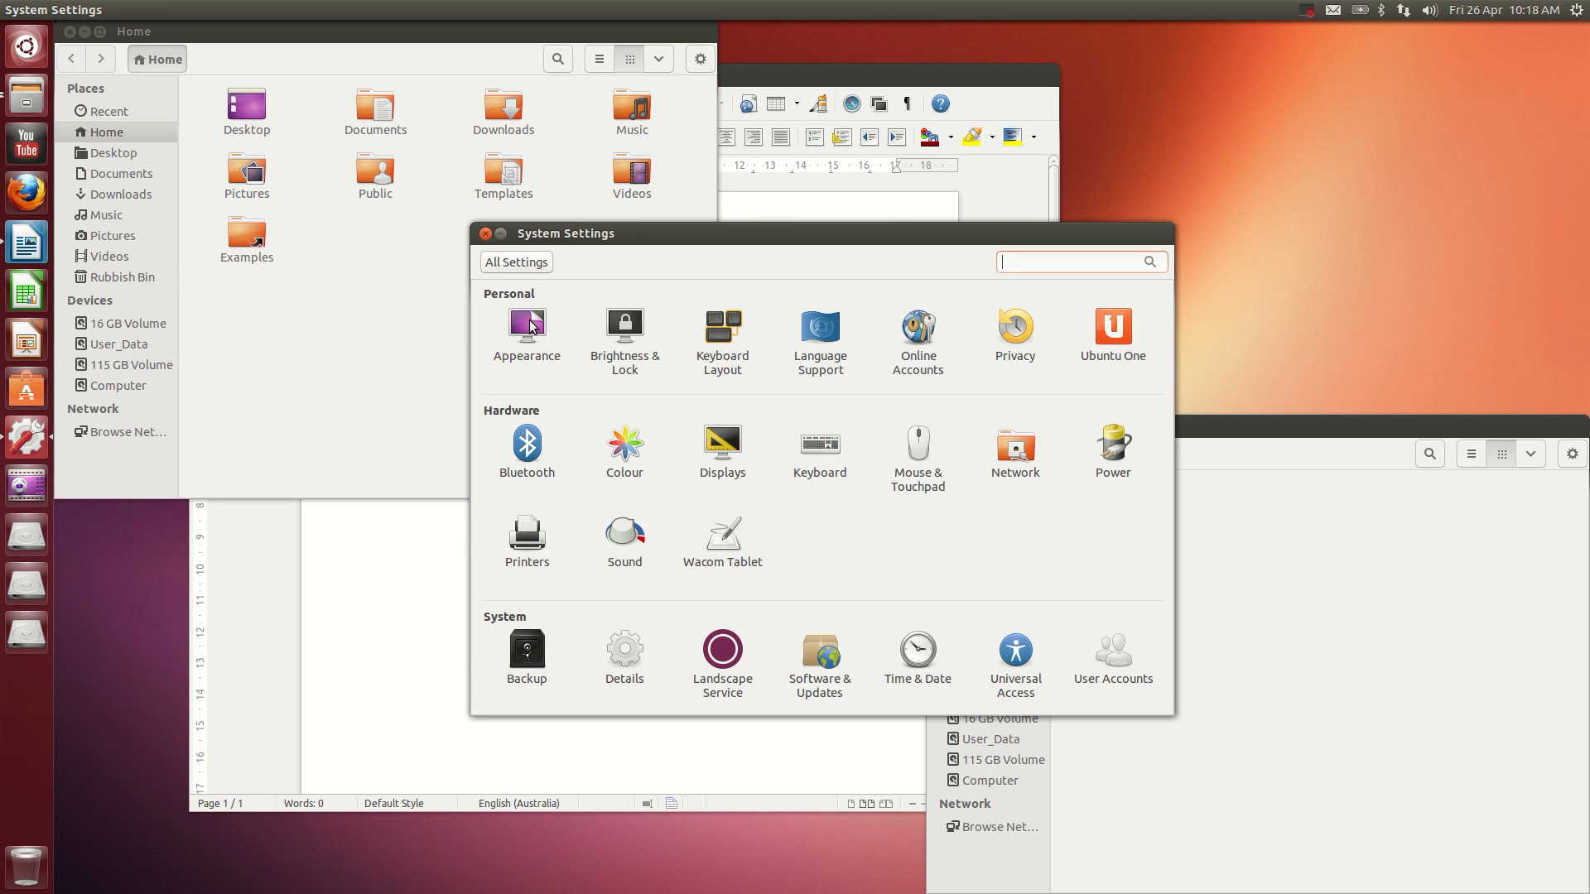
Enable workspaces under Appearance behaviour settings and bring up the Workspace Switcher
click(527, 324)
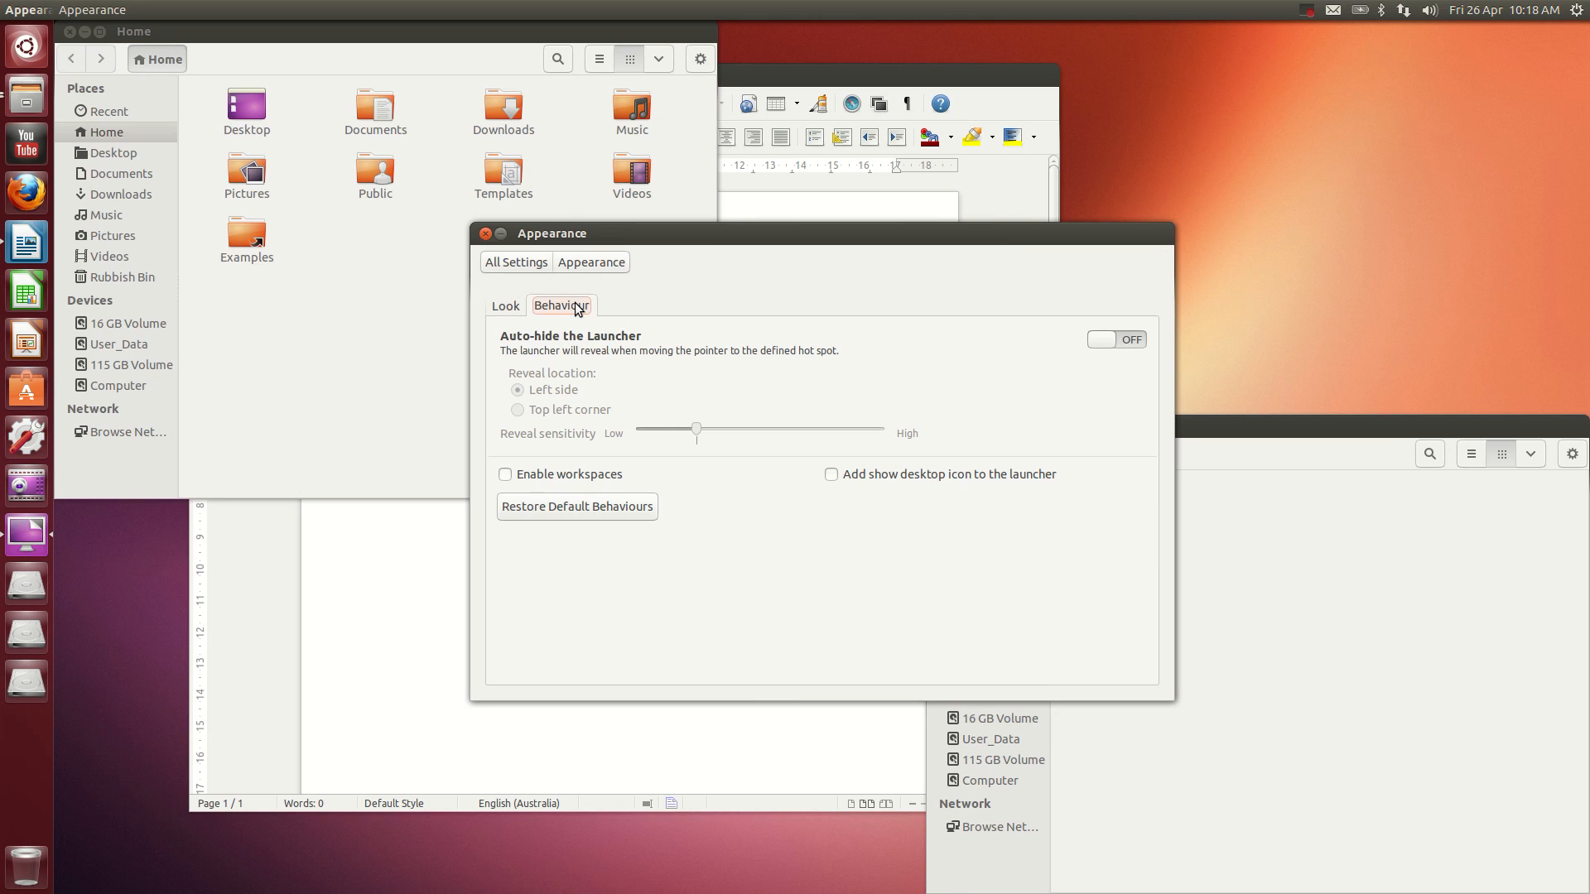
click(505, 474)
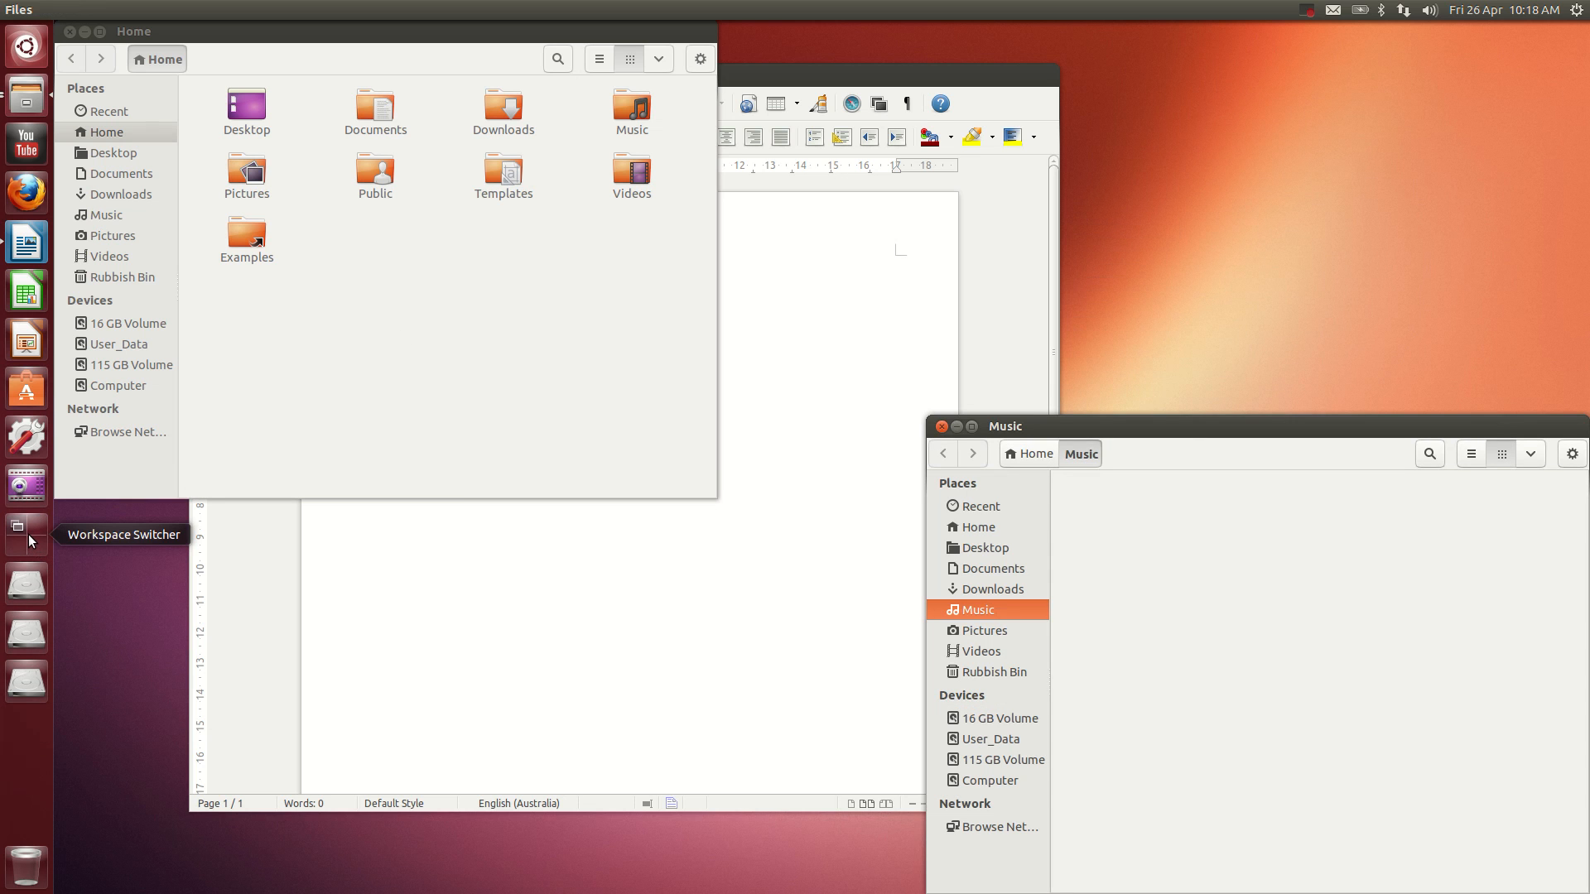
click(18, 527)
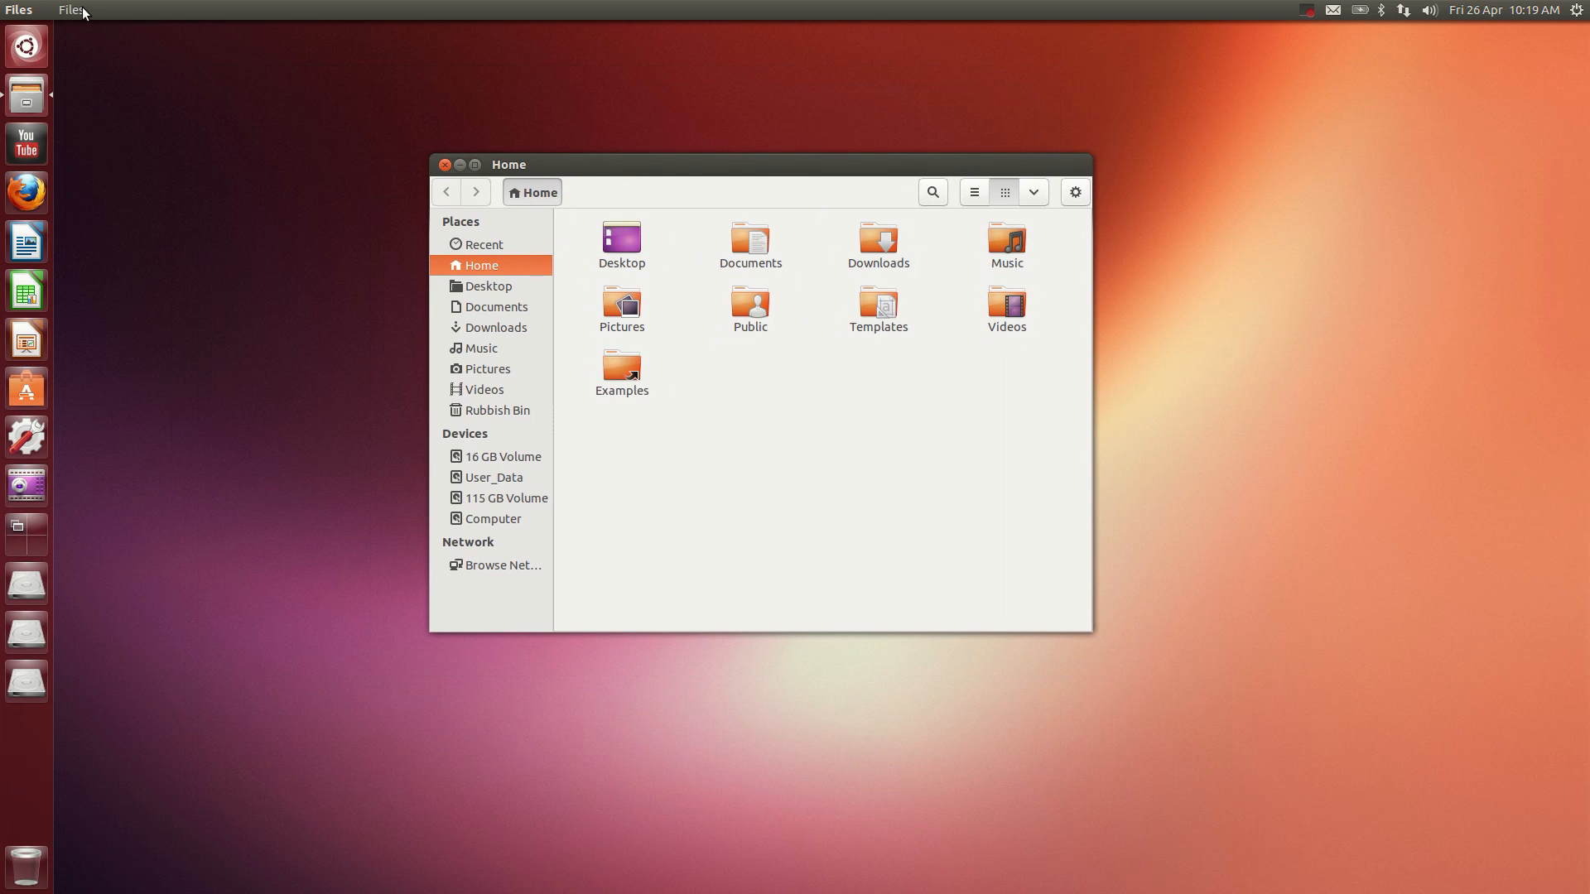
mouse_move(670, 167)
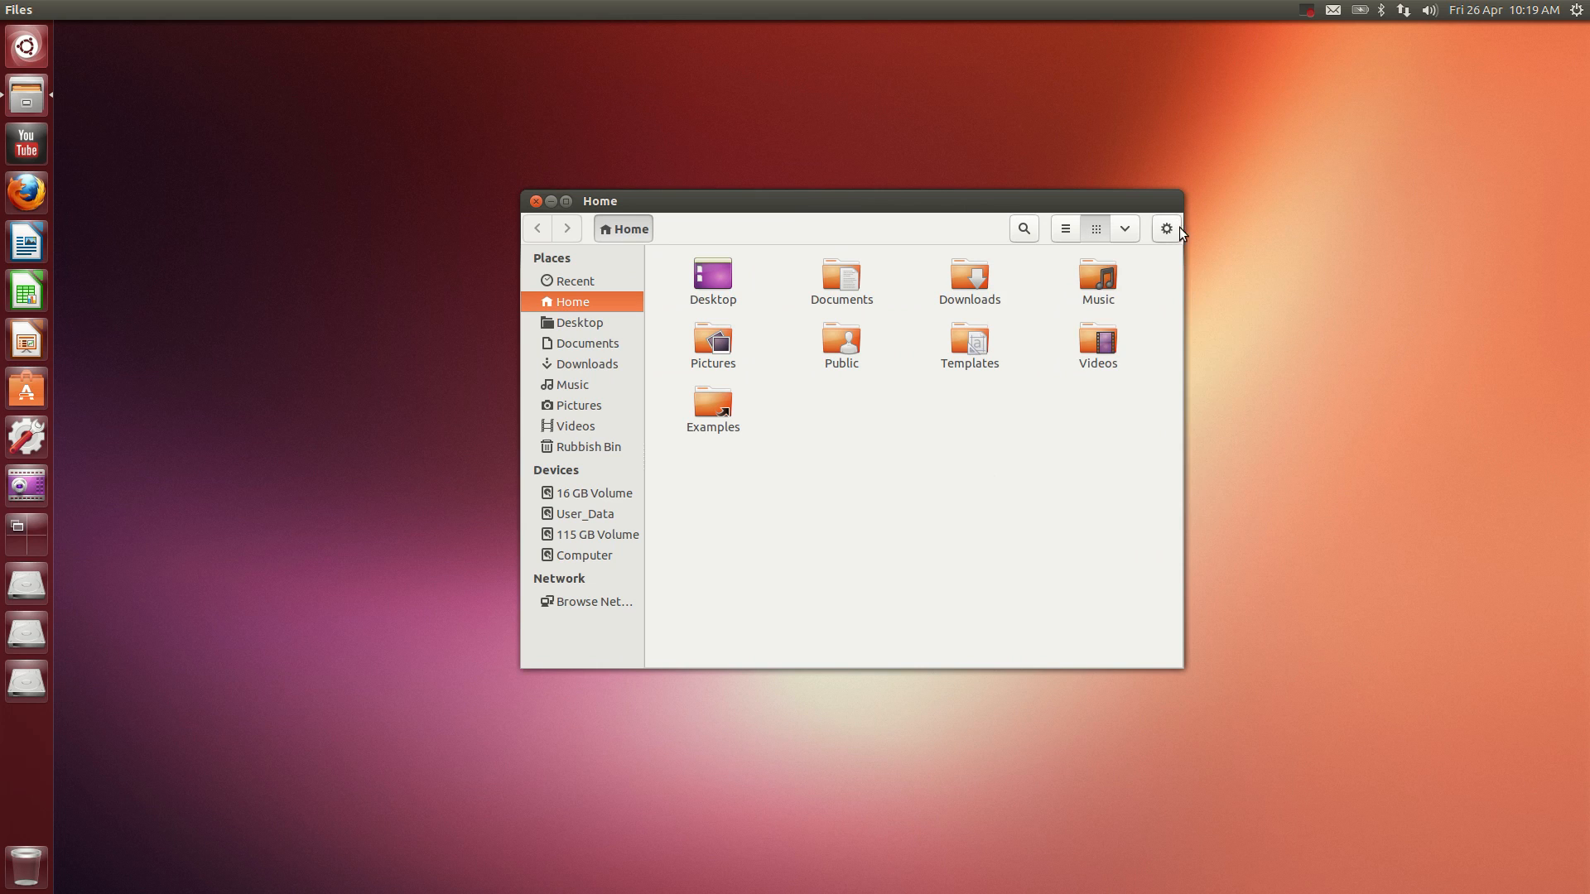
Drag the Home folder window up and left, then dismiss the Files global menu
click(1166, 228)
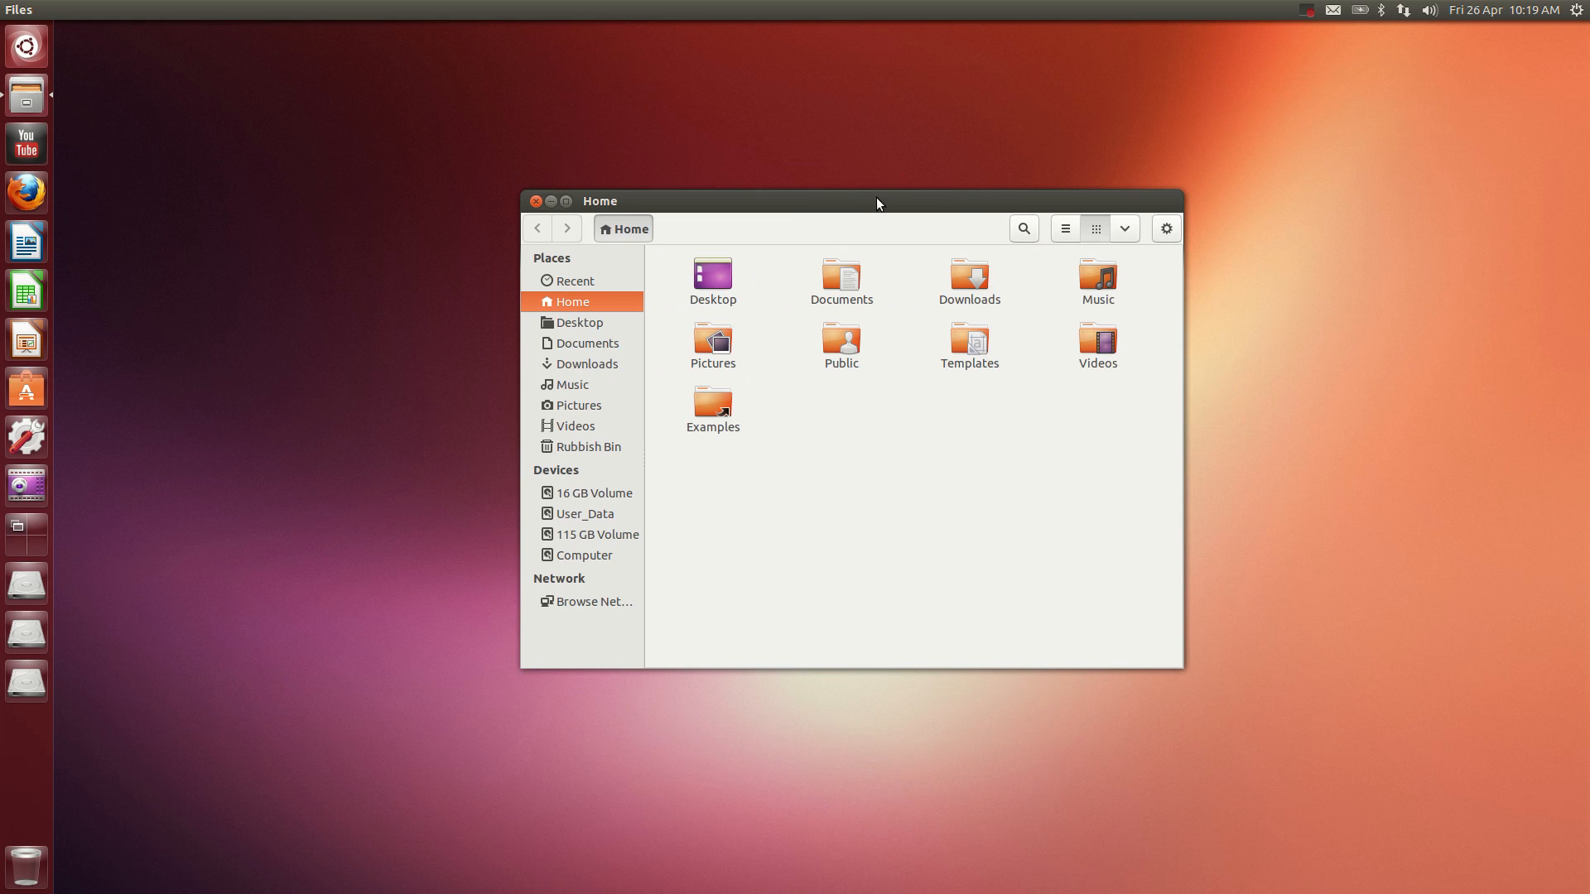
drag(877, 200, 837, 184)
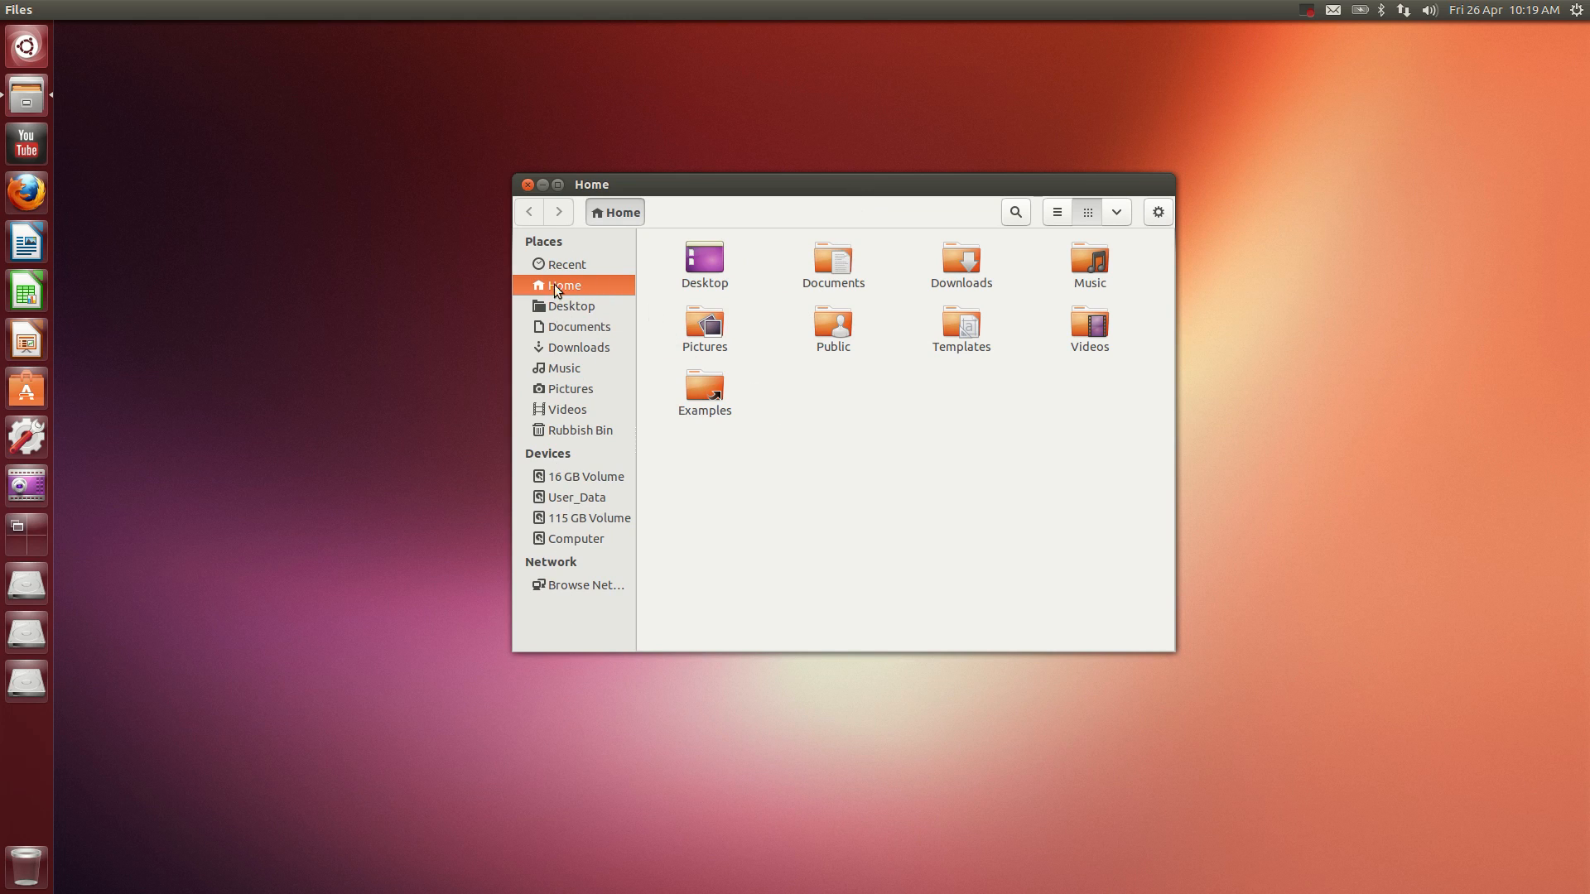
mouse_move(1259, 267)
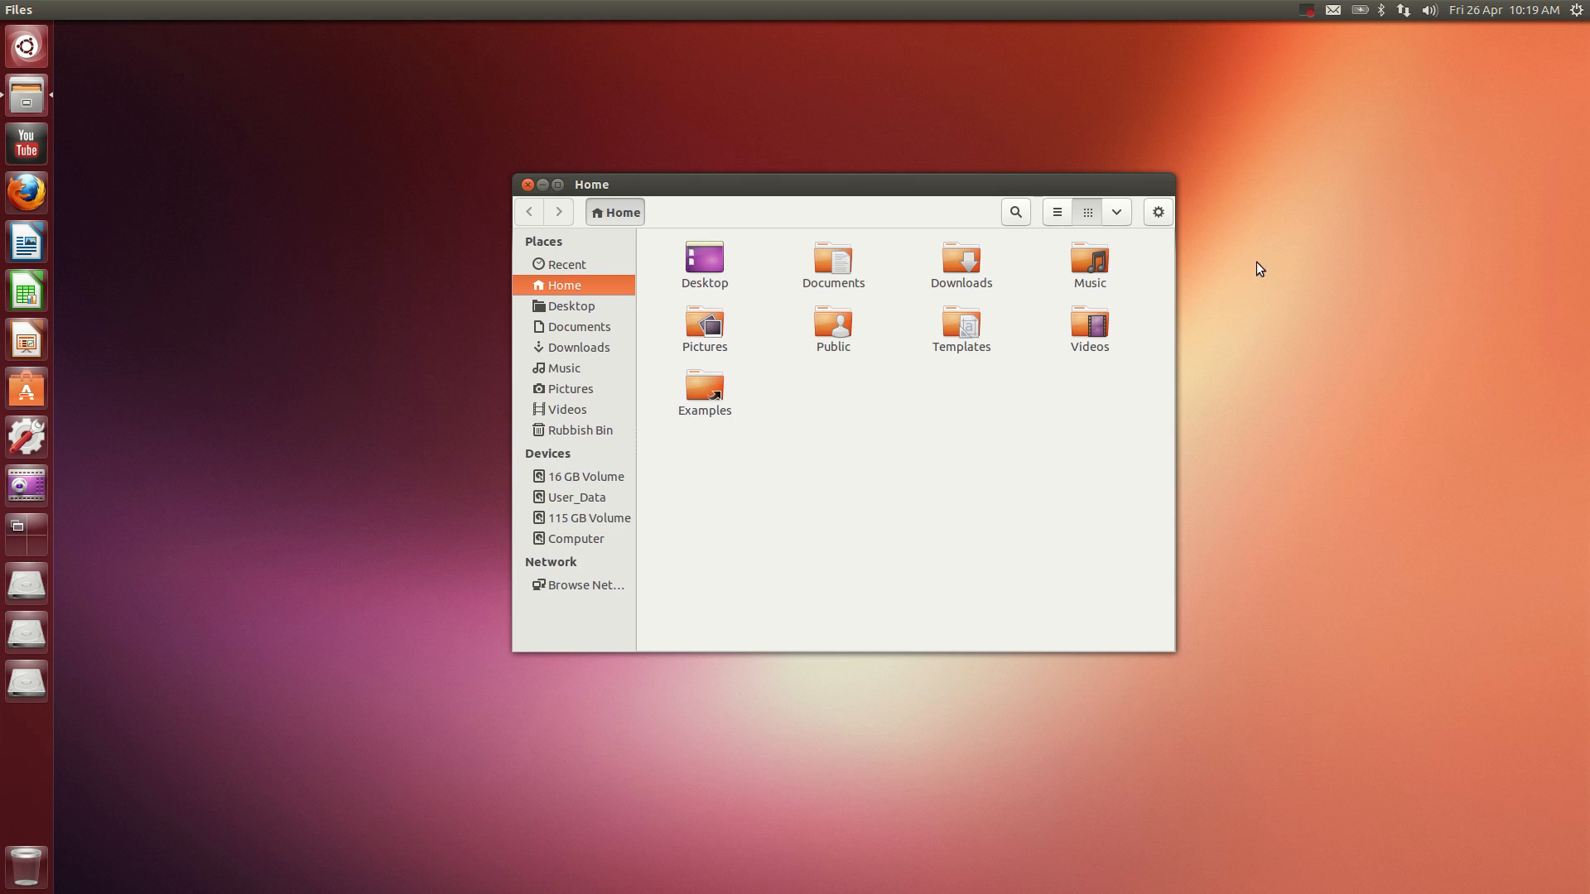
mouse_move(1046, 224)
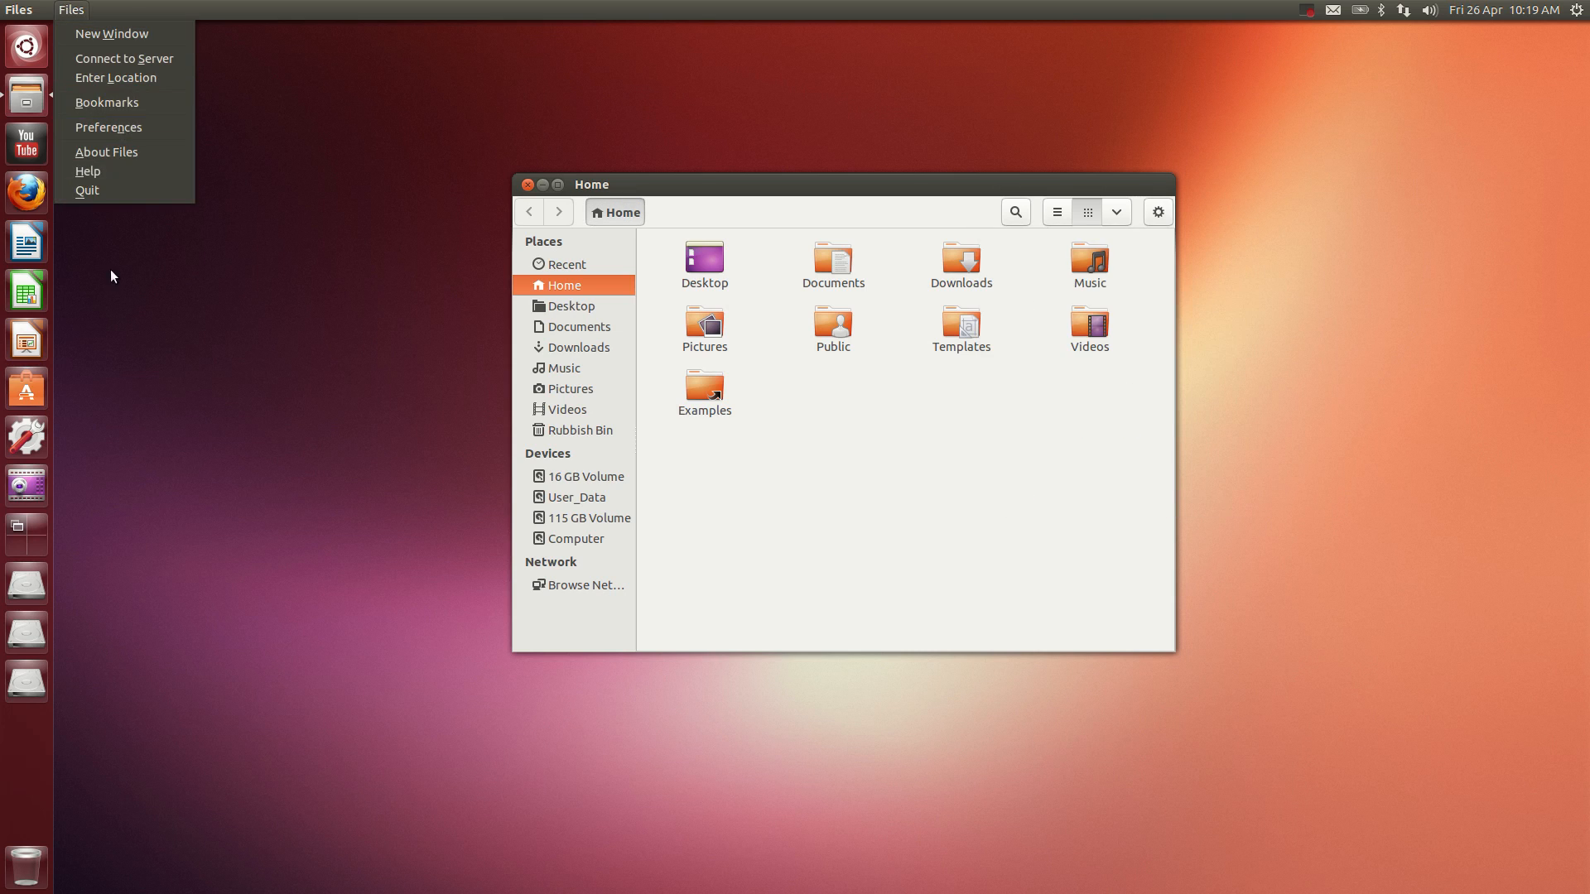
click(797, 433)
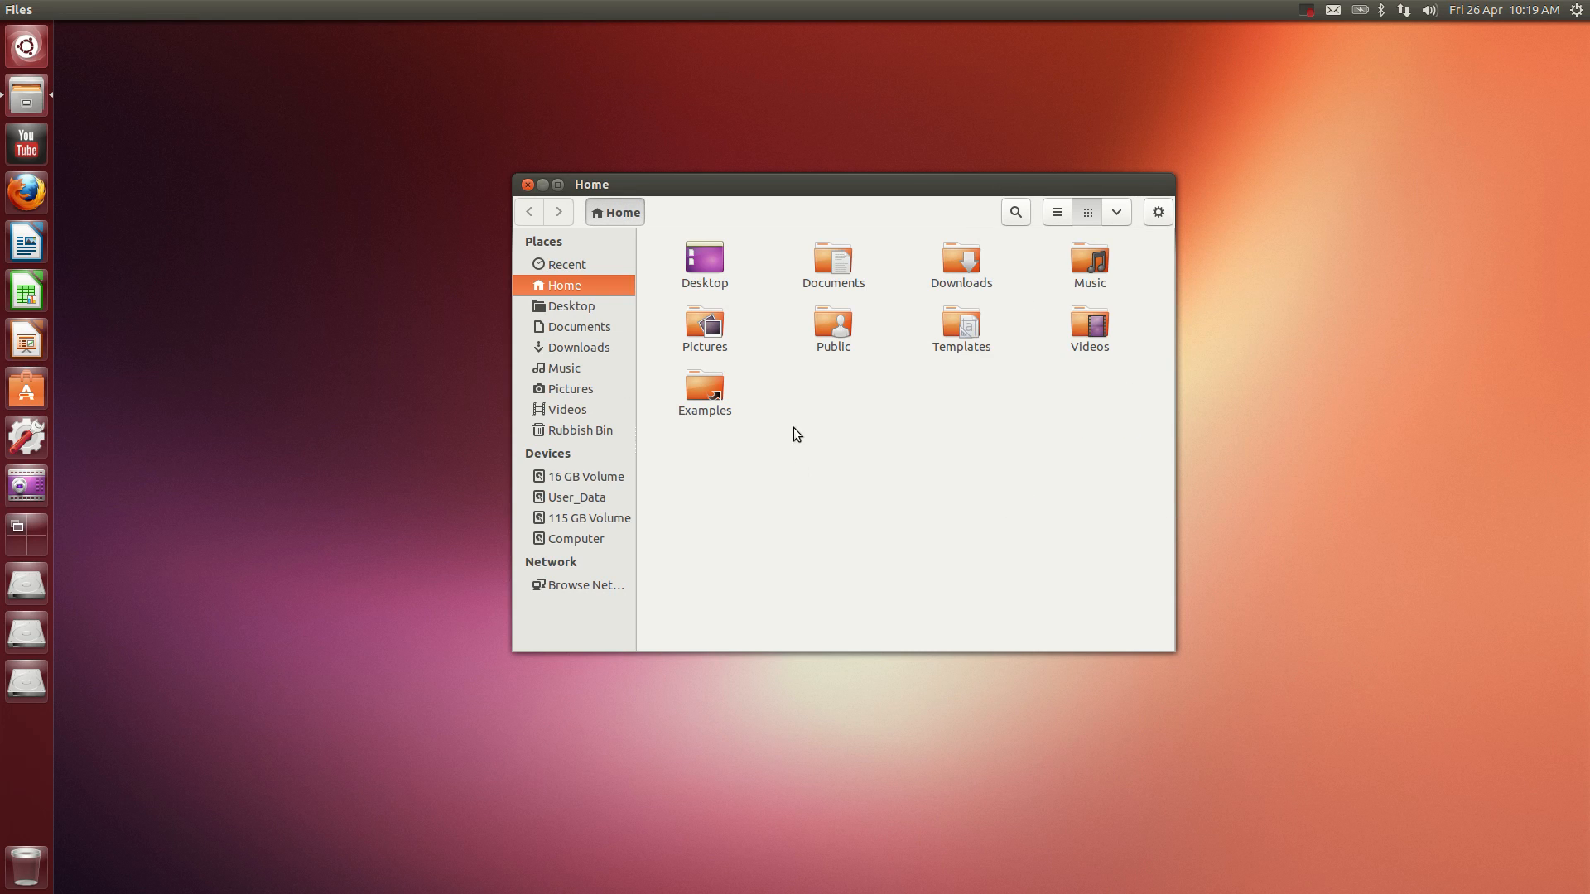
mouse_move(545, 241)
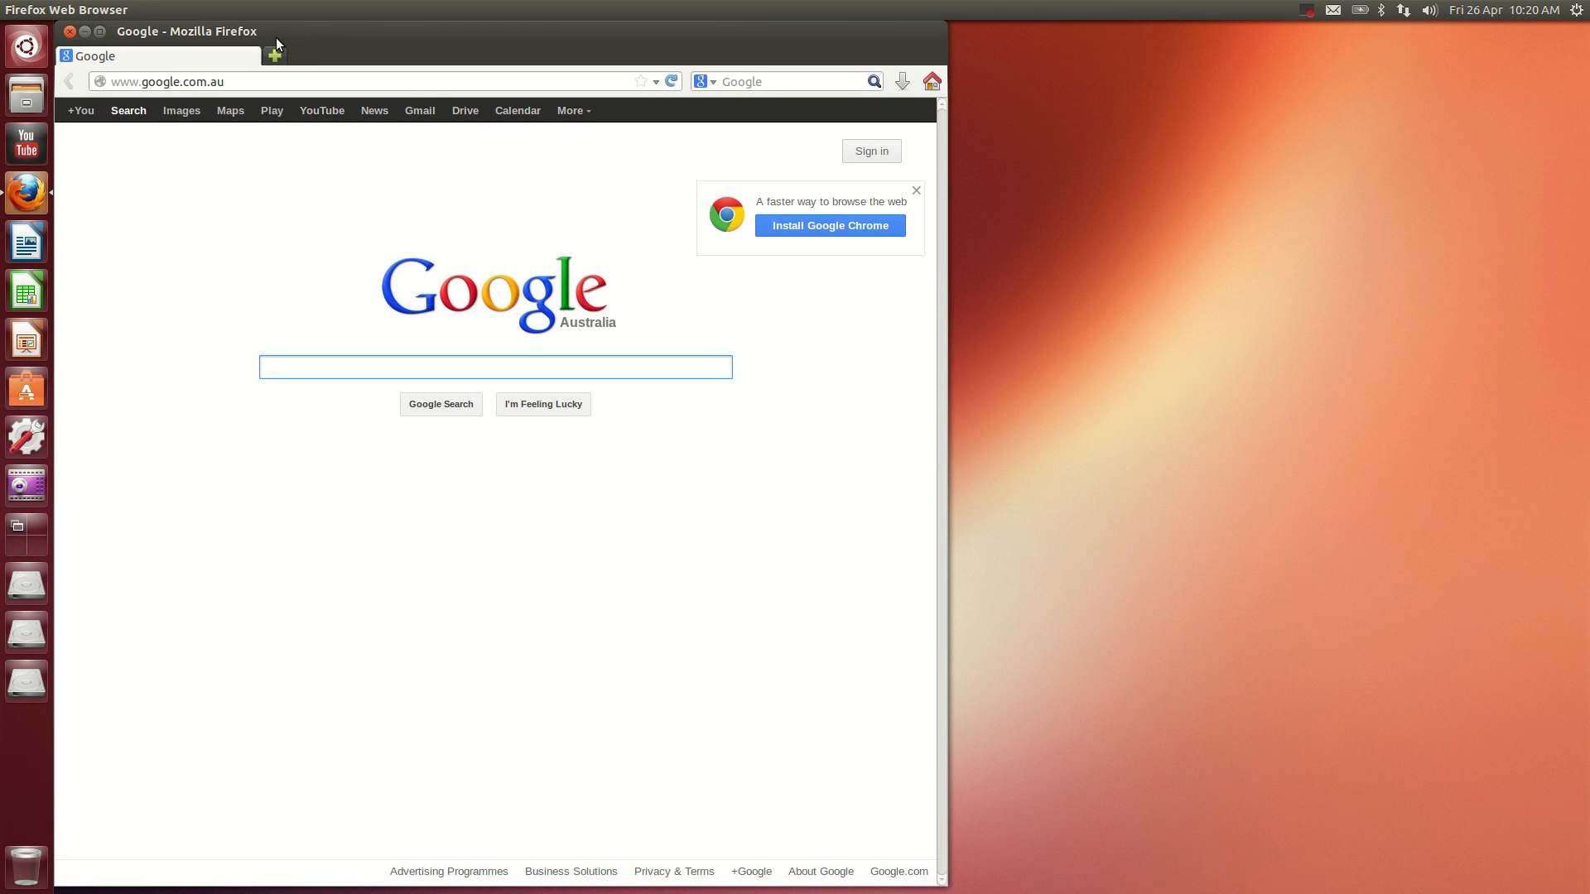
mouse_move(100, 92)
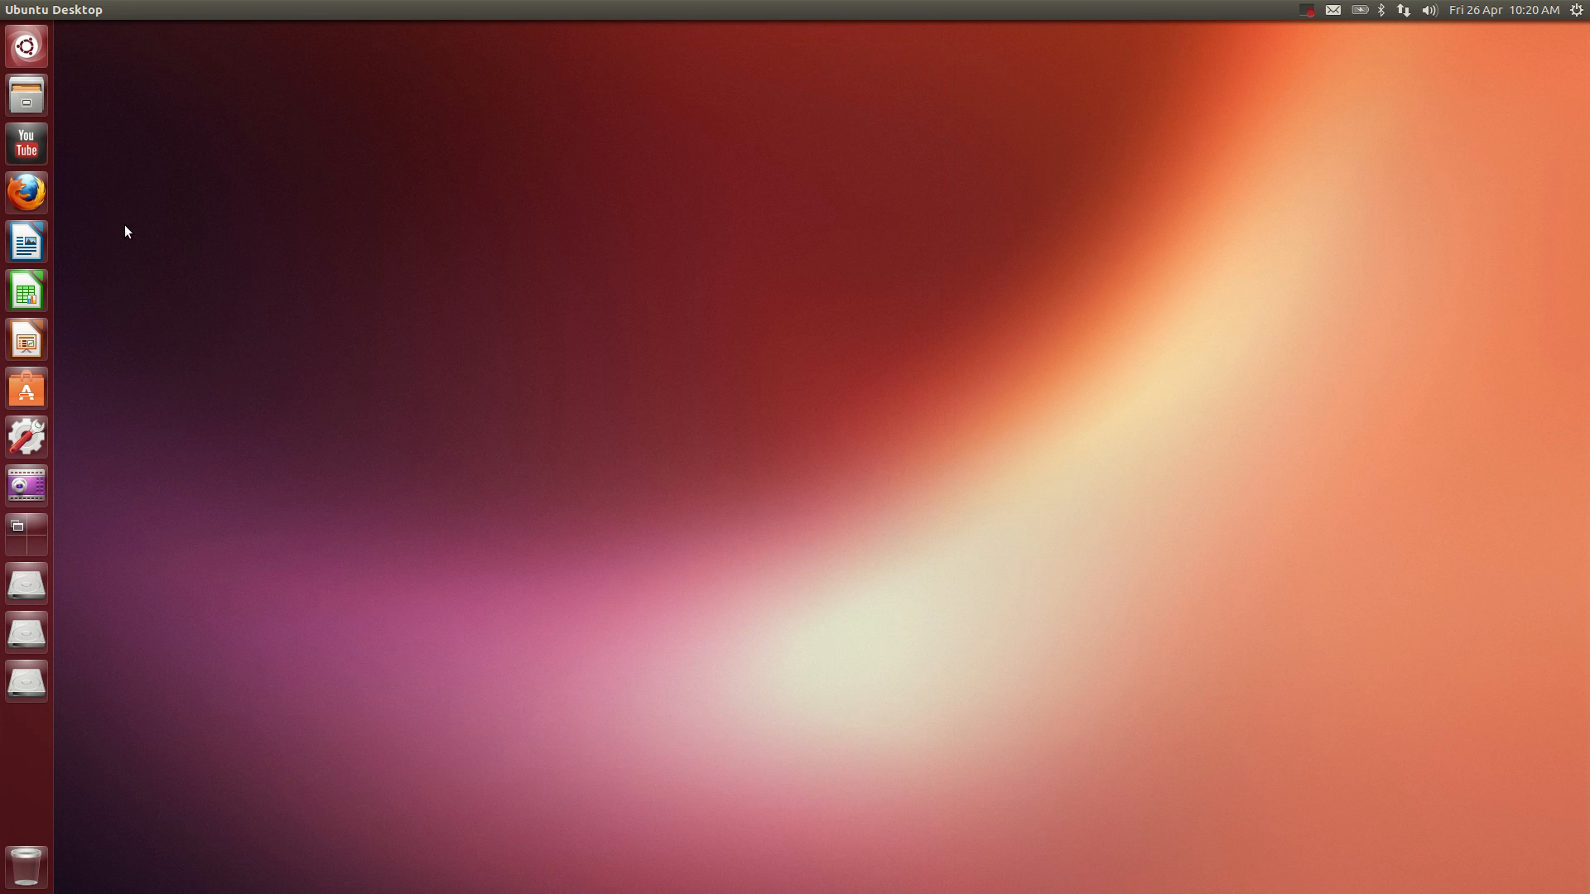
Bring back the blank LibreOffice Writer document from the launcher
click(26, 241)
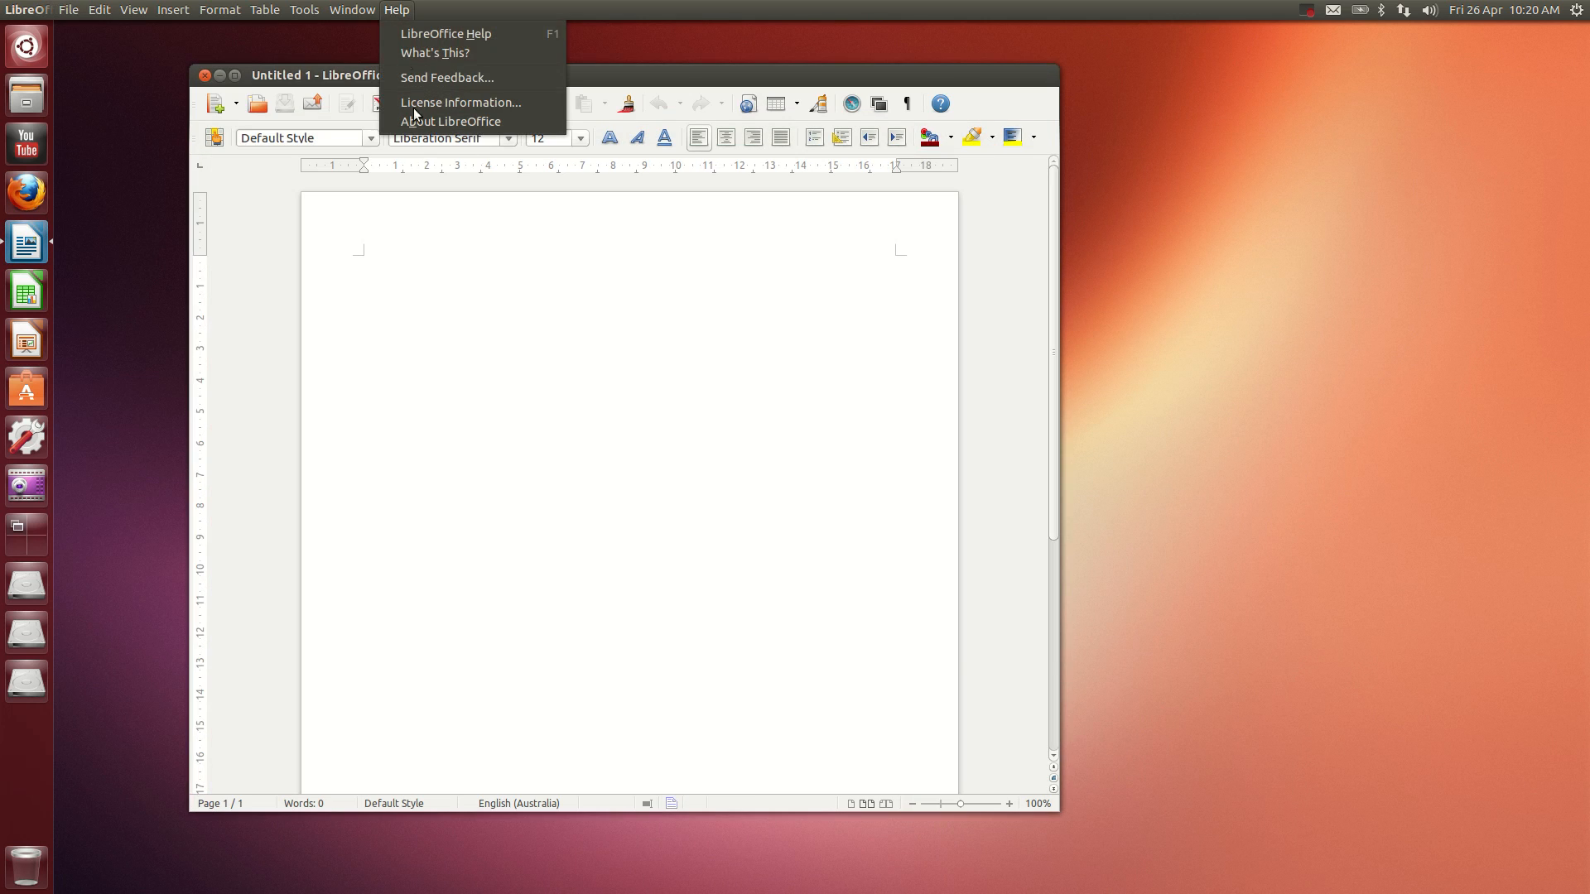
click(450, 121)
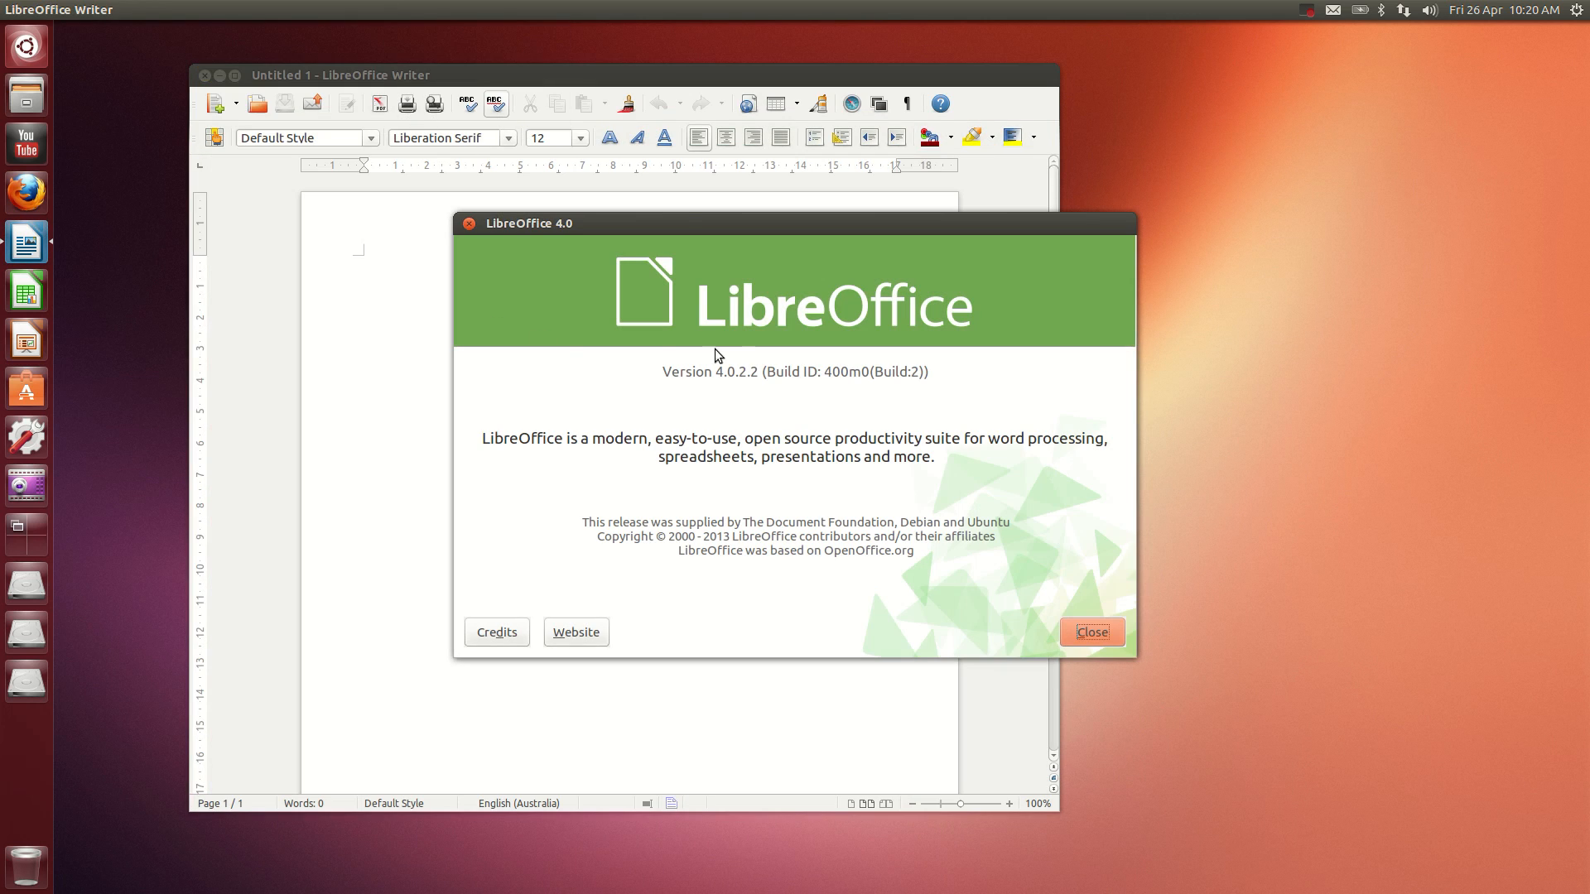
click(1092, 632)
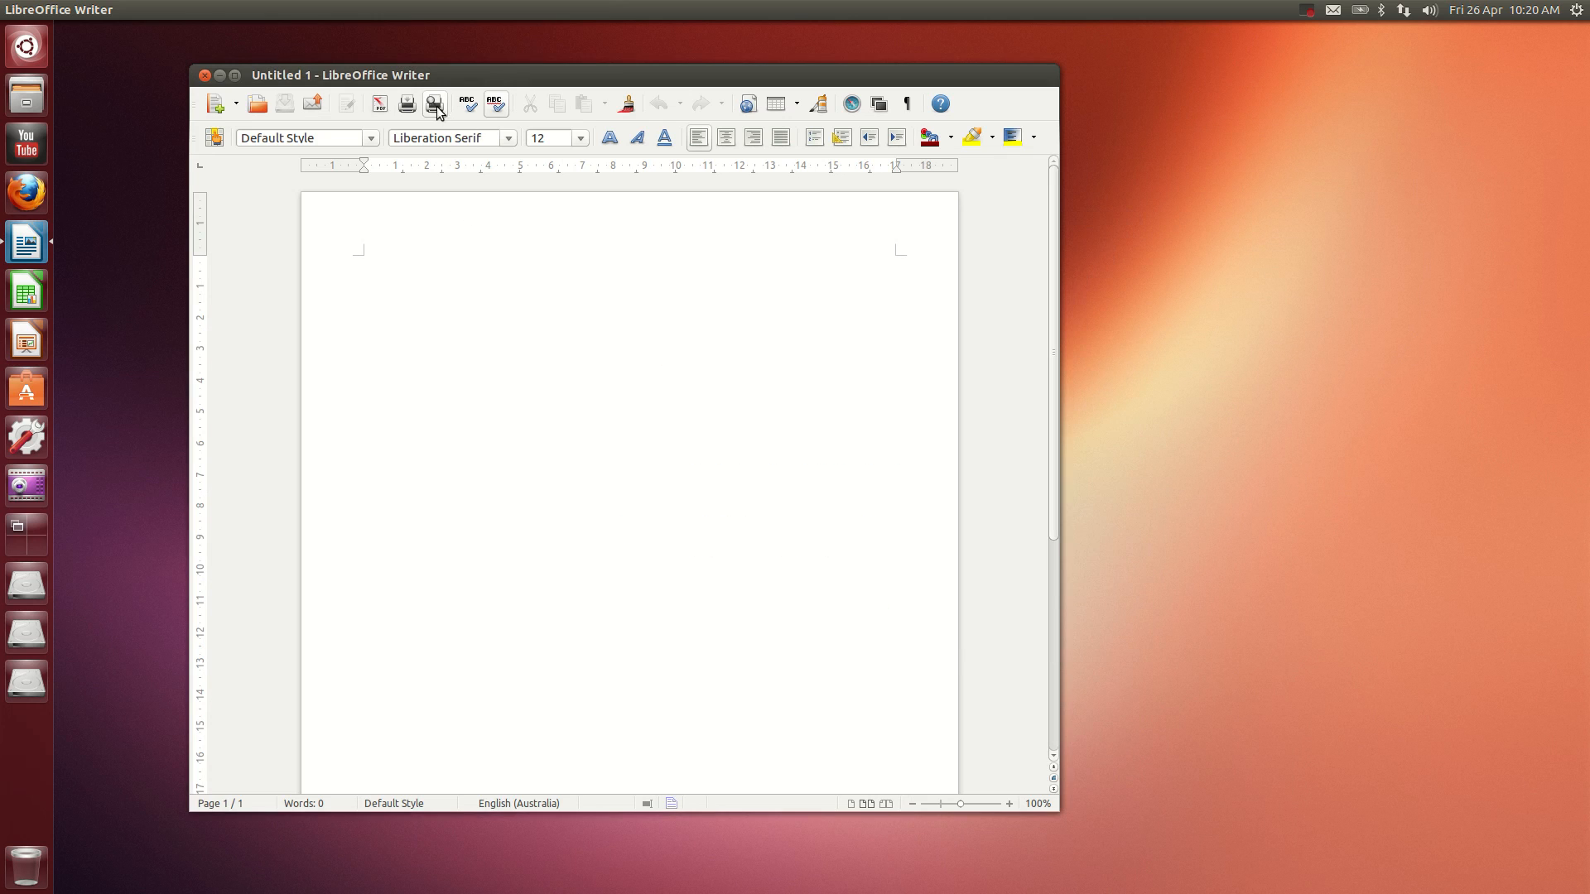